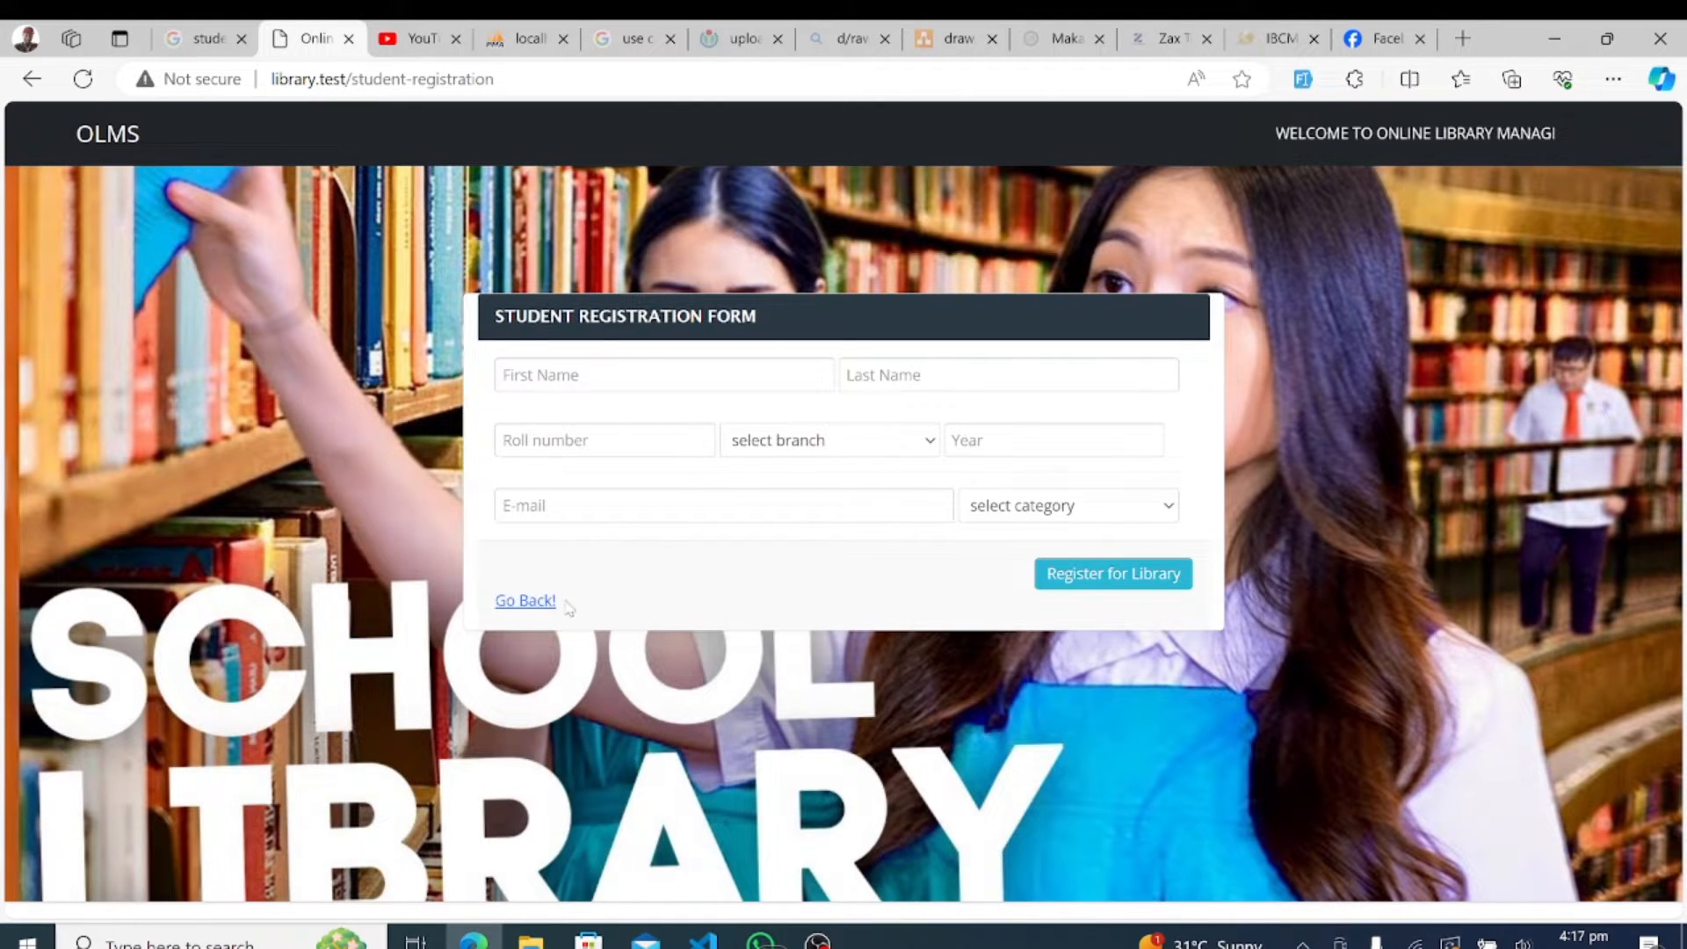
# - Search the public catalogue for 'a' to list available books, then return to the login page
pyautogui.click(525, 601)
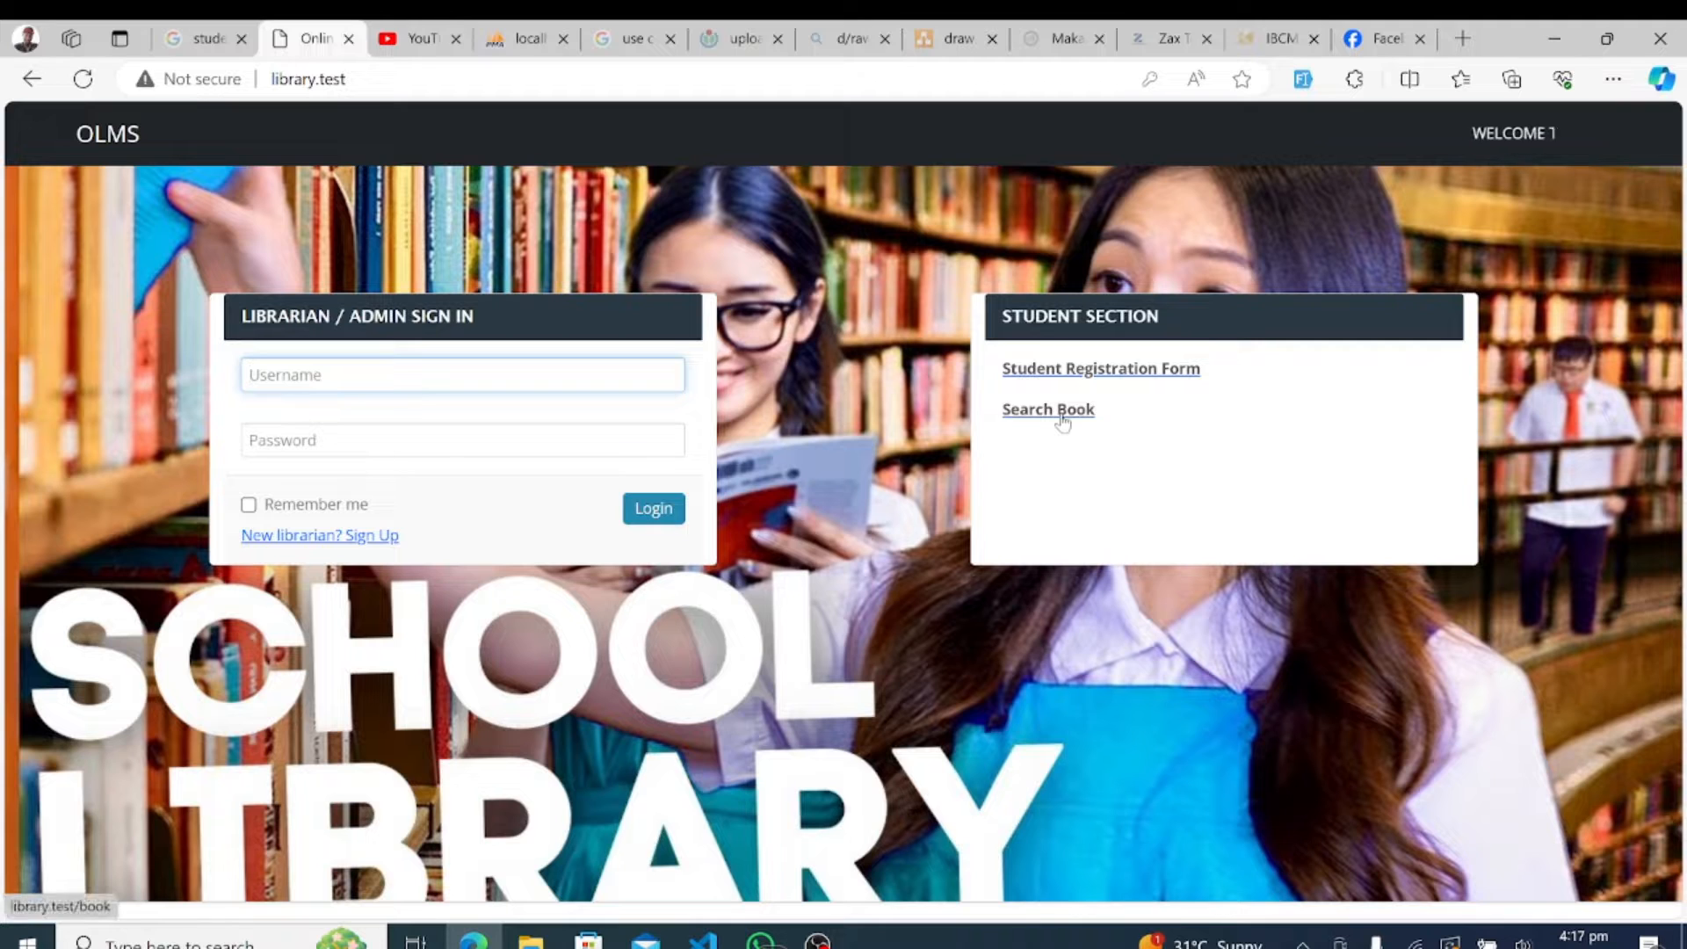
pyautogui.click(1047, 410)
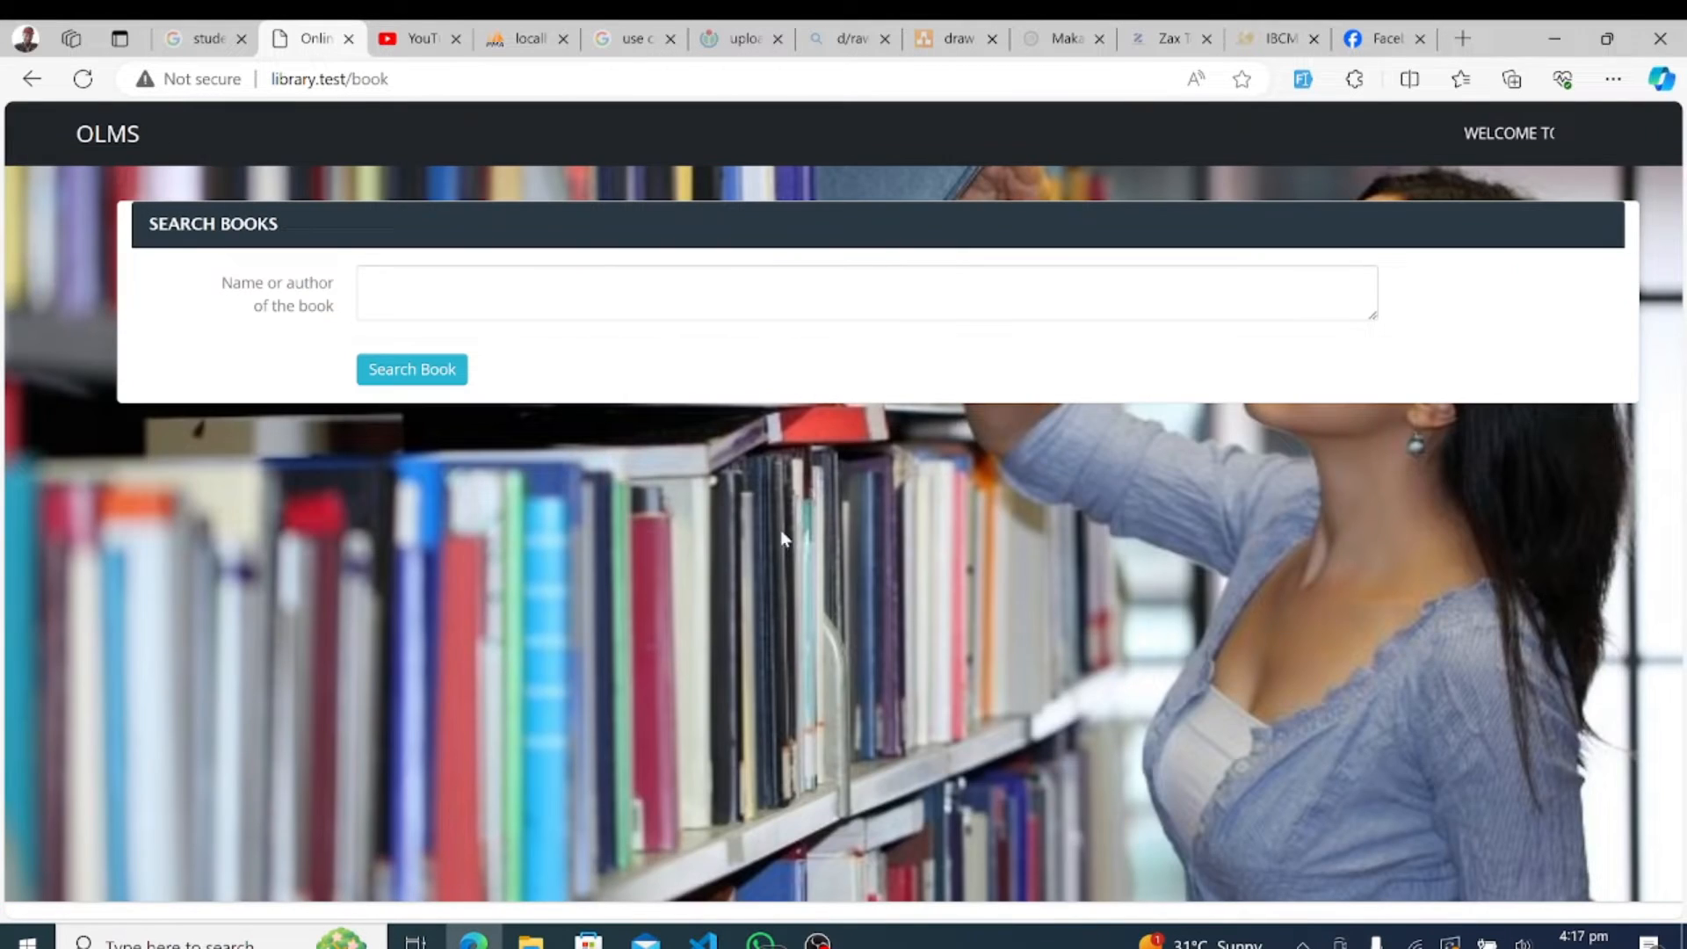
pyautogui.click(864, 313)
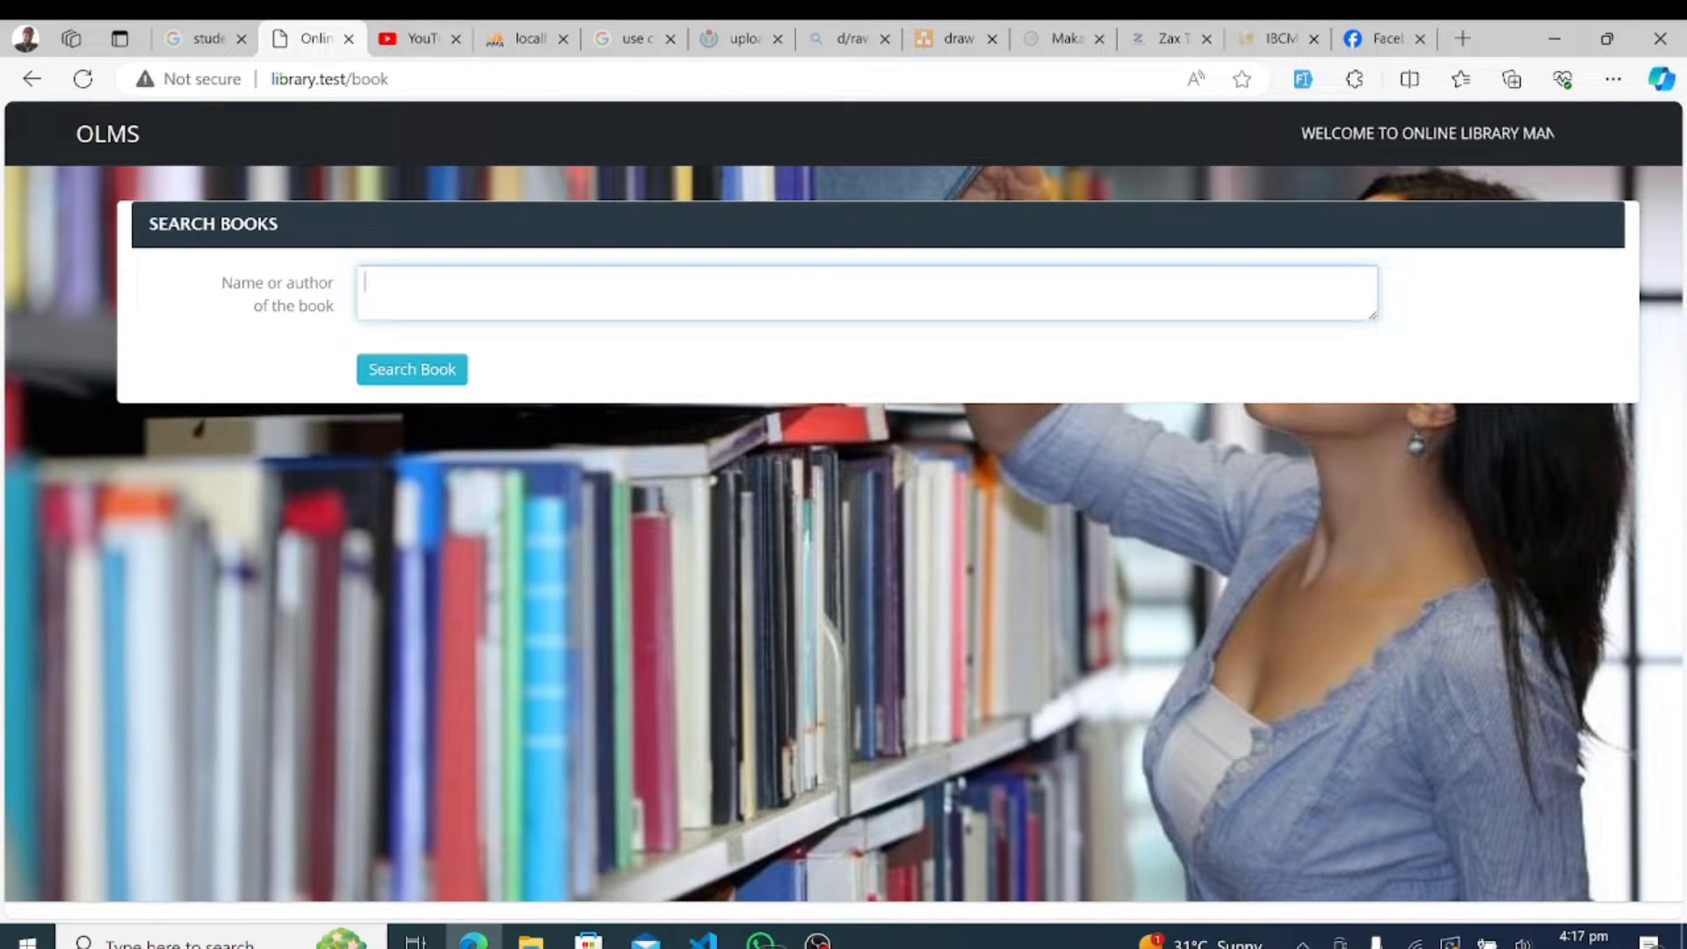
pyautogui.write('a')
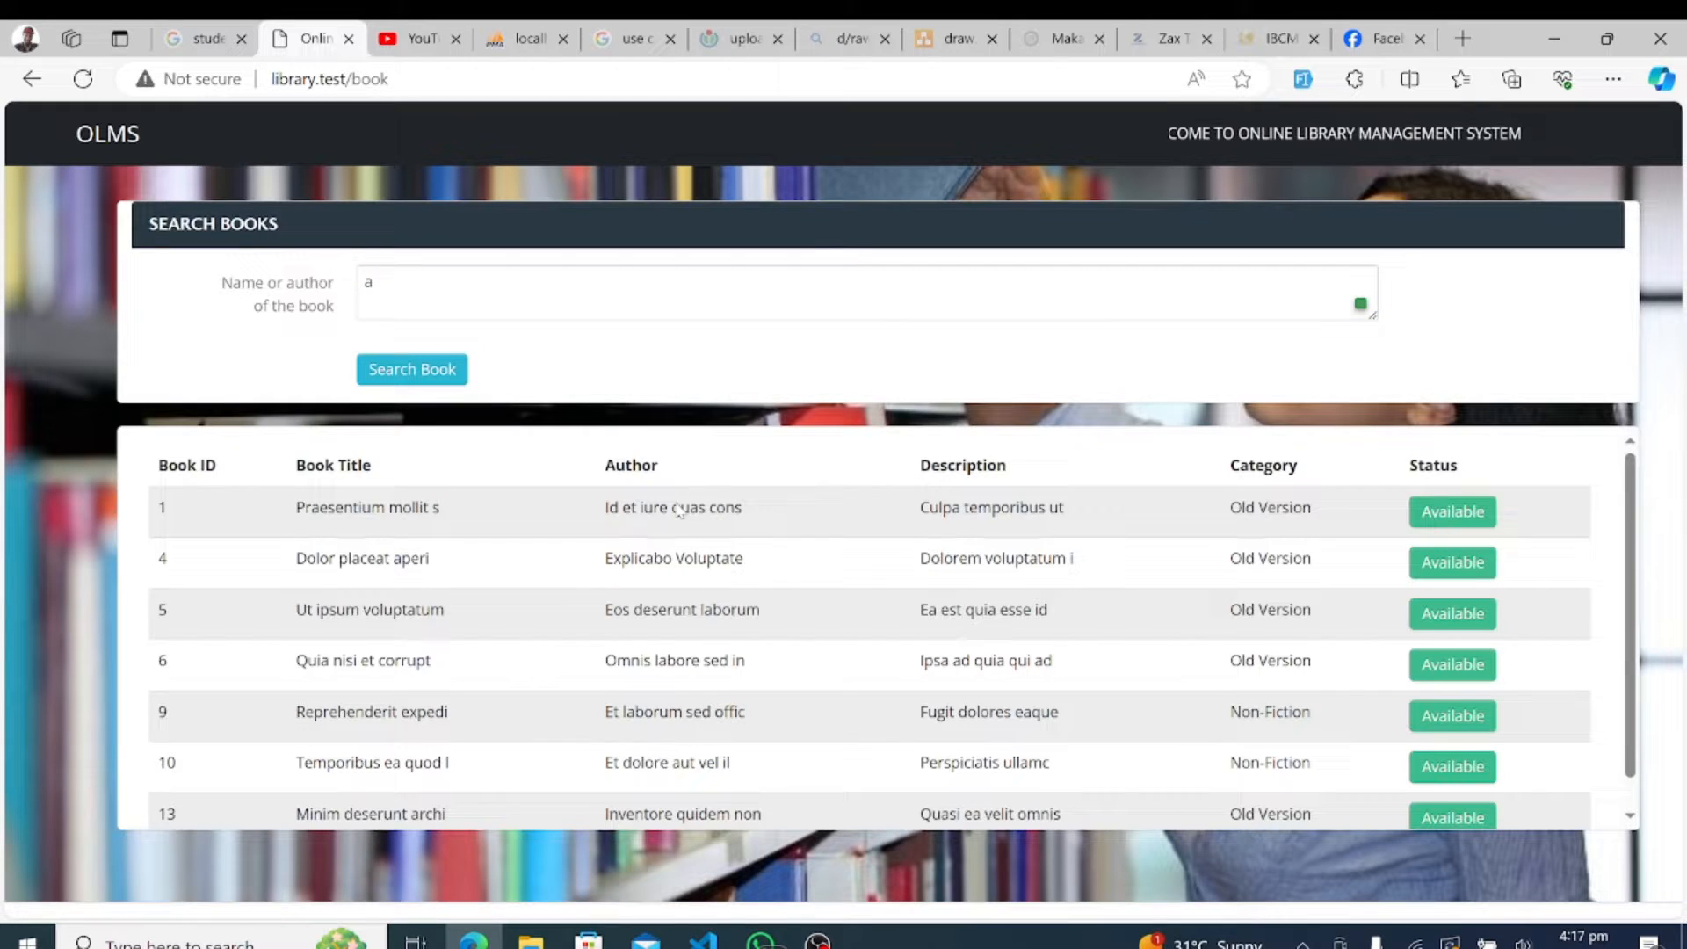
pyautogui.moveTo(1472, 534)
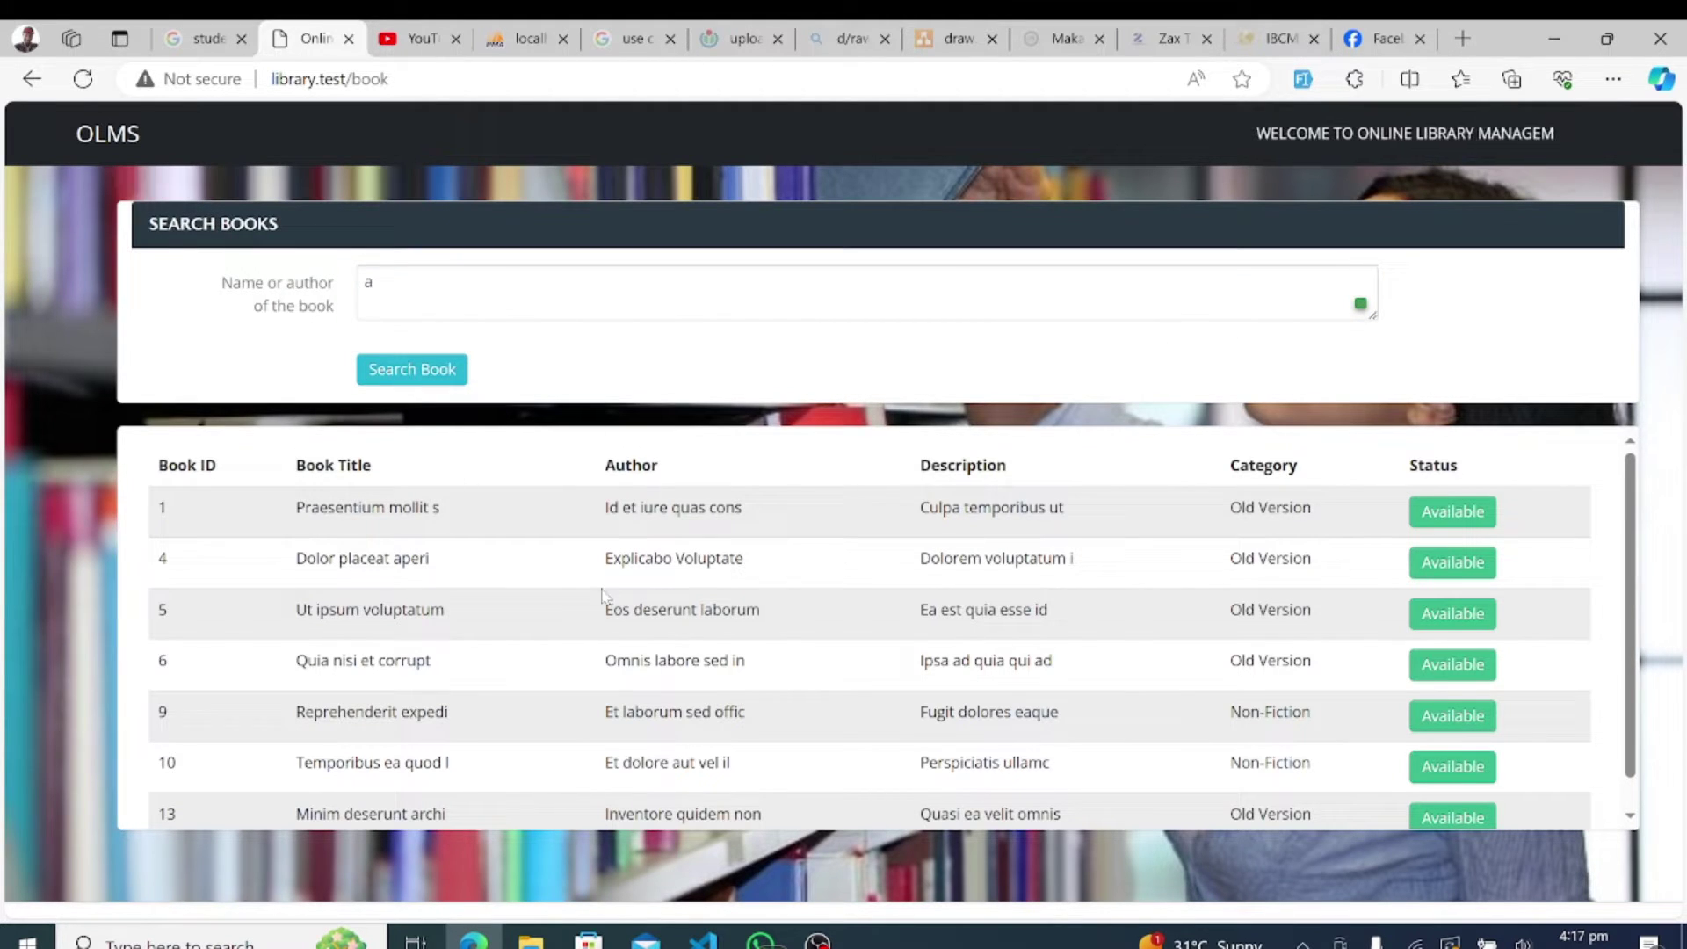
pyautogui.doubleClick(673, 558)
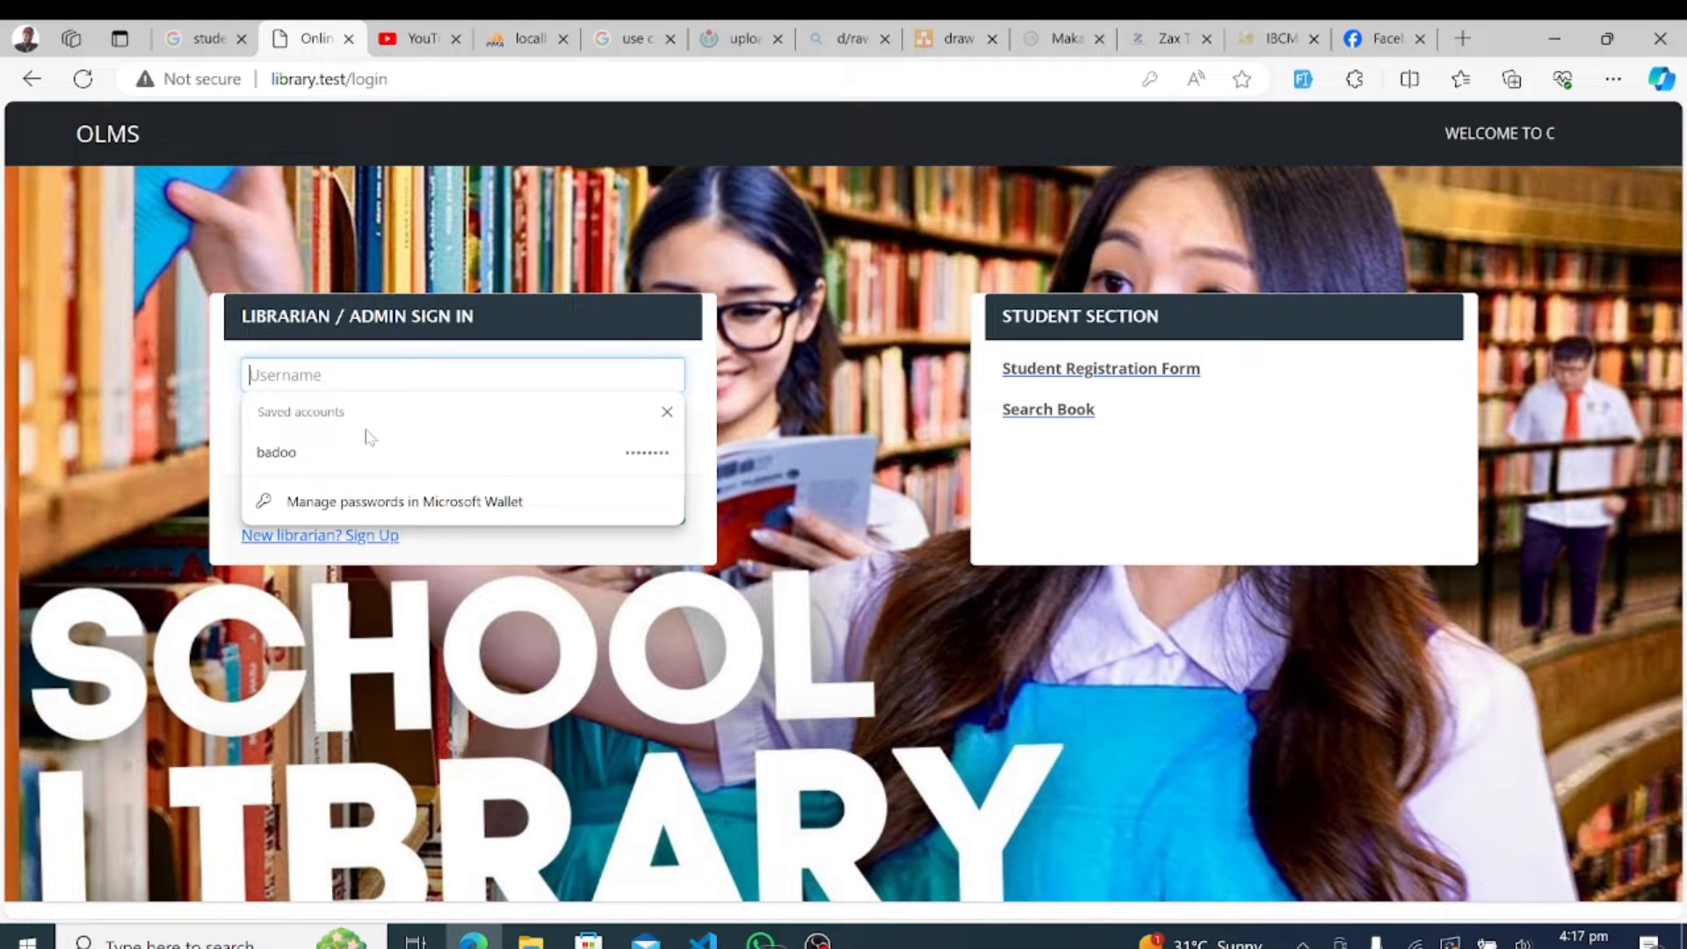
# - Log in with the saved librarian account to reach the admin dashboard
pyautogui.click(276, 454)
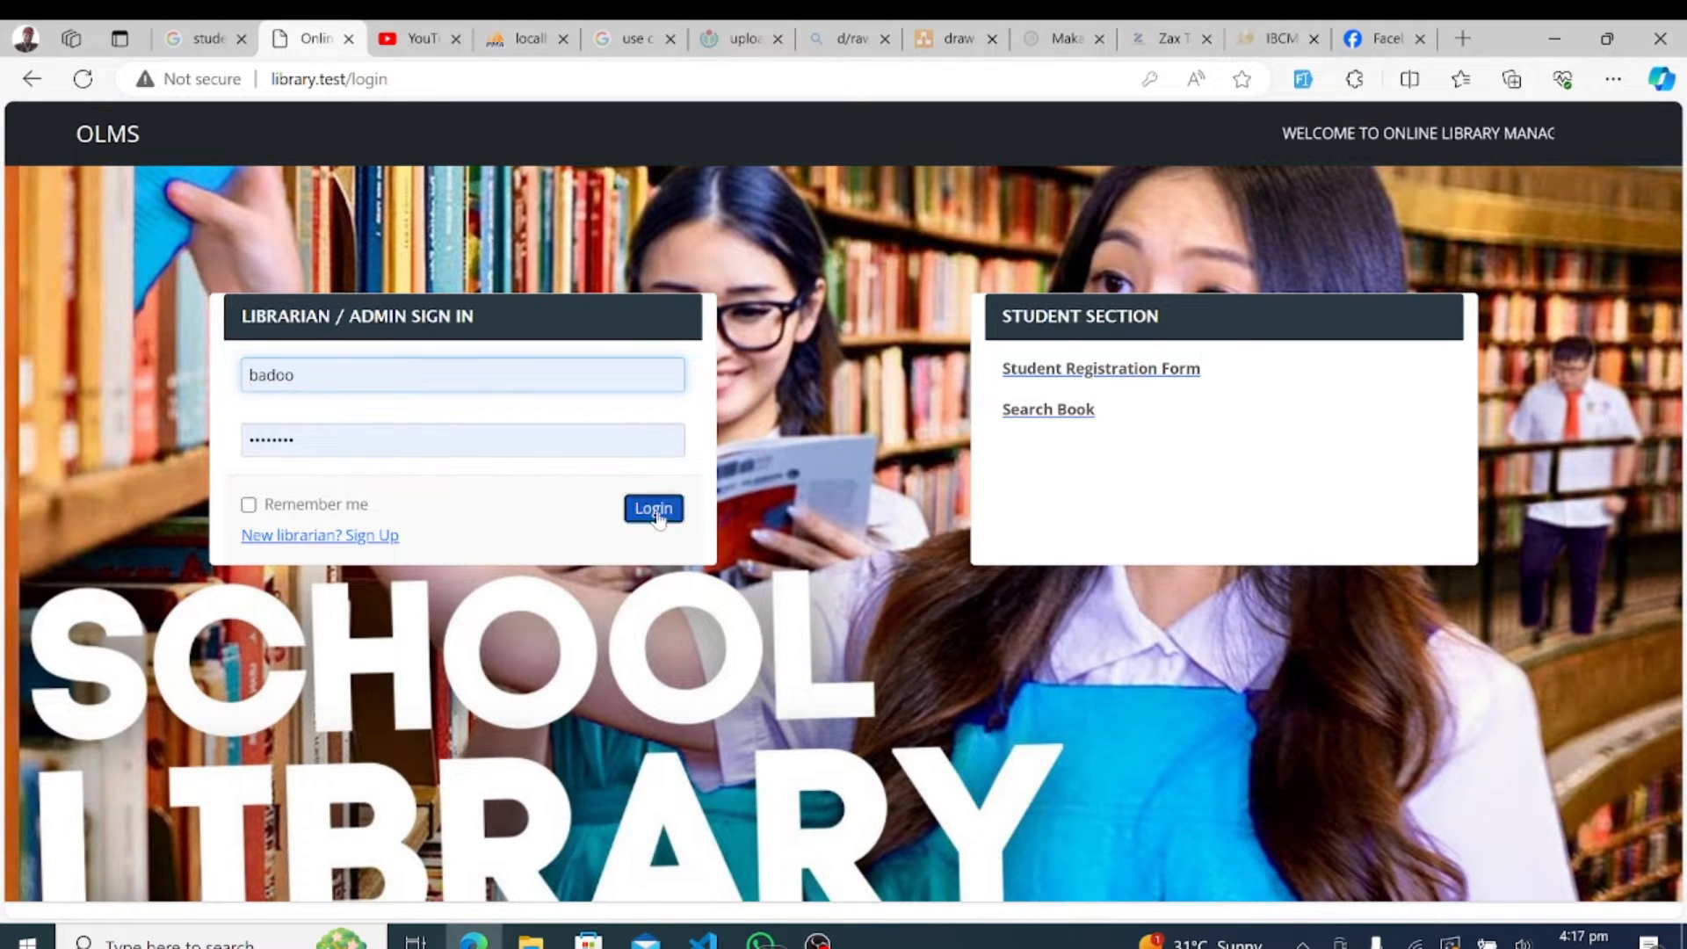
pyautogui.click(654, 508)
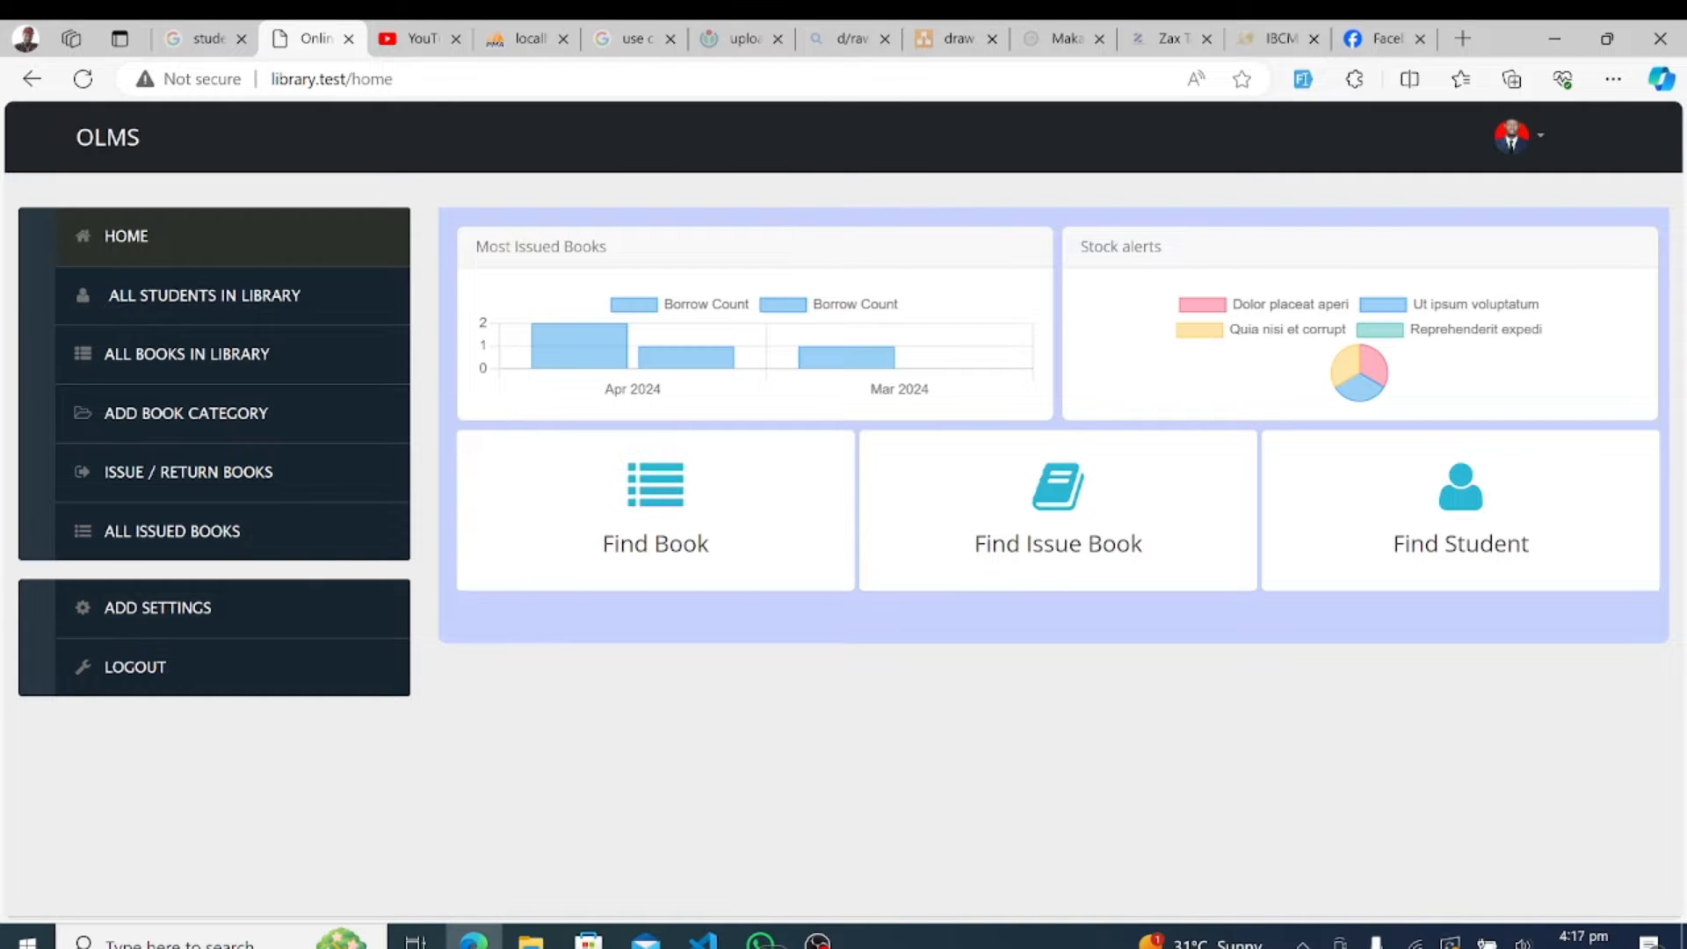
pyautogui.moveTo(1361, 272)
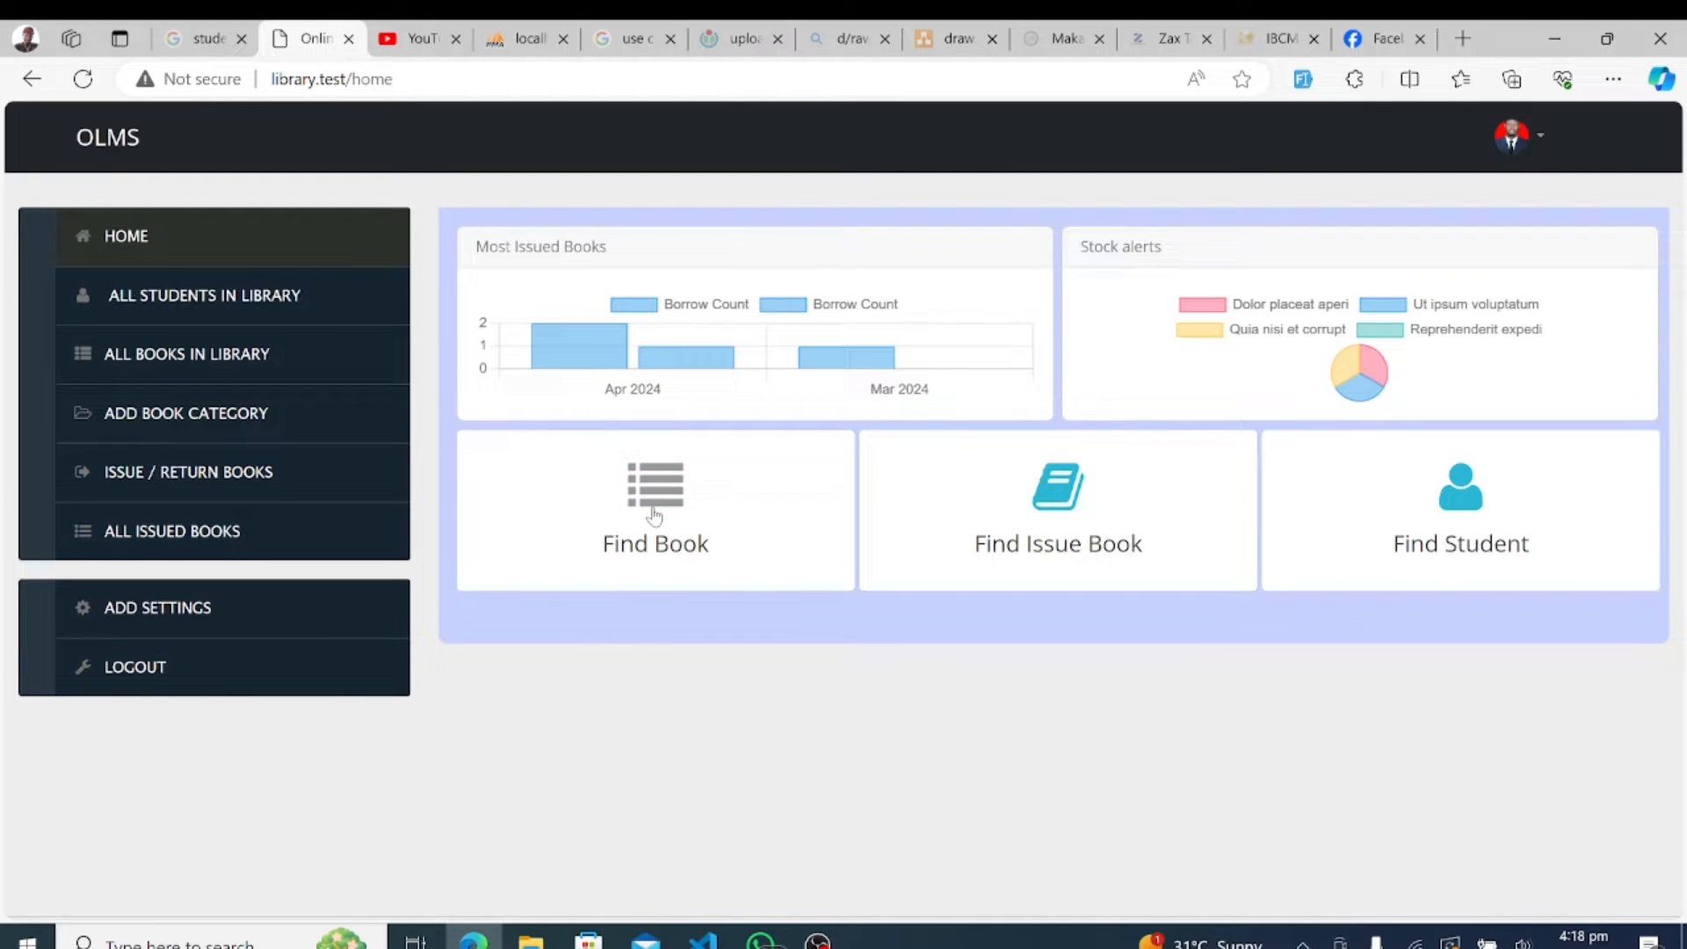
# - Find the book 'Ut ipsum voluptatum' so only book 5 is listed as available
pyautogui.click(654, 492)
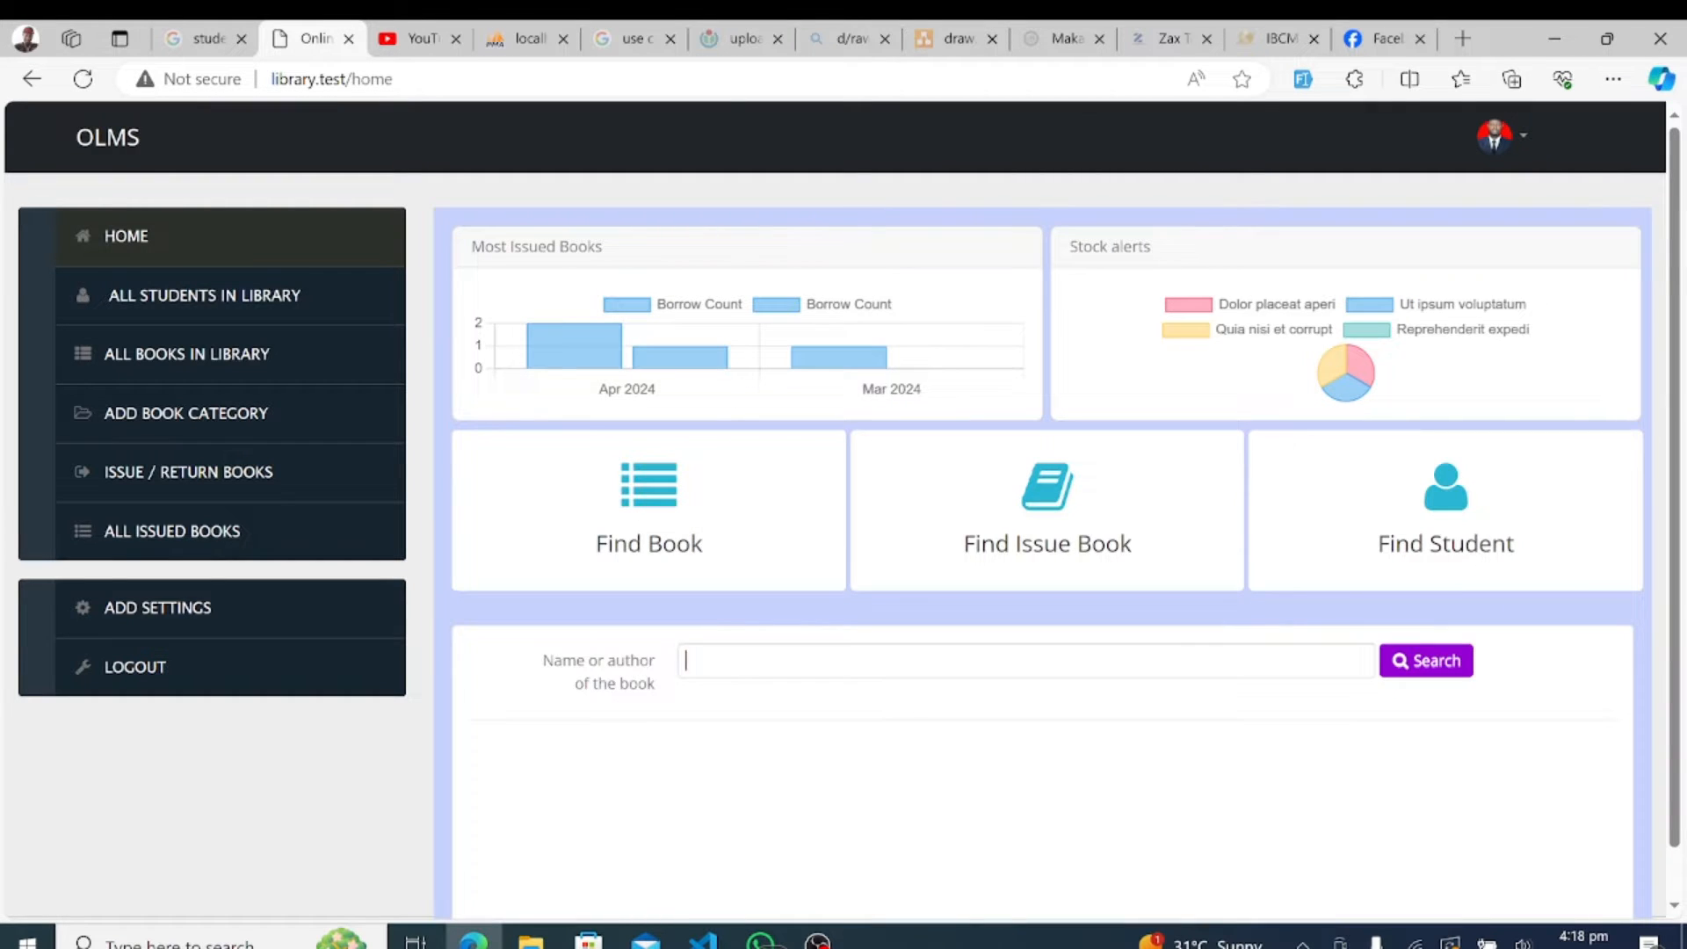
pyautogui.write('p')
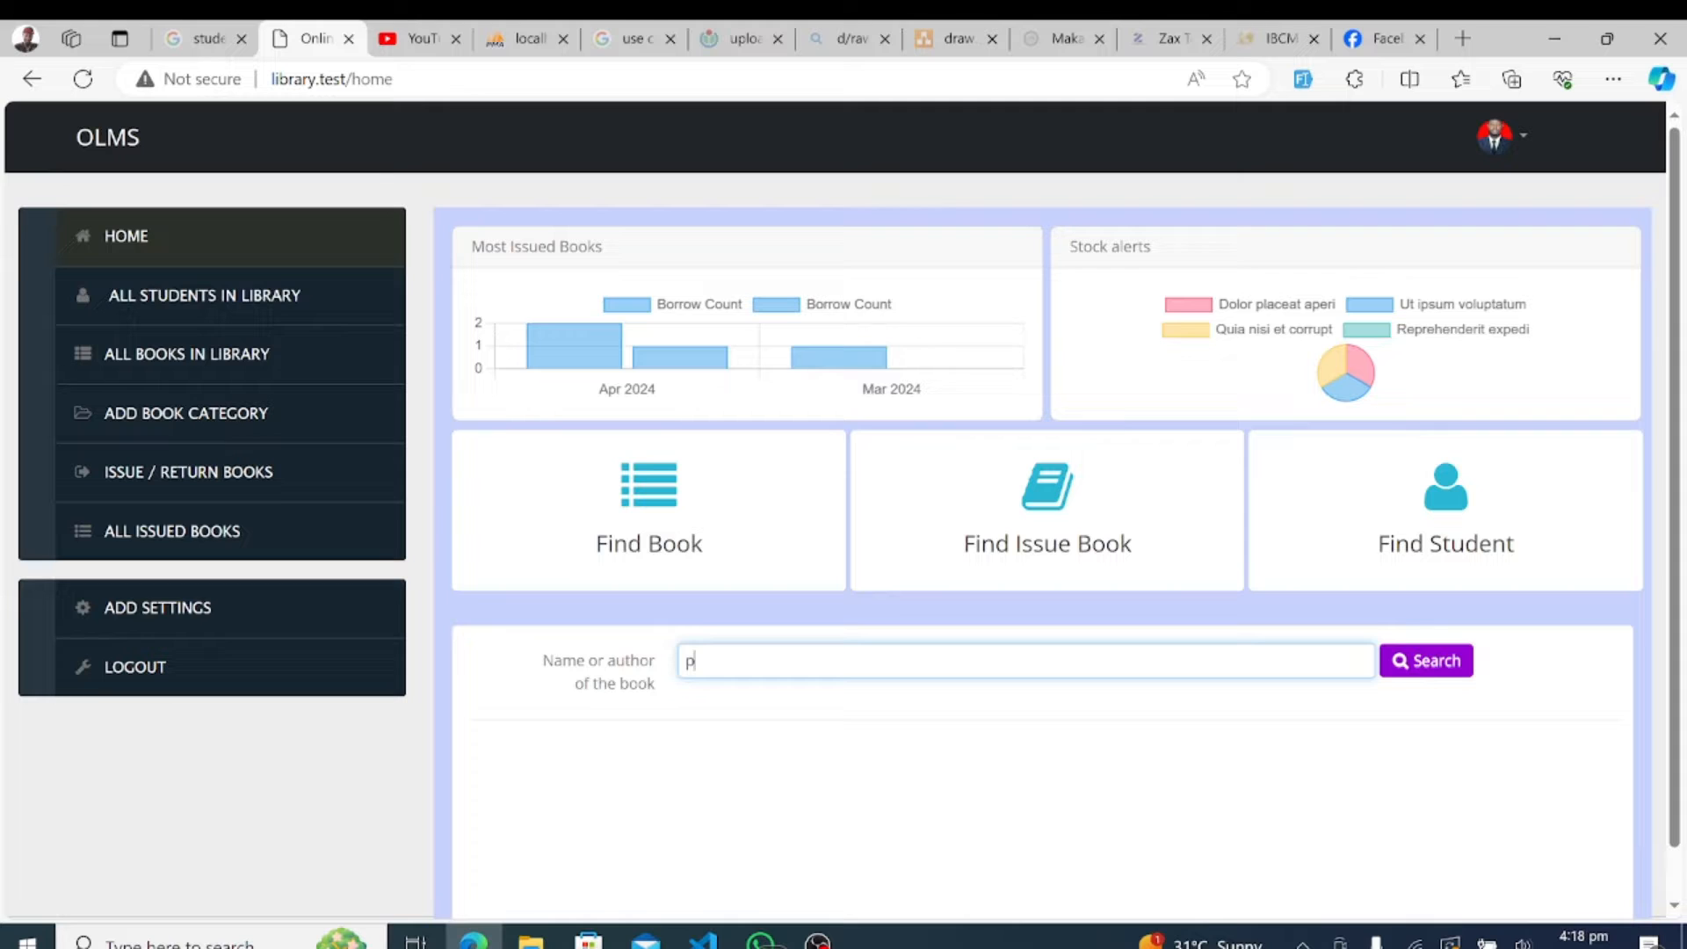
pyautogui.click(1427, 661)
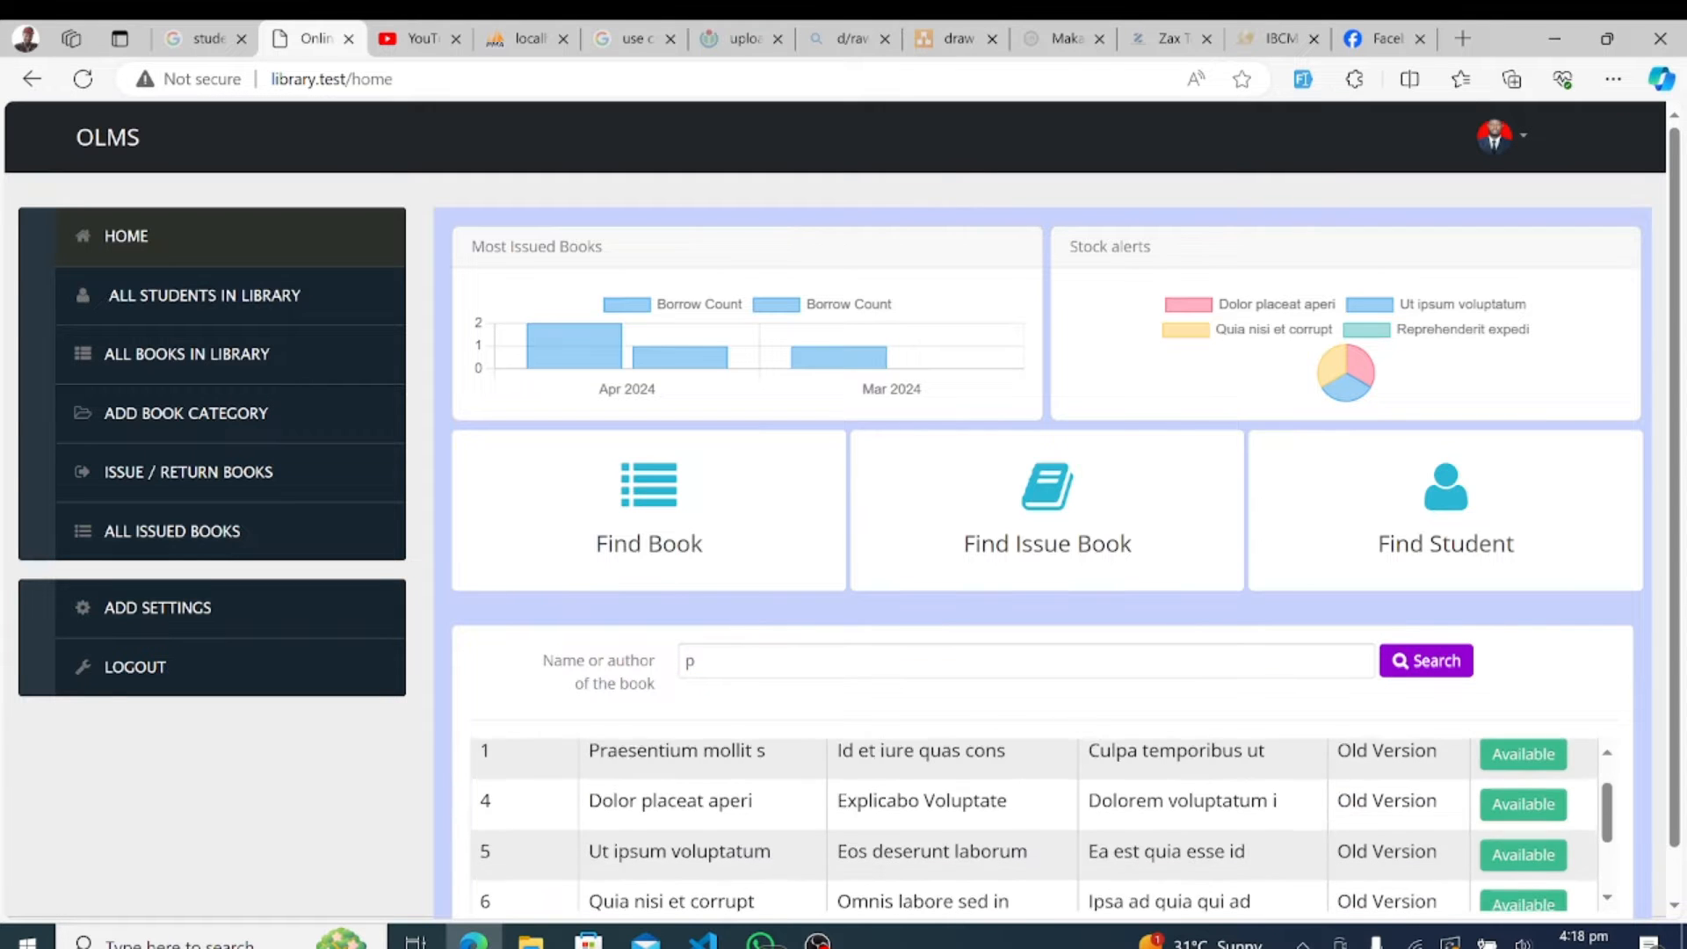
pyautogui.doubleClick(625, 850)
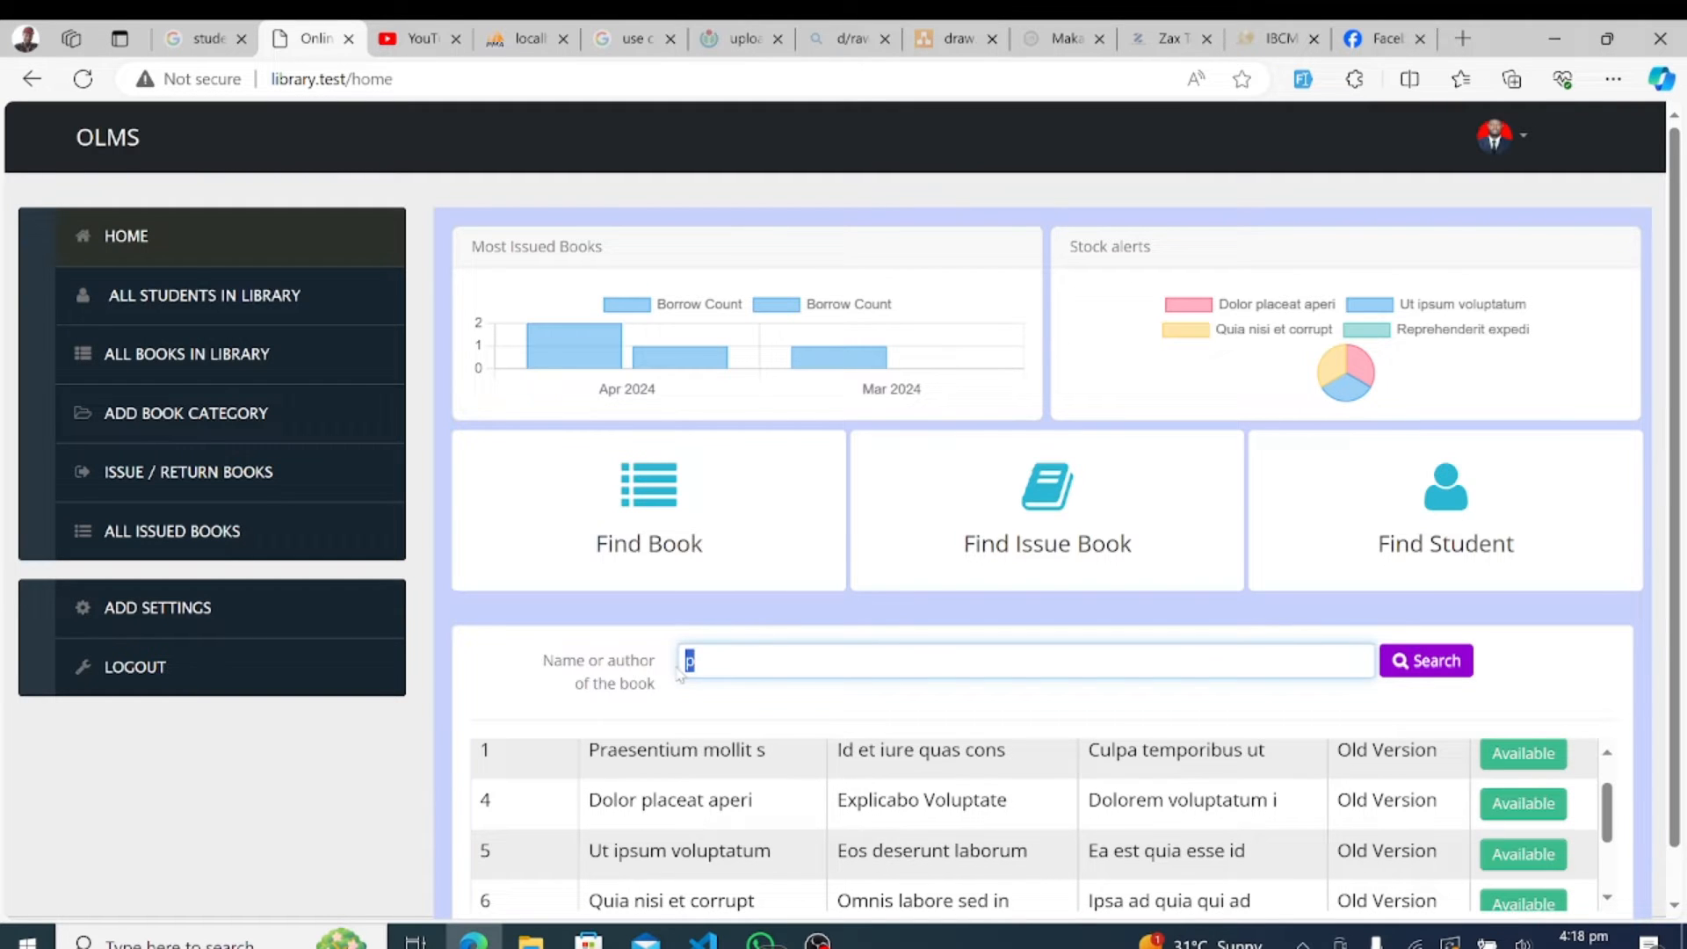
pyautogui.click(1427, 659)
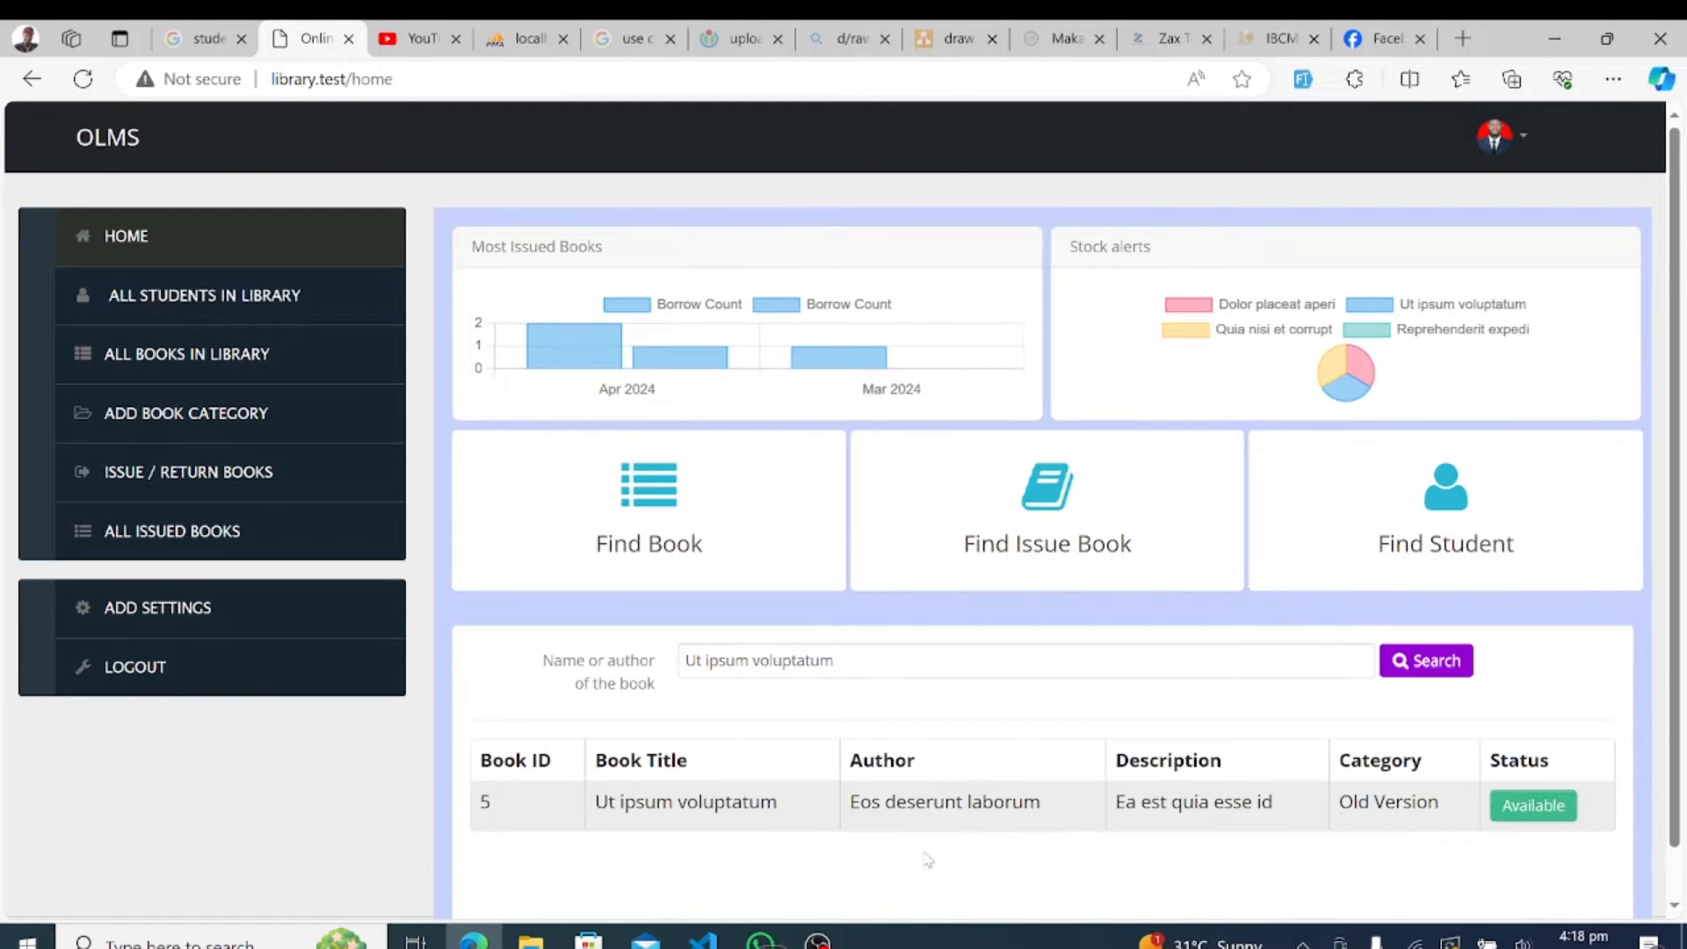
pyautogui.moveTo(851, 796)
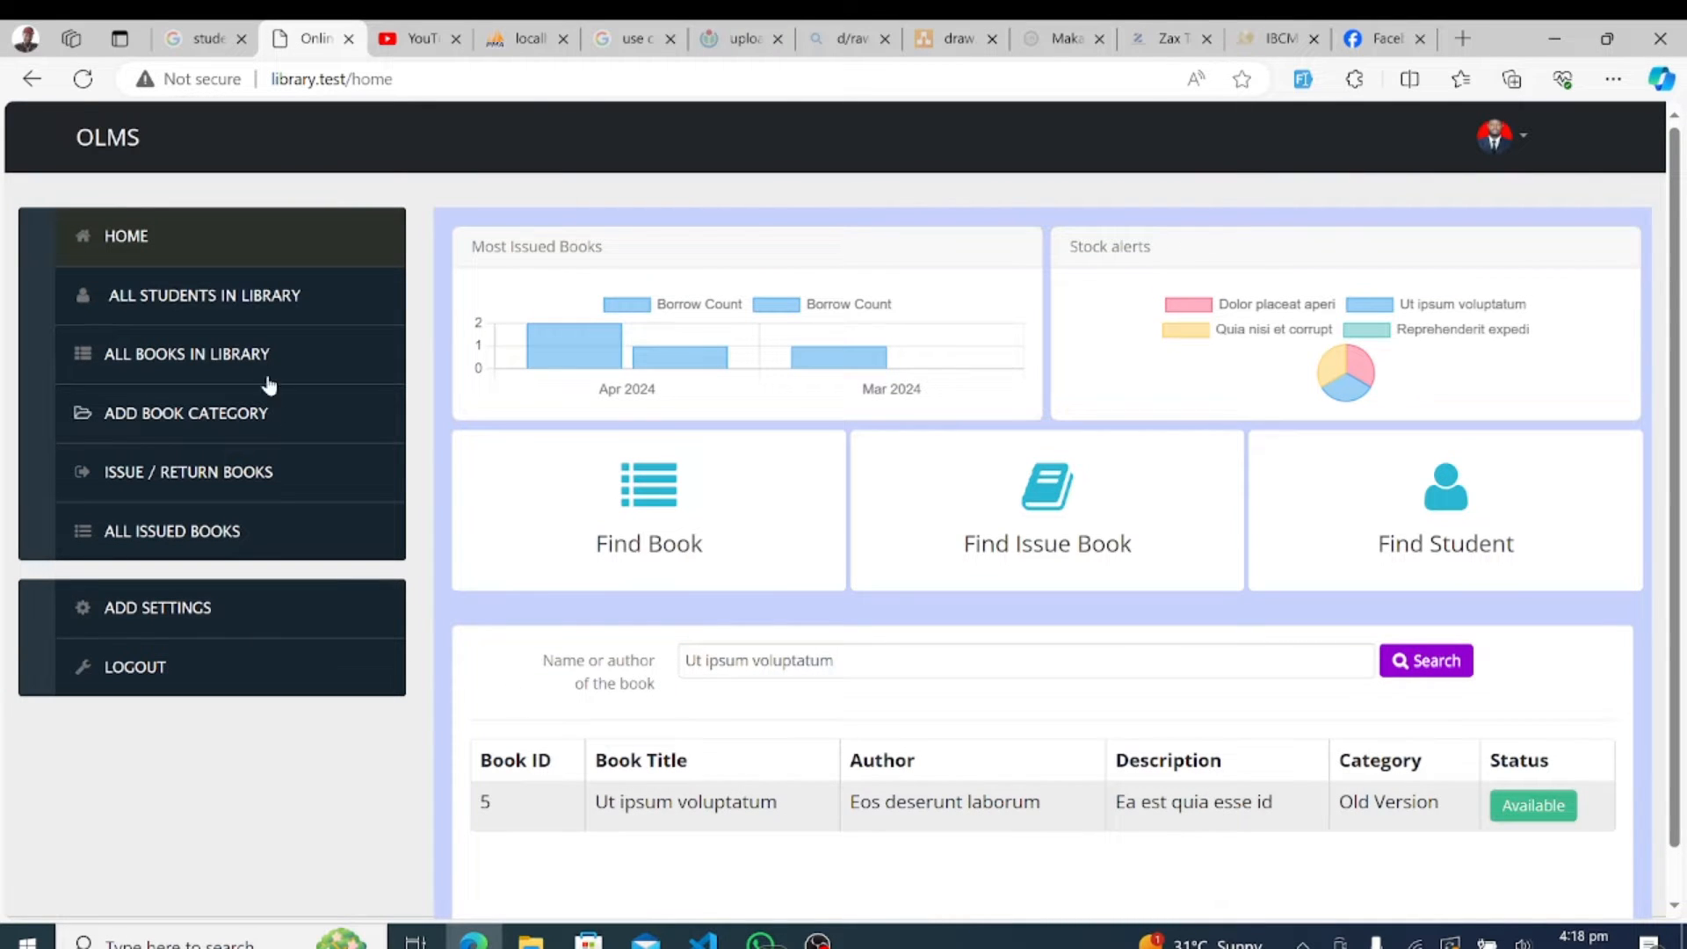
pyautogui.moveTo(181, 310)
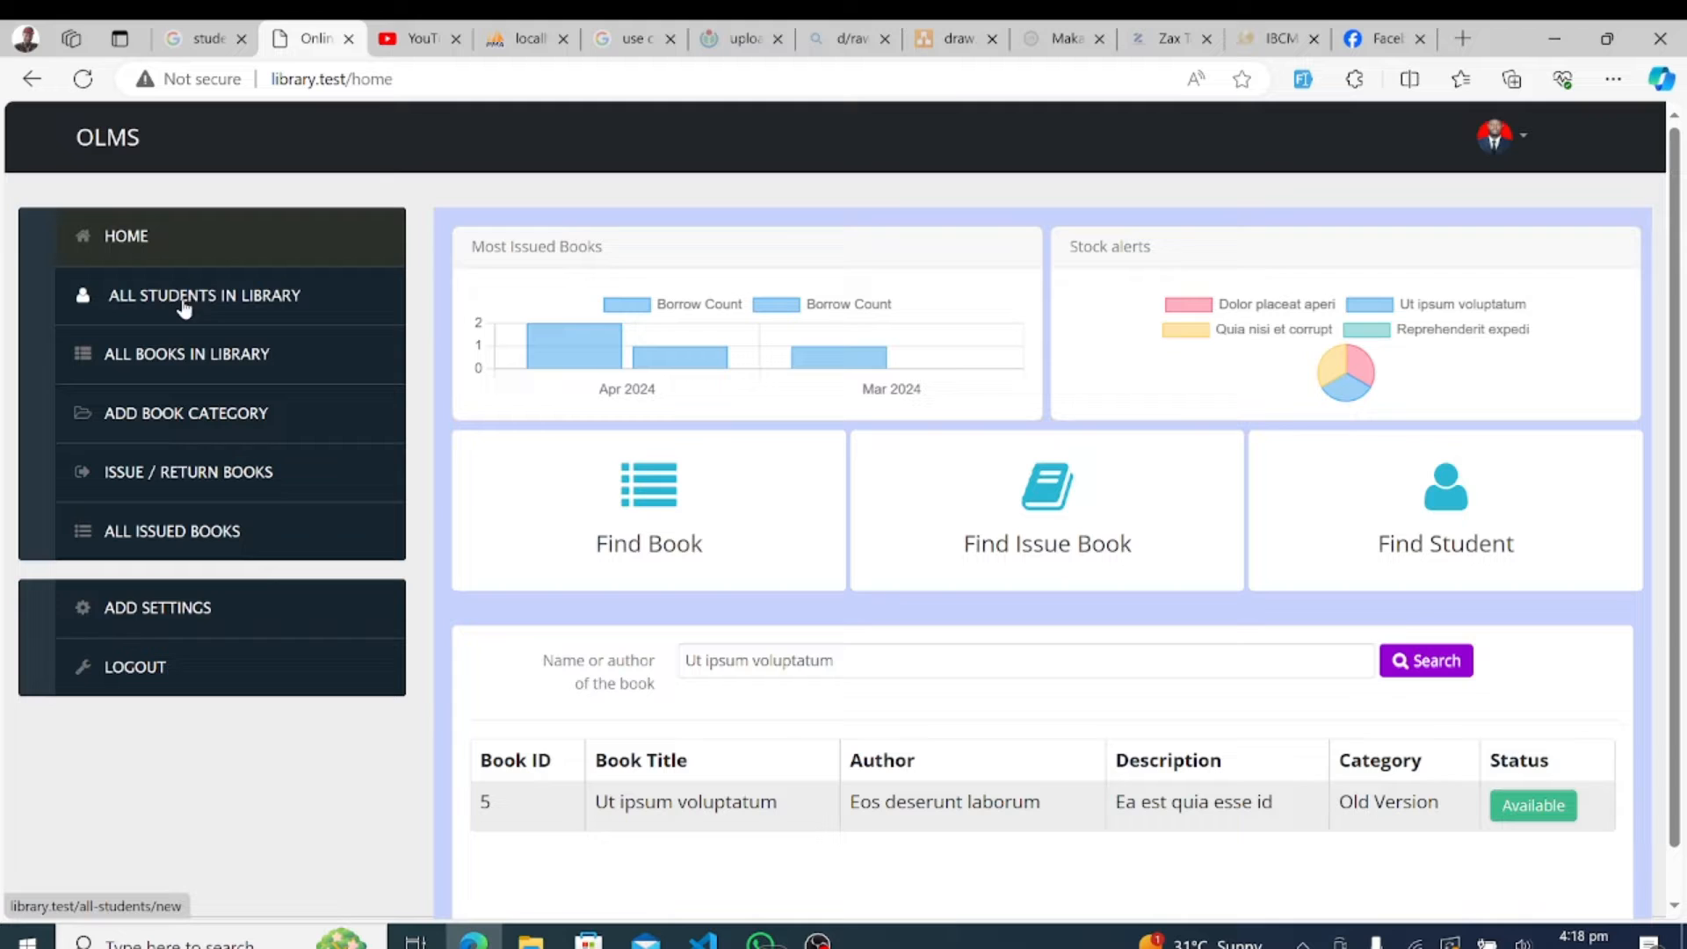
# - Review the new, approved, rejected and blocked student lists, ending on the three approved students
pyautogui.click(200, 295)
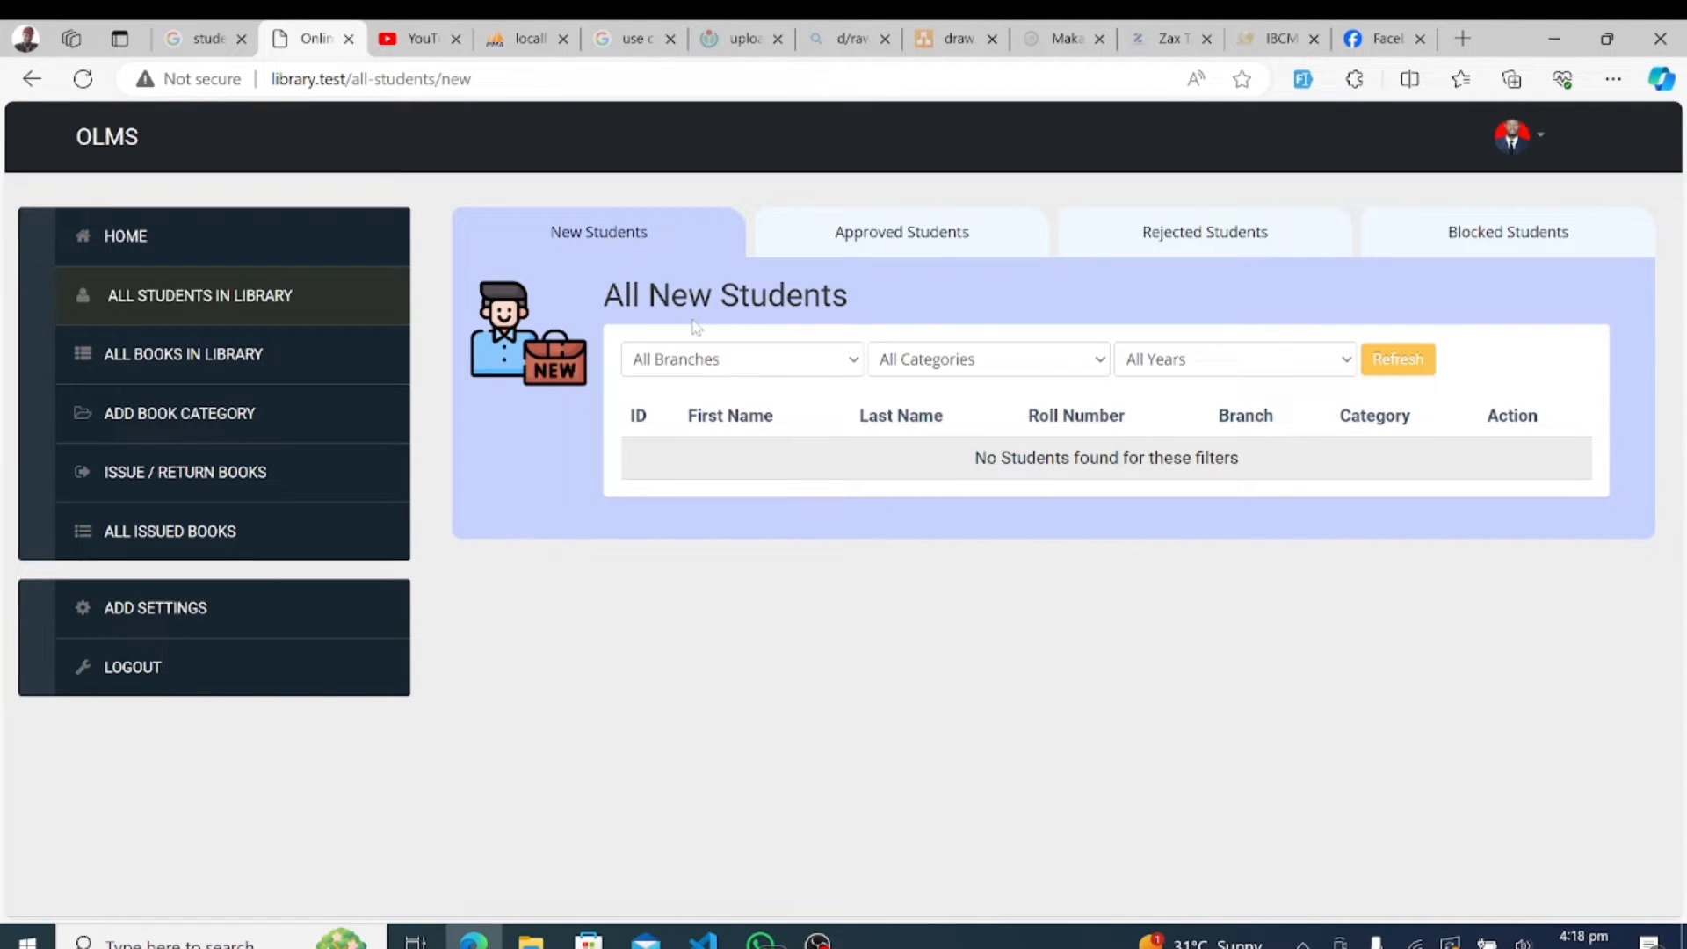
pyautogui.moveTo(914, 464)
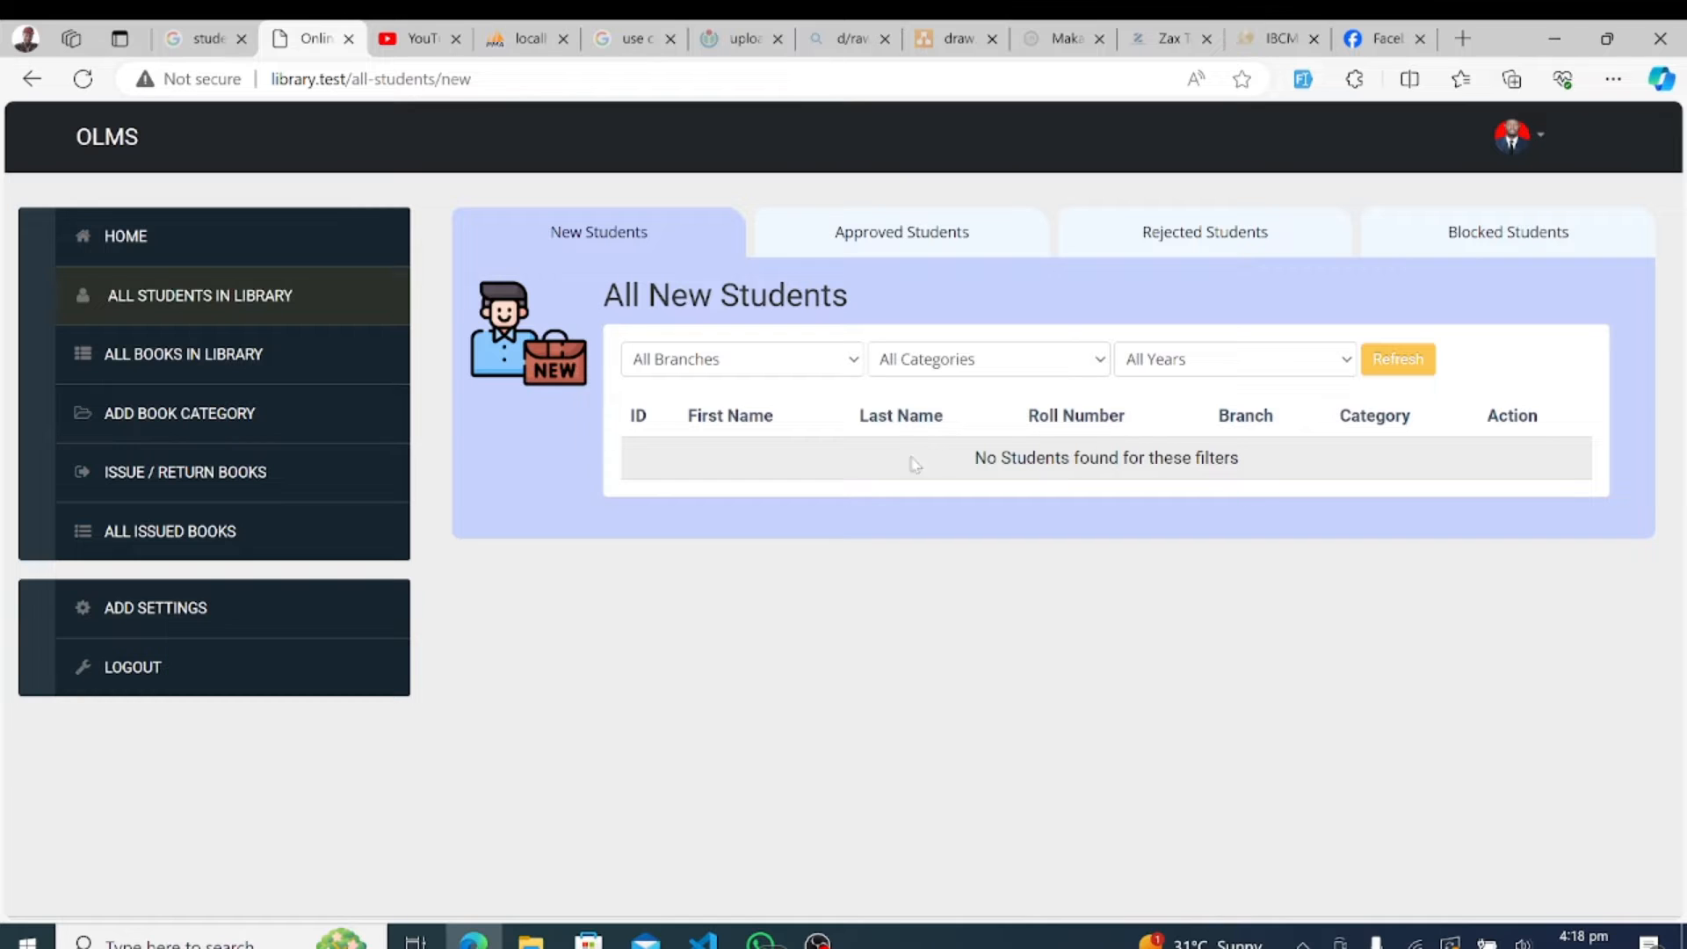
pyautogui.click(901, 232)
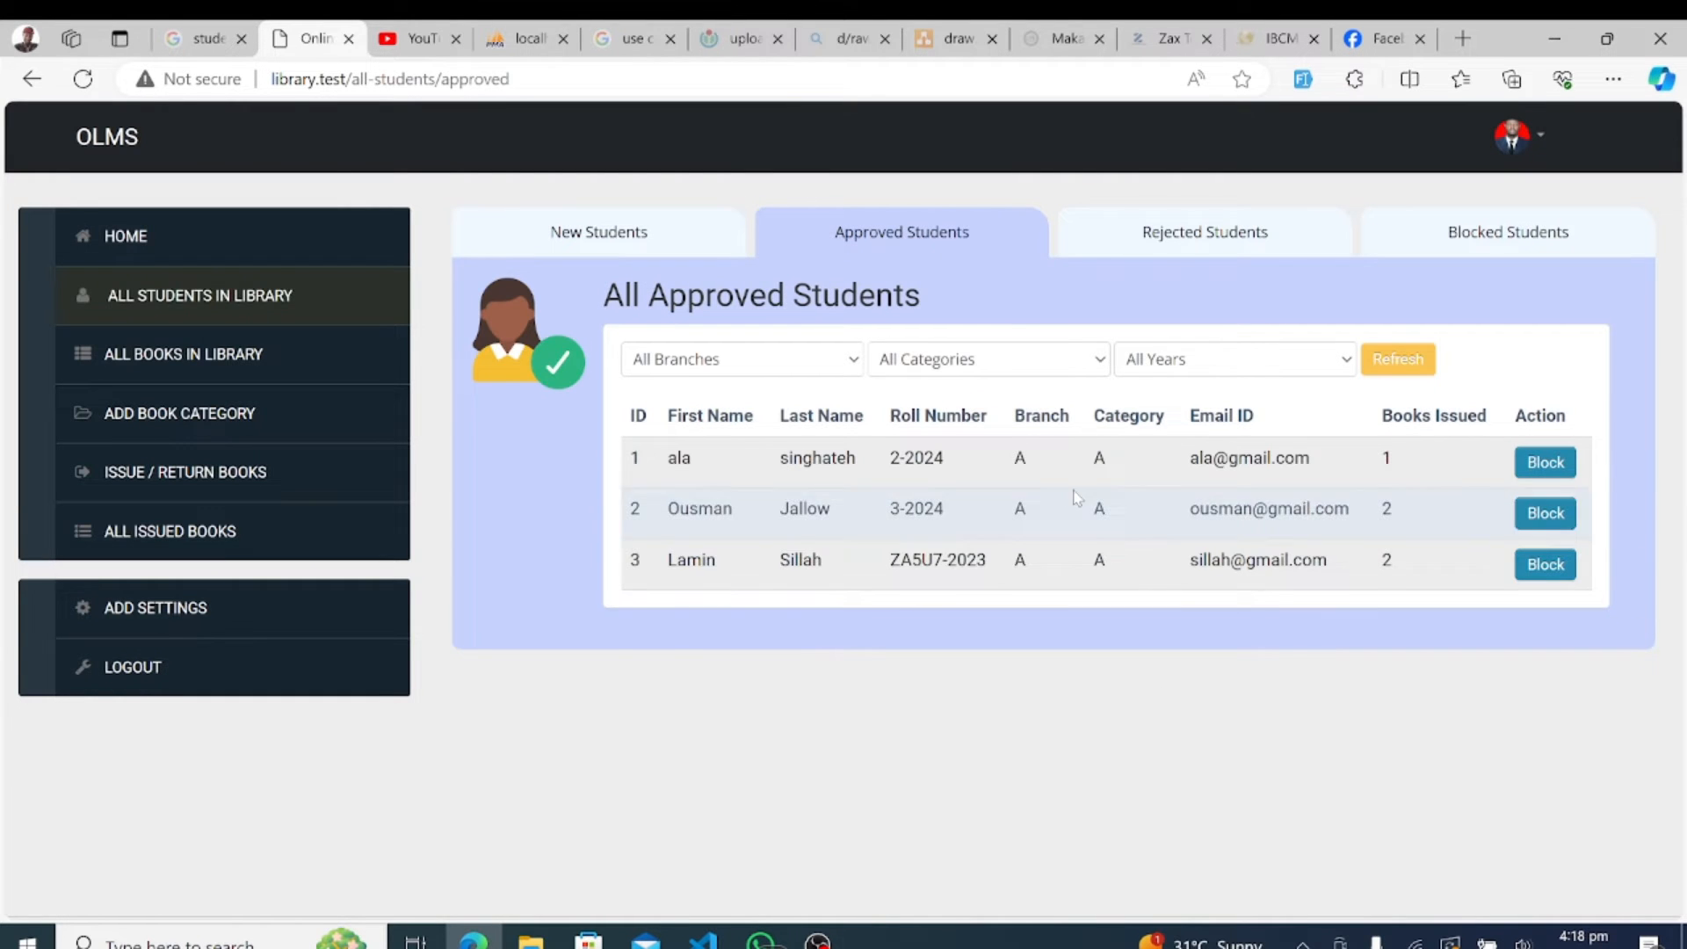
pyautogui.moveTo(1195, 250)
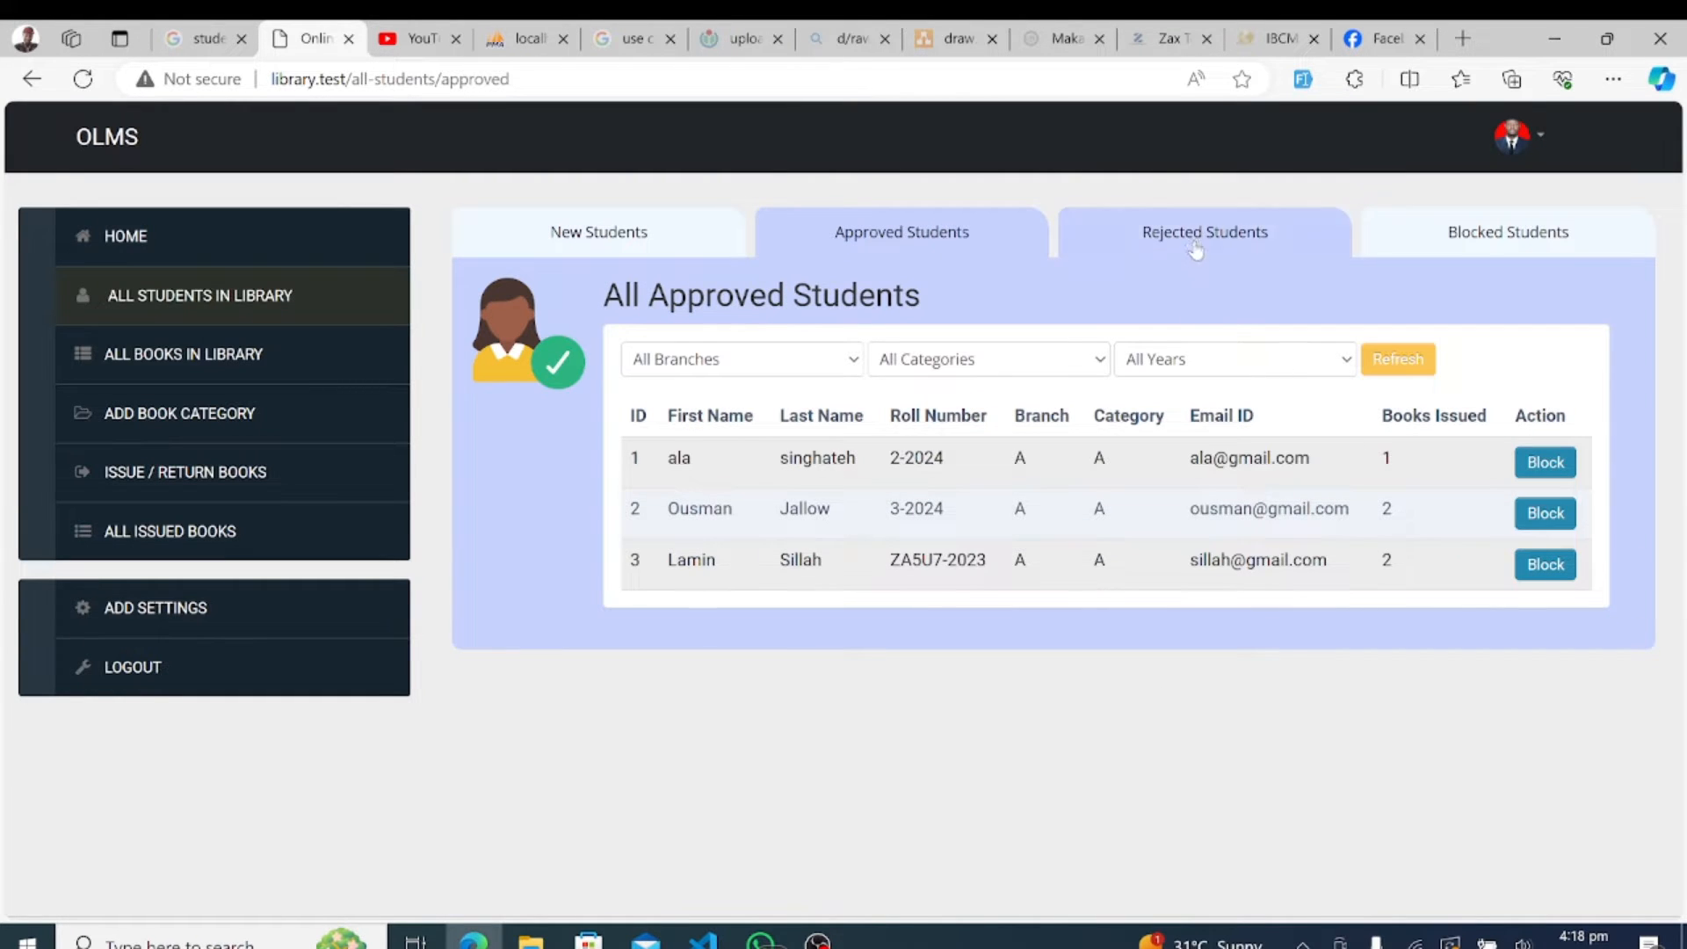
pyautogui.click(1204, 232)
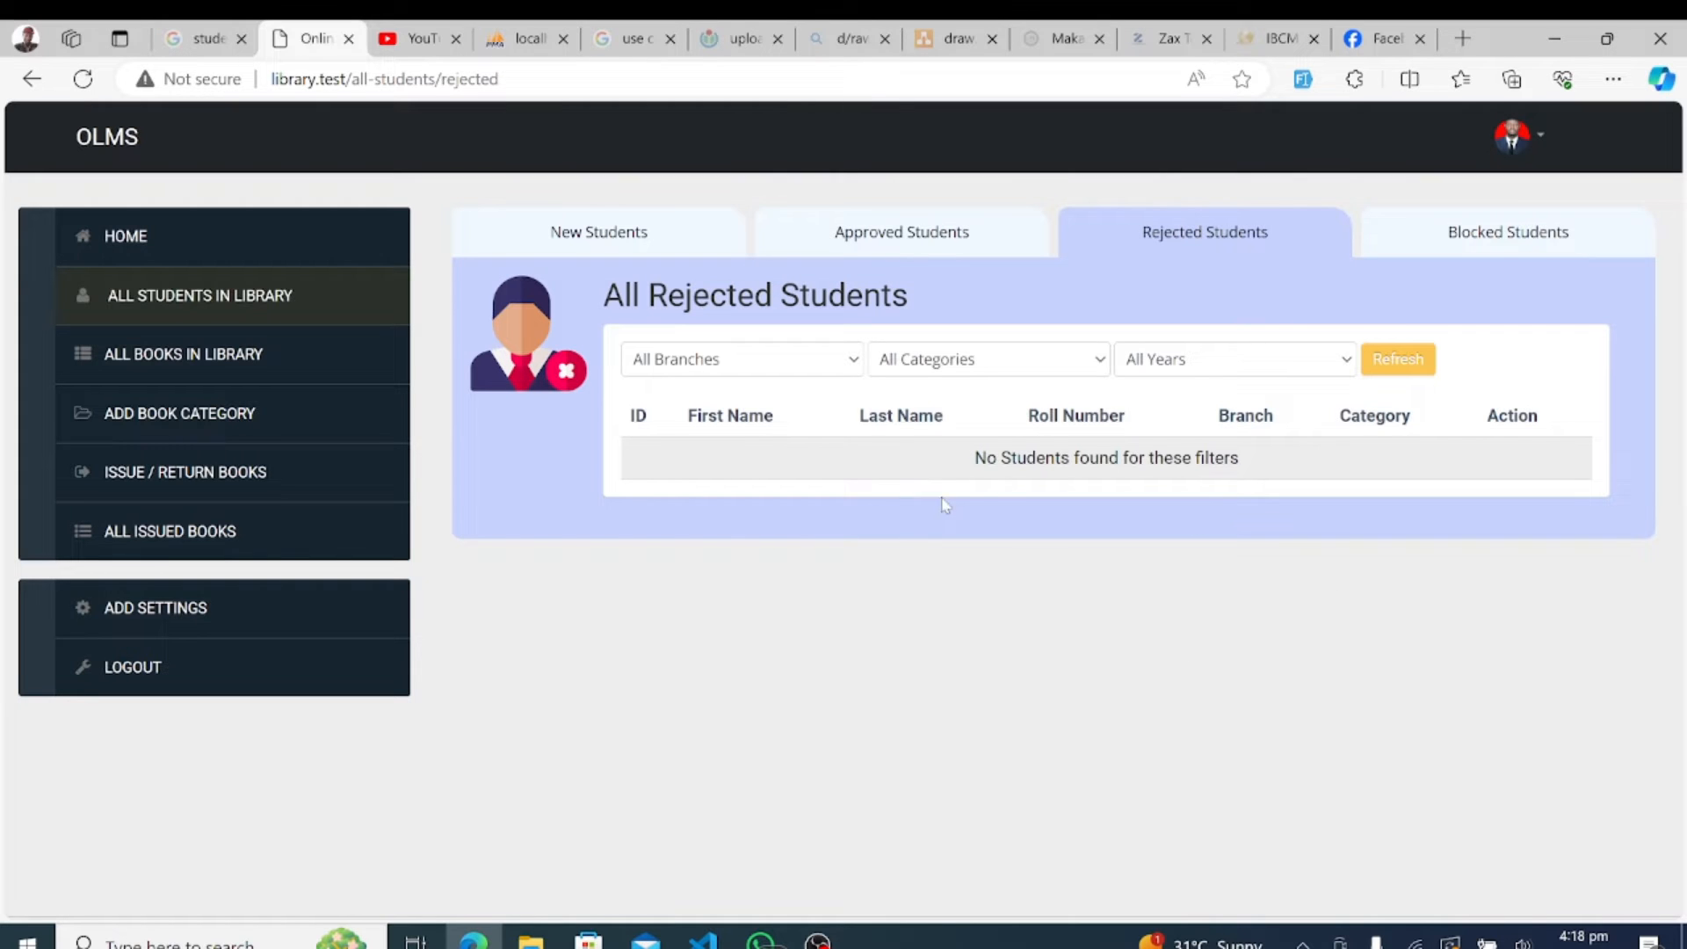
pyautogui.click(1508, 232)
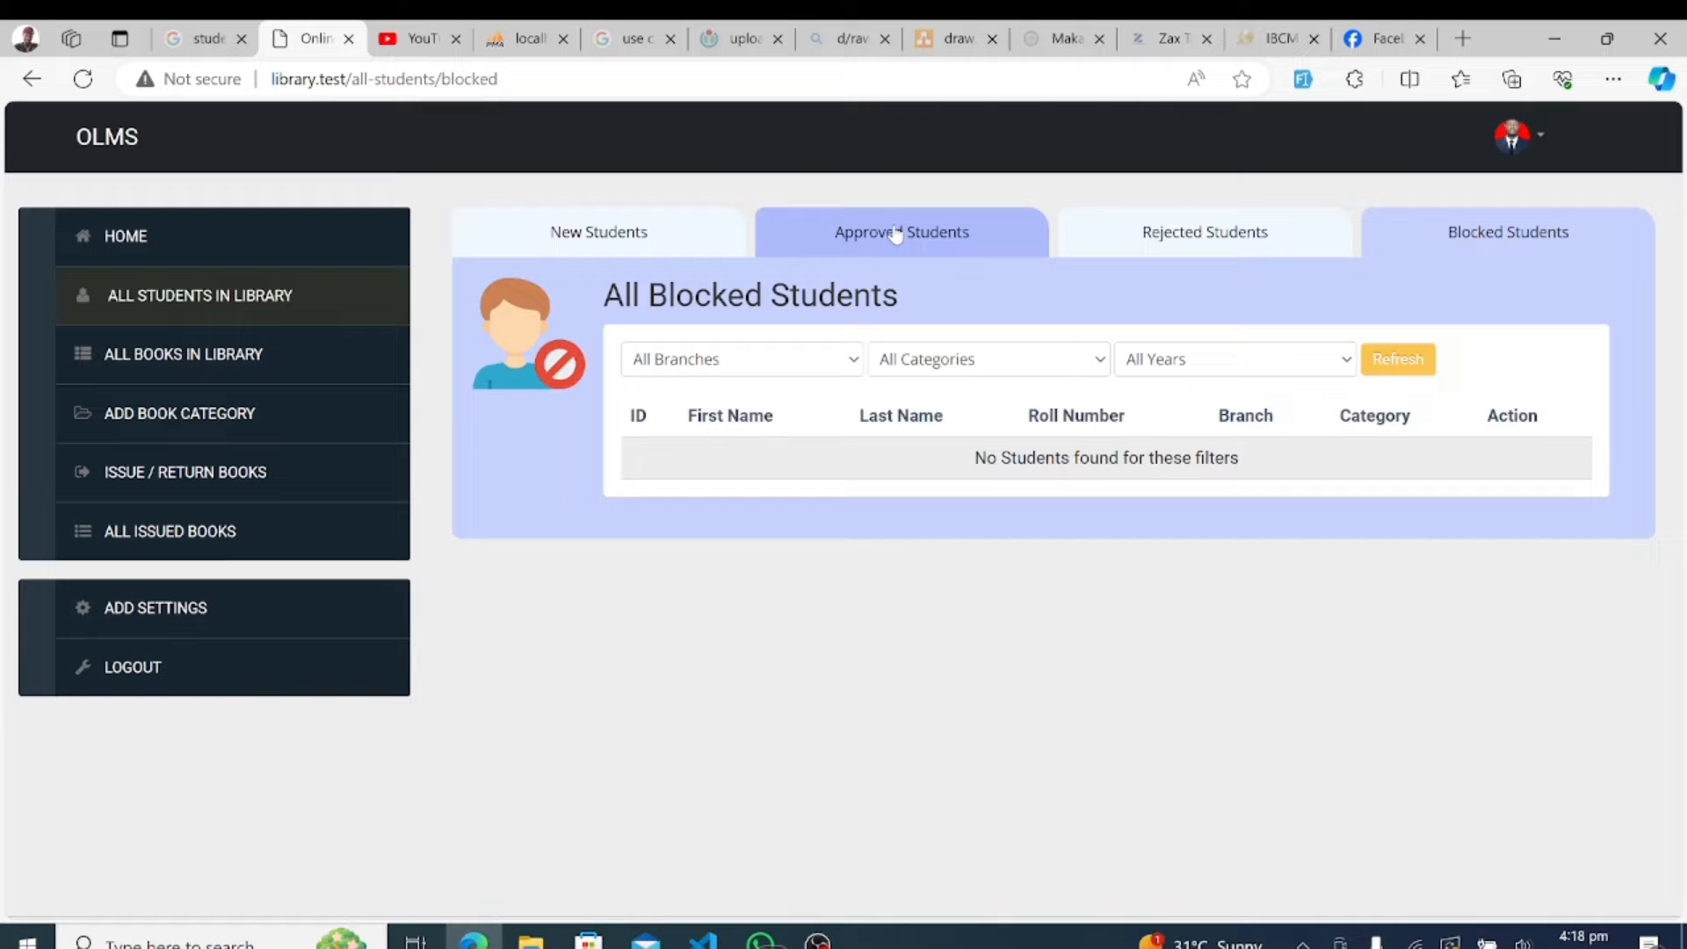
pyautogui.click(902, 232)
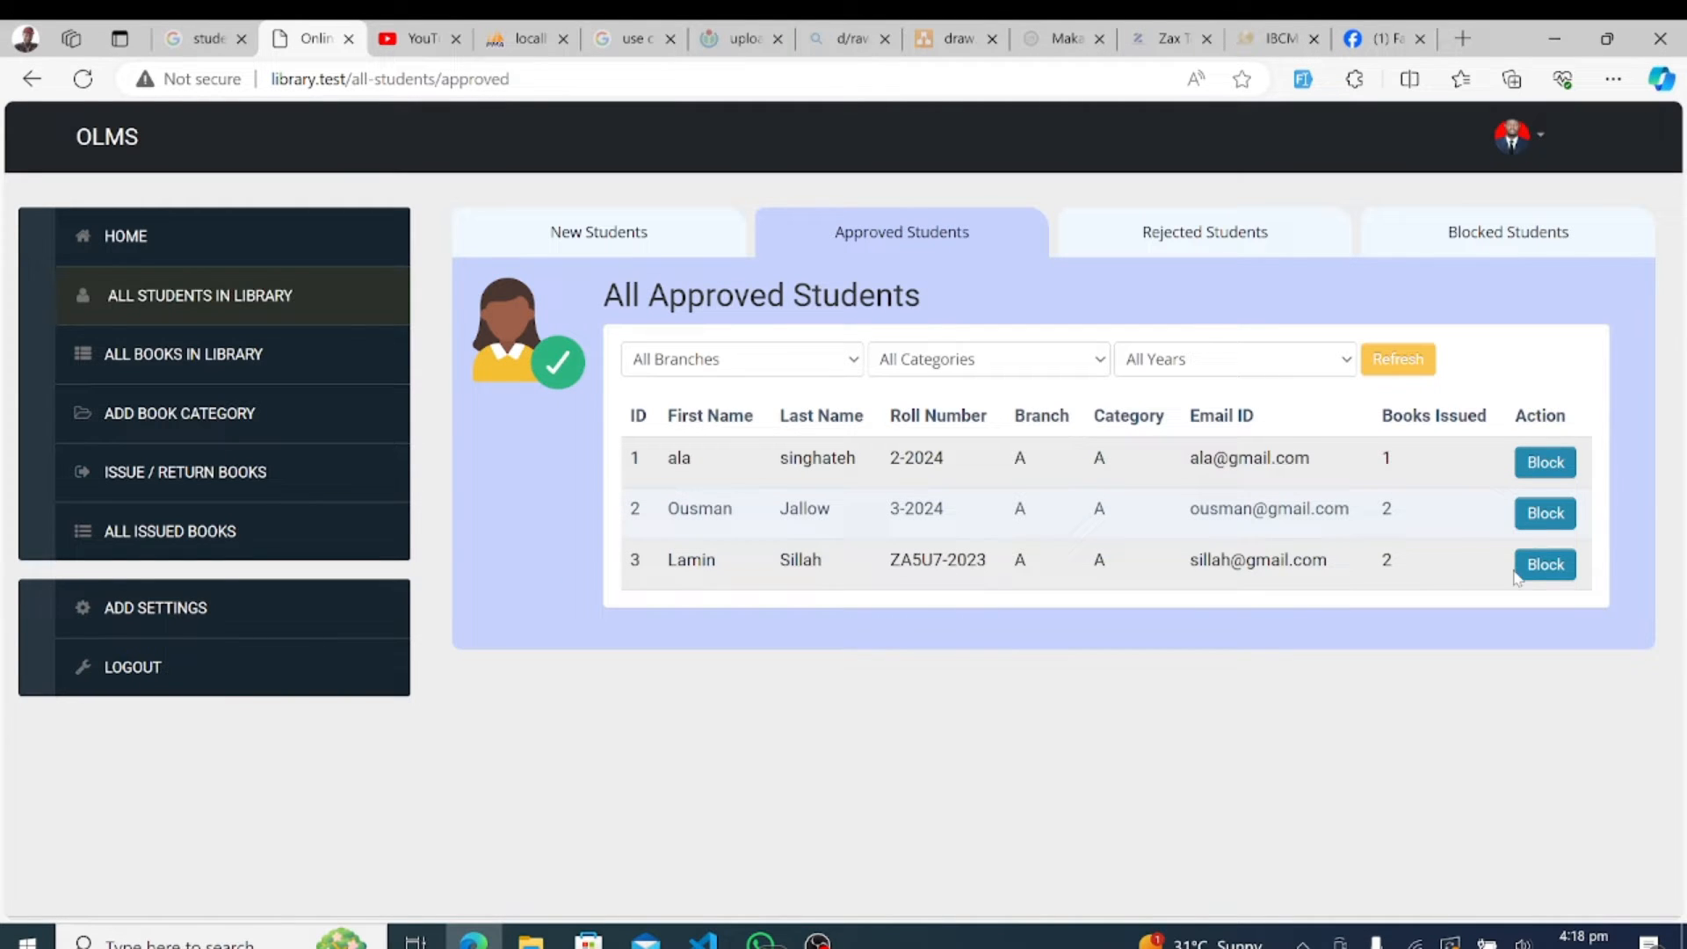
# - Block the third approved student, then unblock them so all three show as approved again
pyautogui.click(1545, 565)
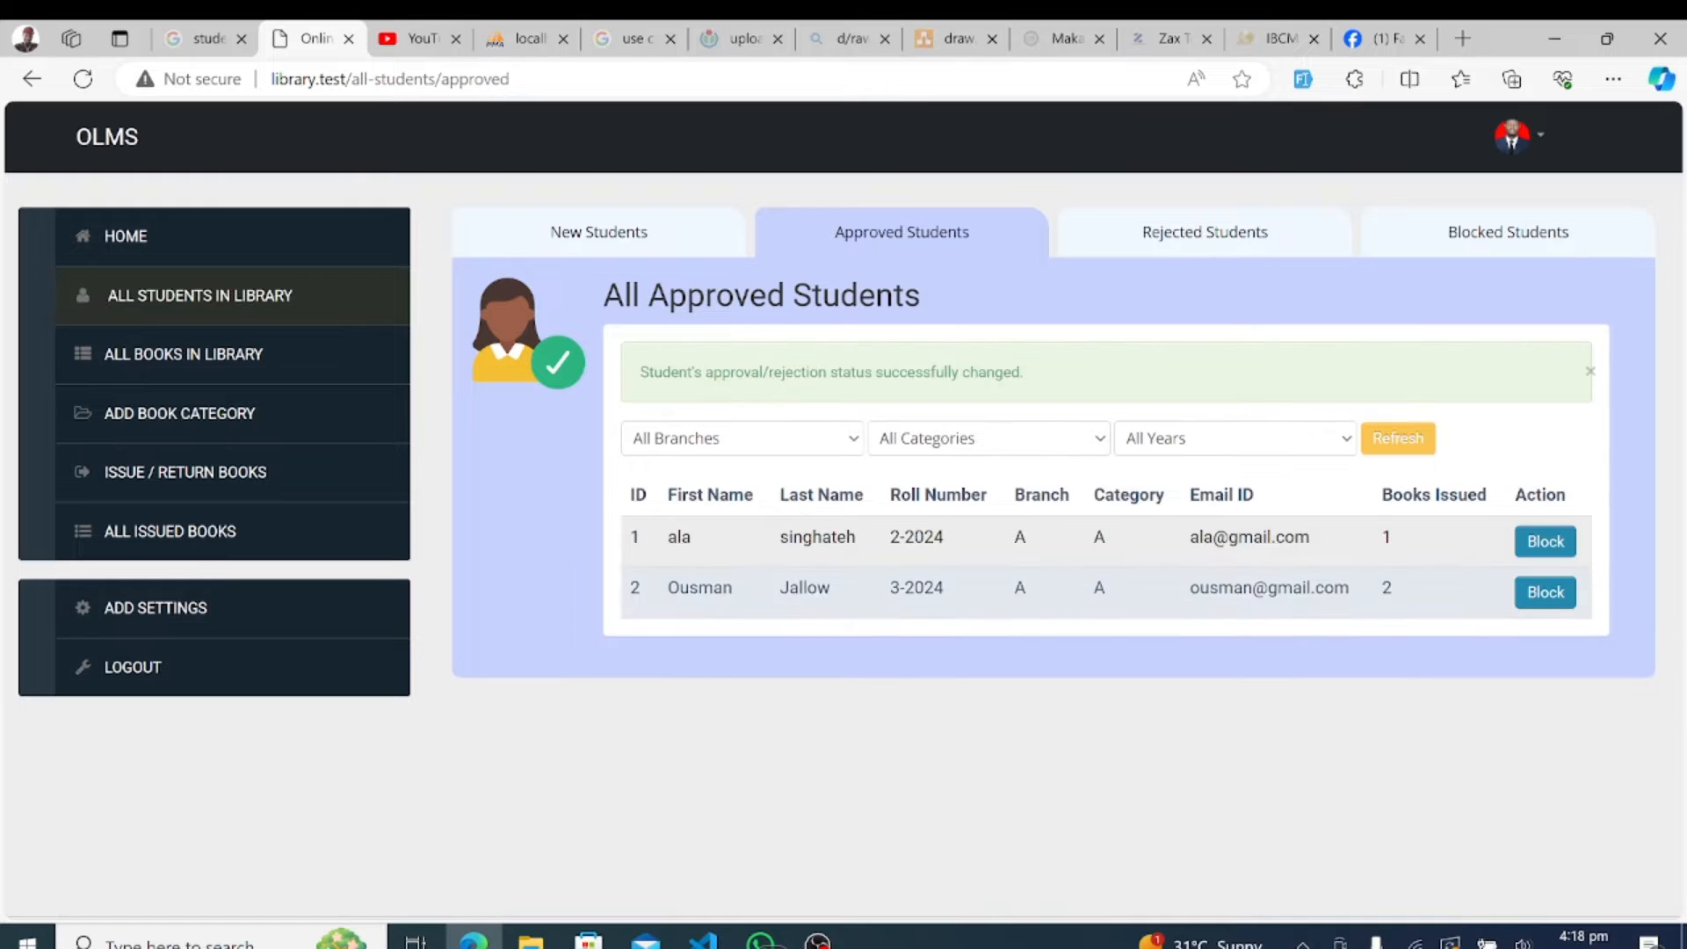
pyautogui.click(1507, 231)
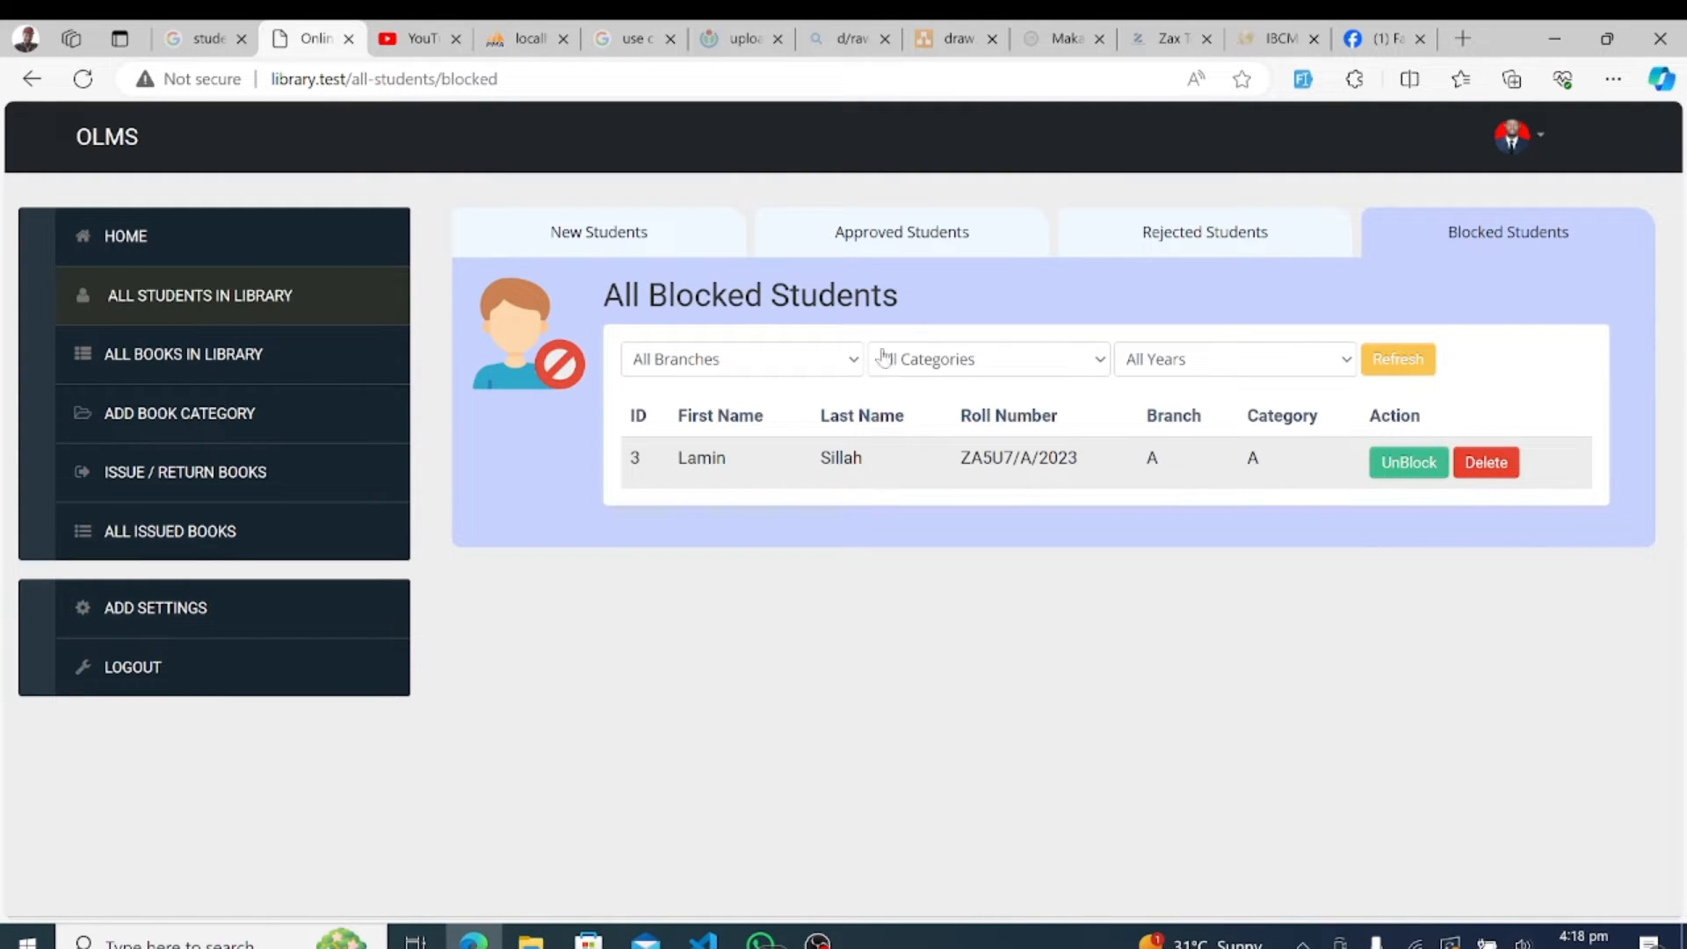
pyautogui.click(1410, 462)
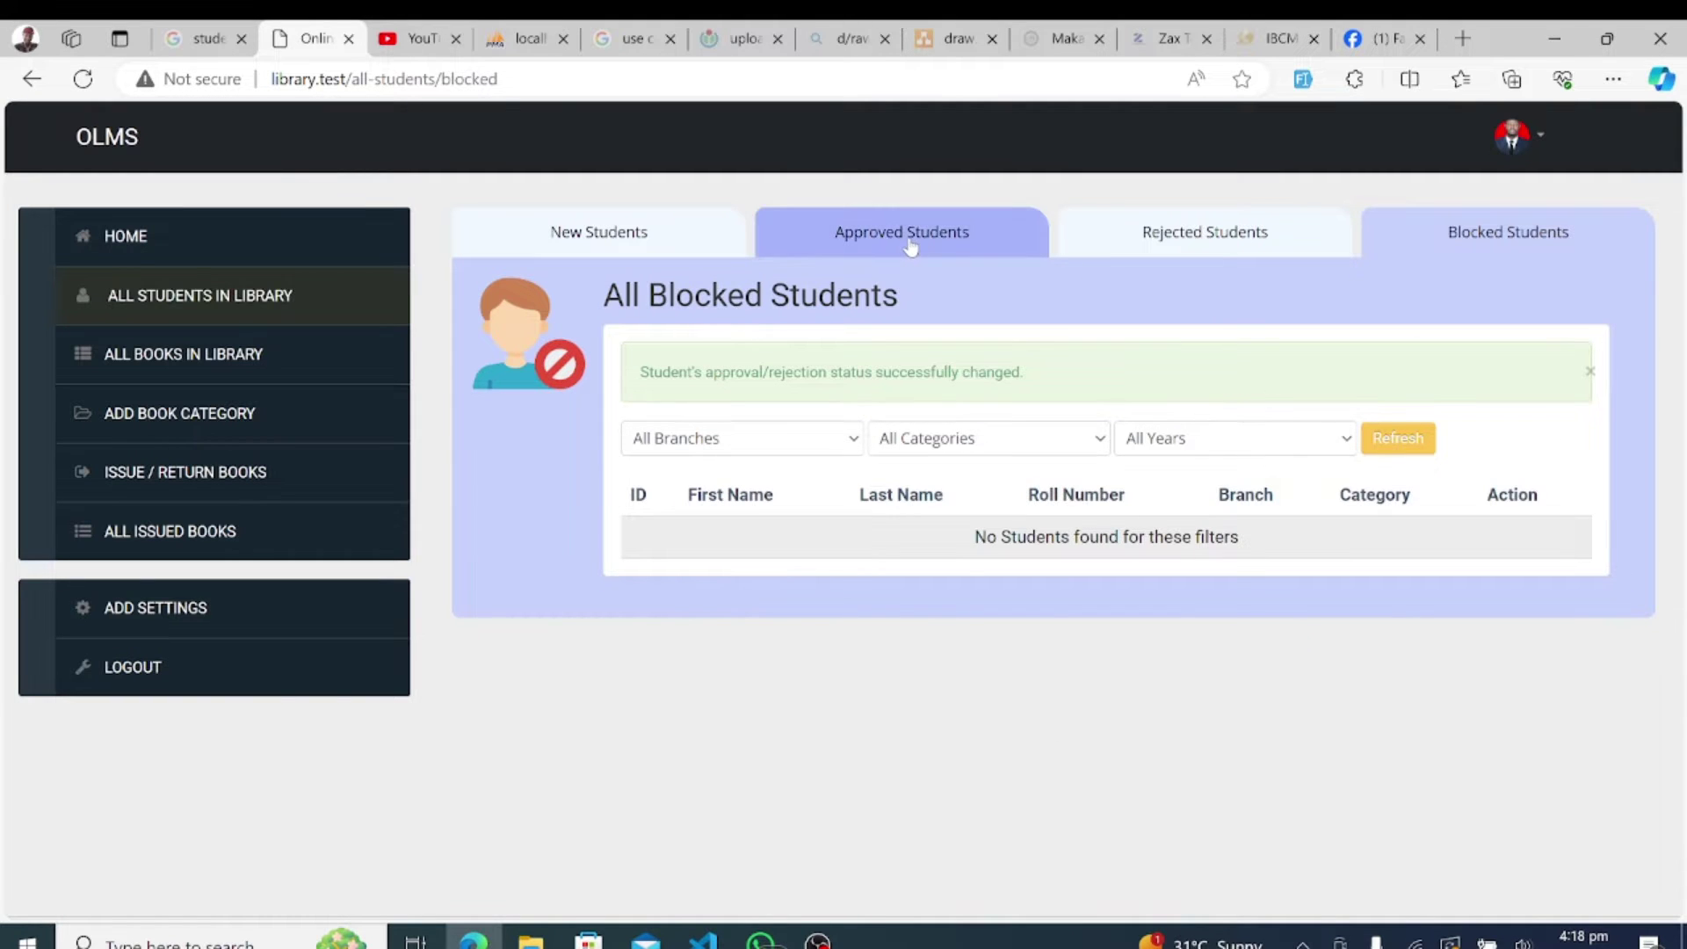
pyautogui.click(901, 232)
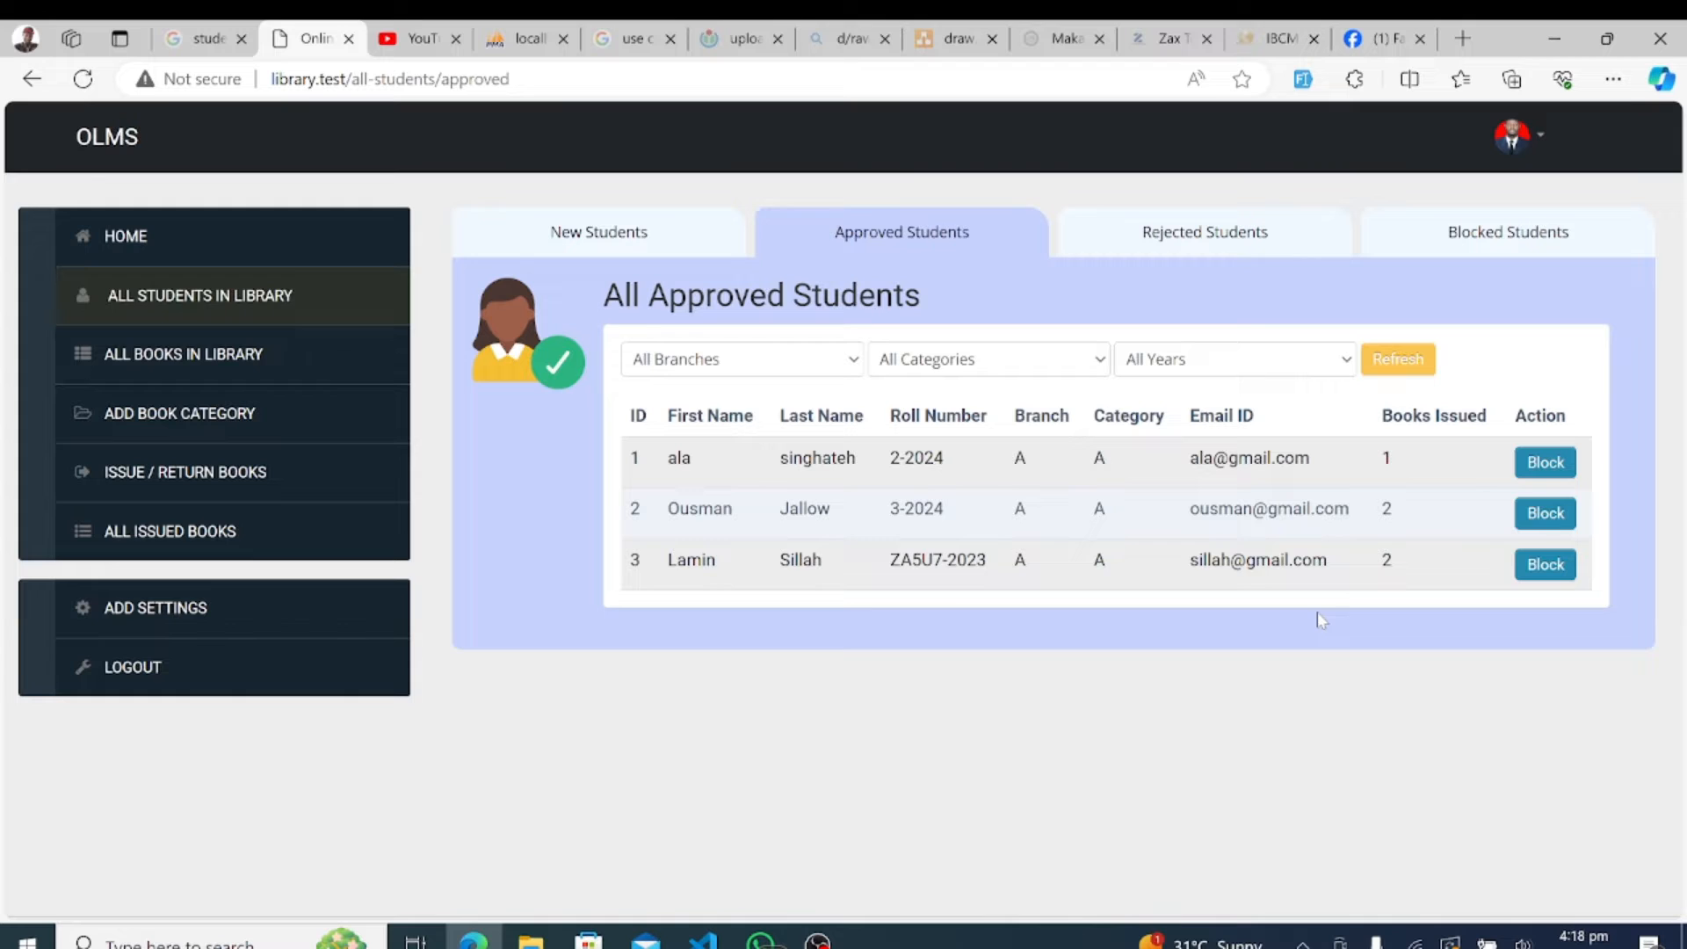
pyautogui.moveTo(444, 500)
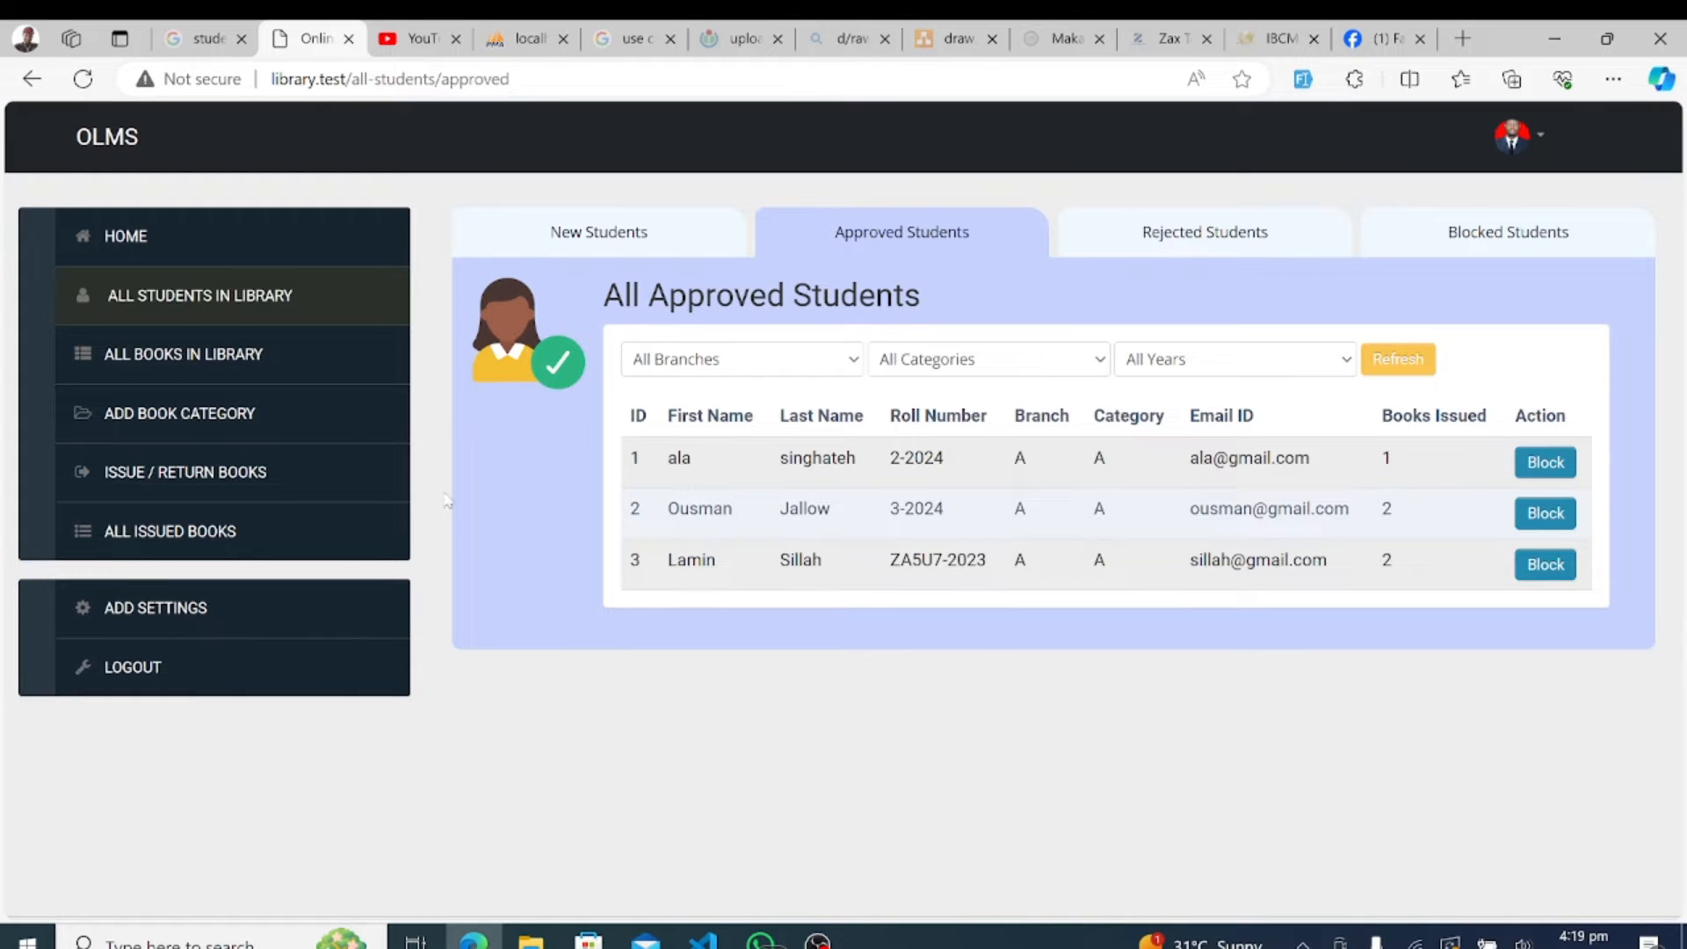
pyautogui.moveTo(221, 361)
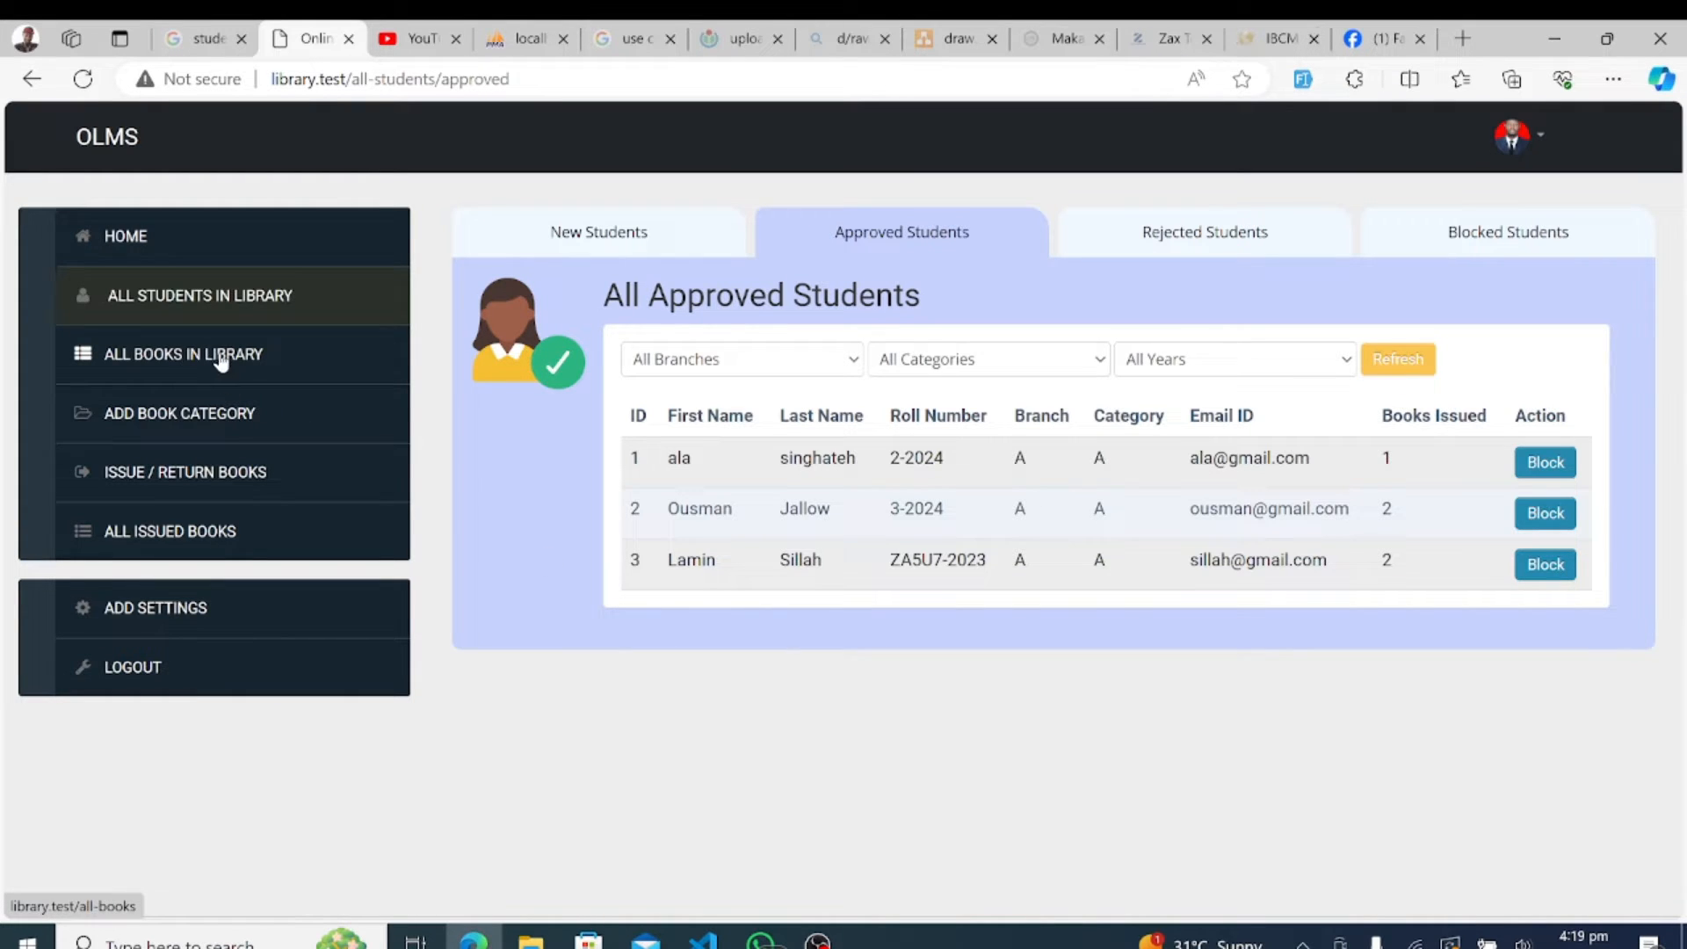
pyautogui.click(183, 355)
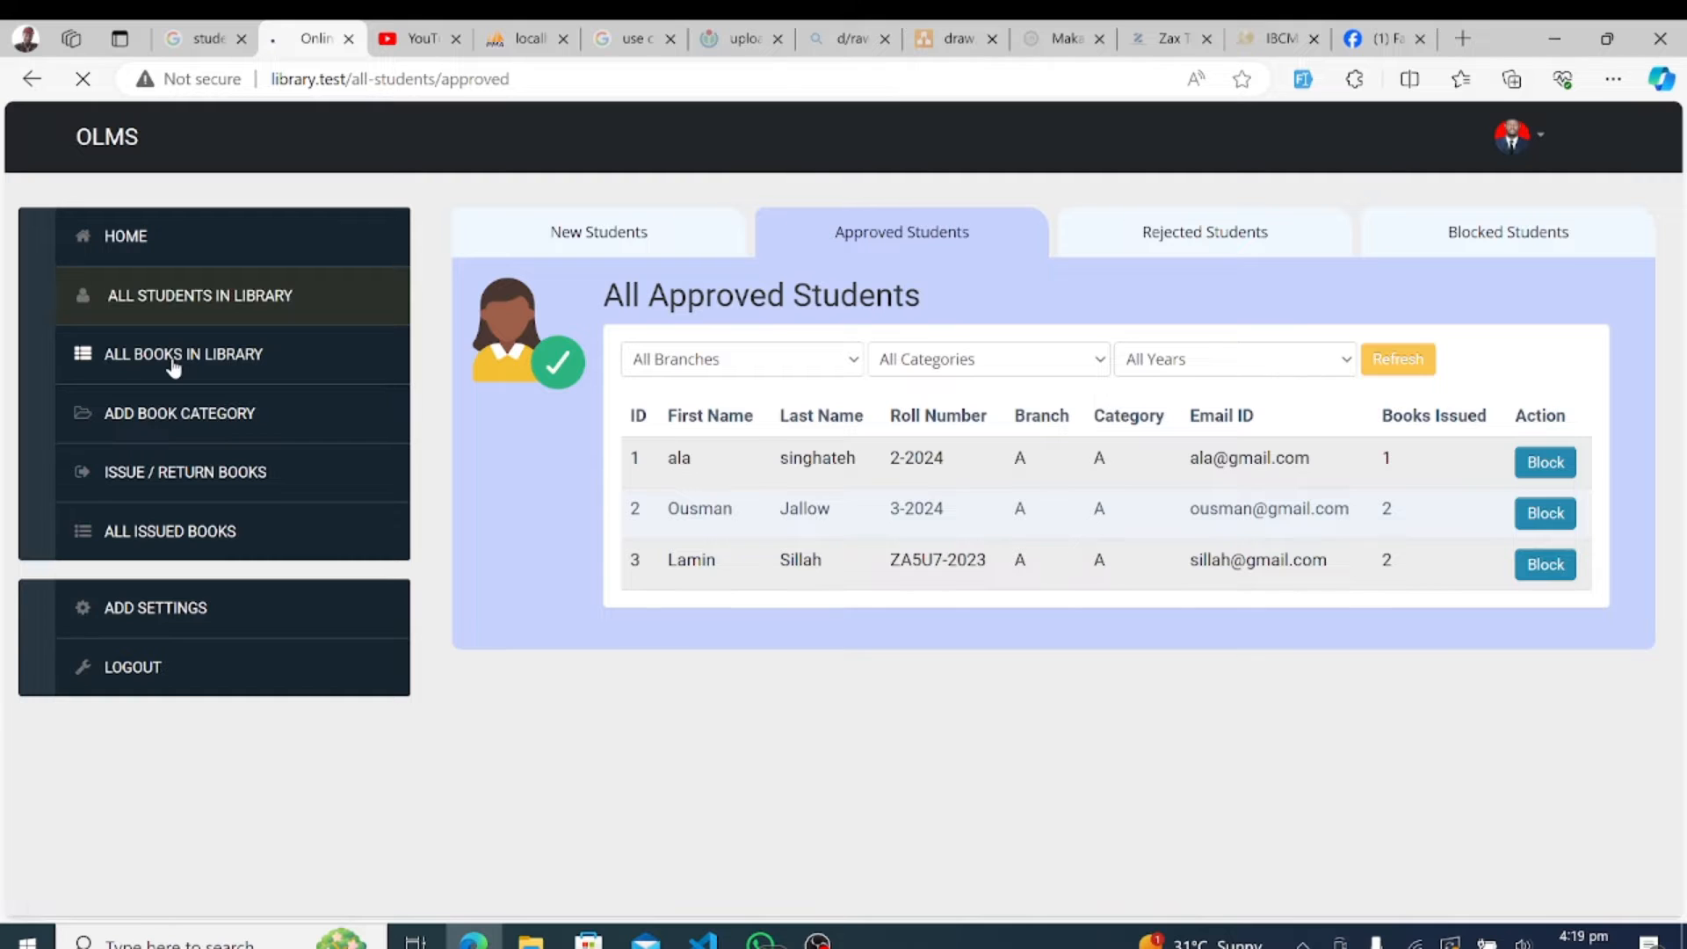
# - Filter the books by Non-Fiction then Old Version, and open book 1 'Praesentium mollit s' for editing
pyautogui.click(183, 355)
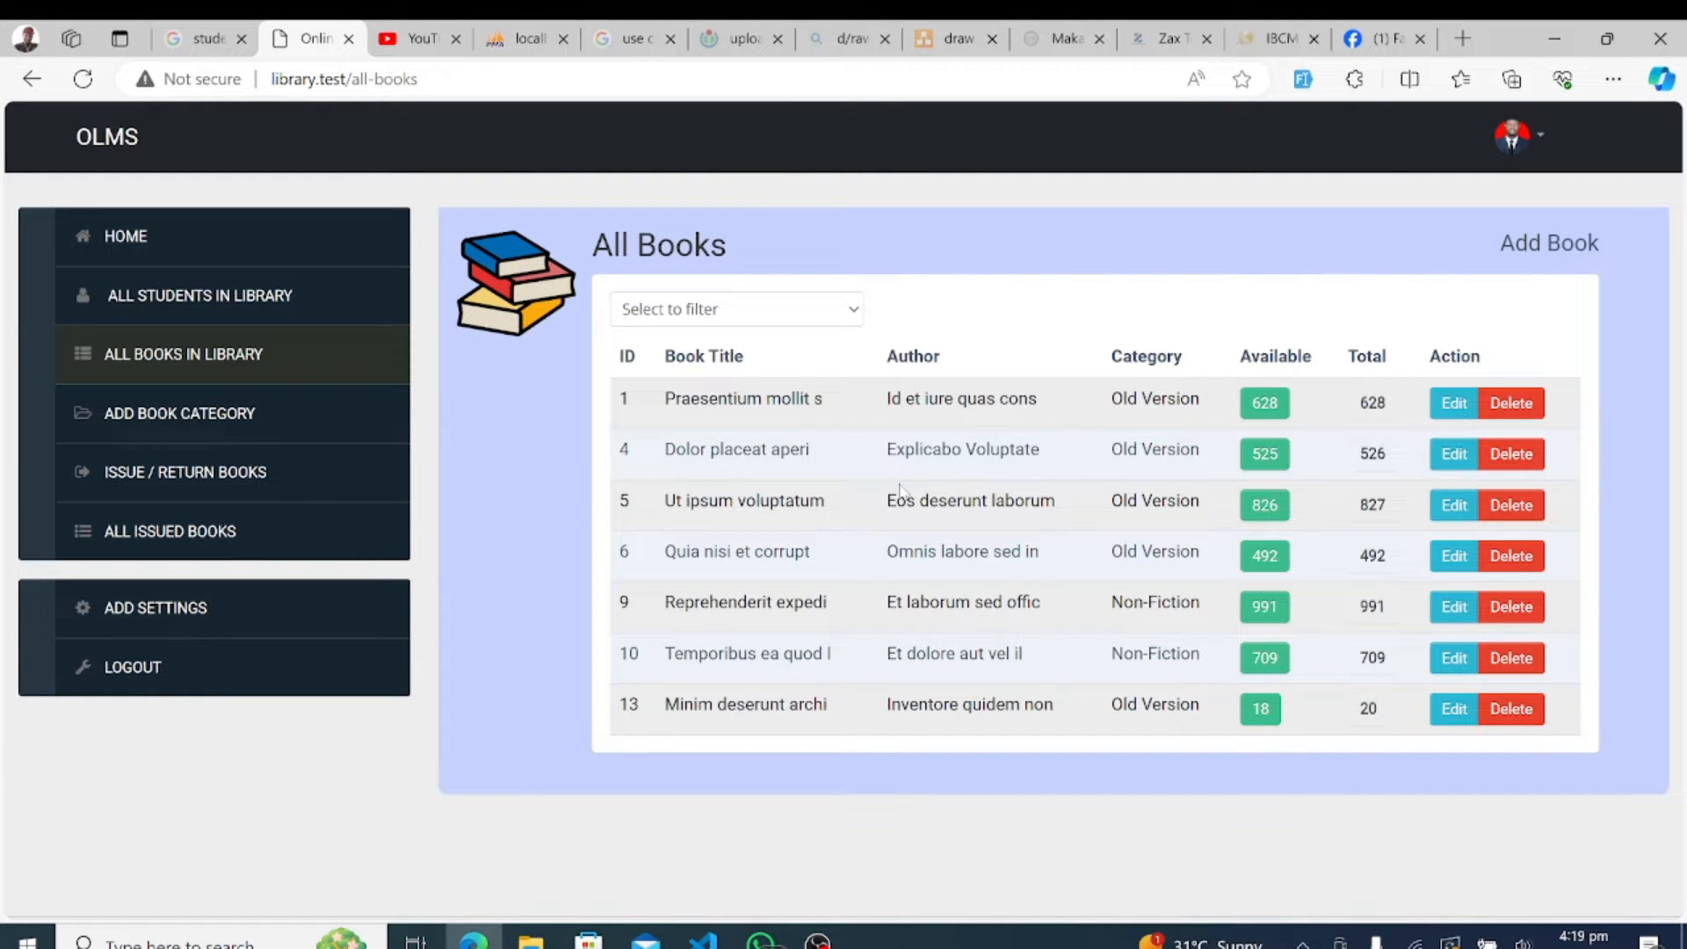
pyautogui.moveTo(901, 379)
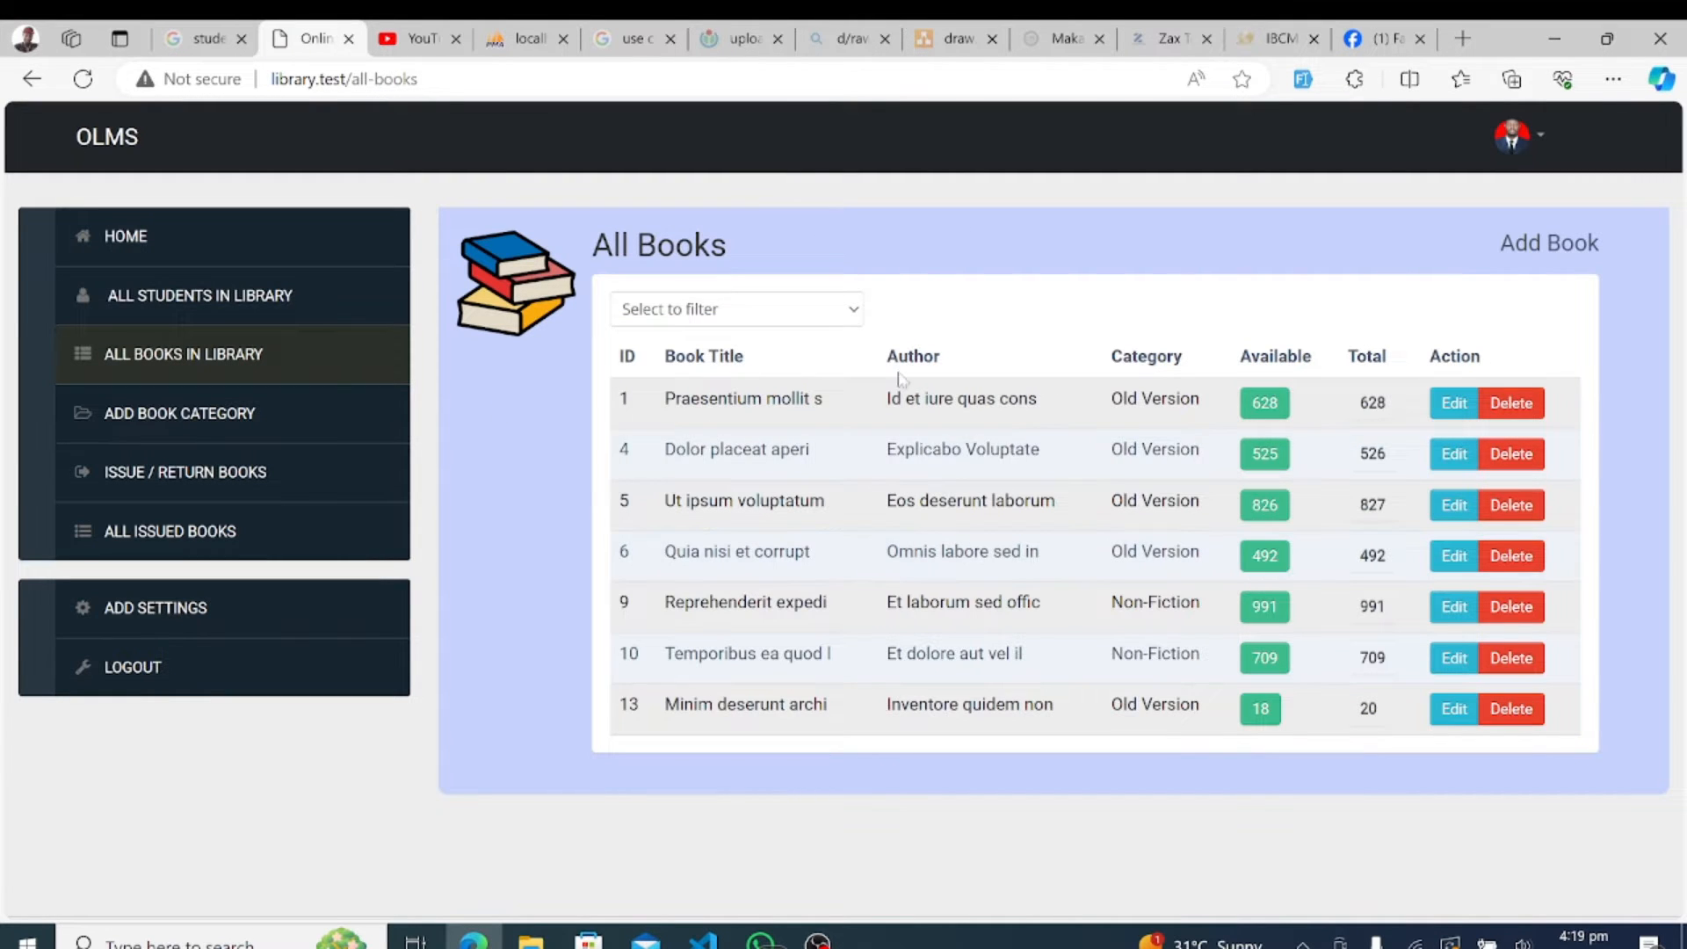
pyautogui.click(734, 310)
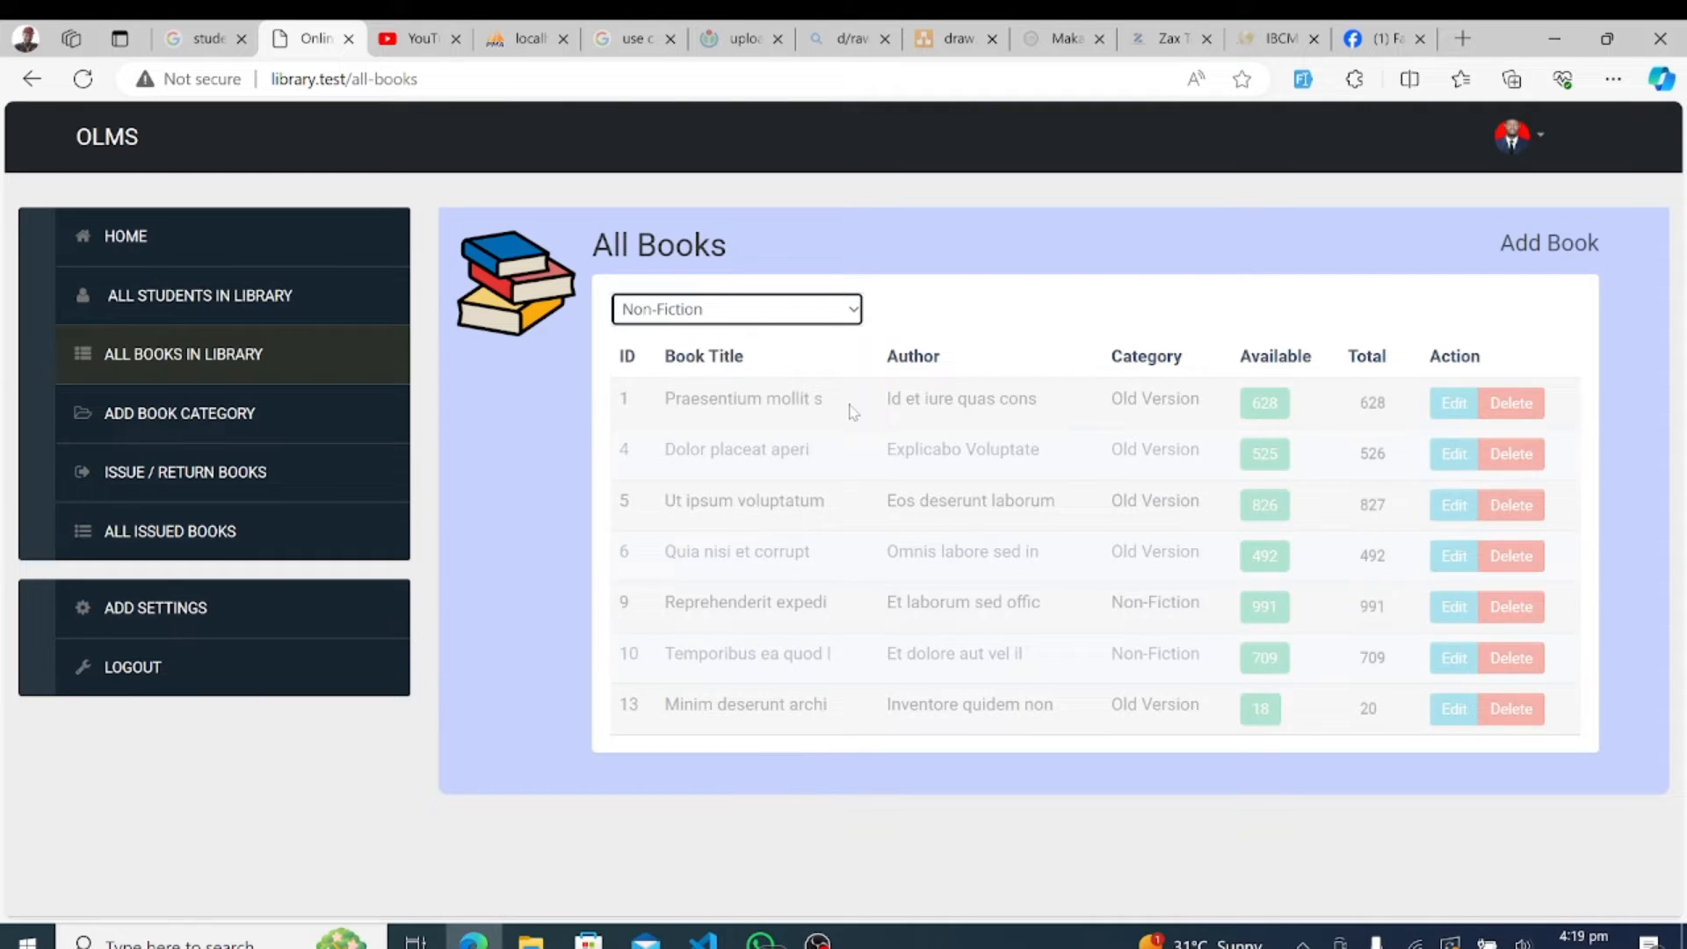
pyautogui.click(736, 309)
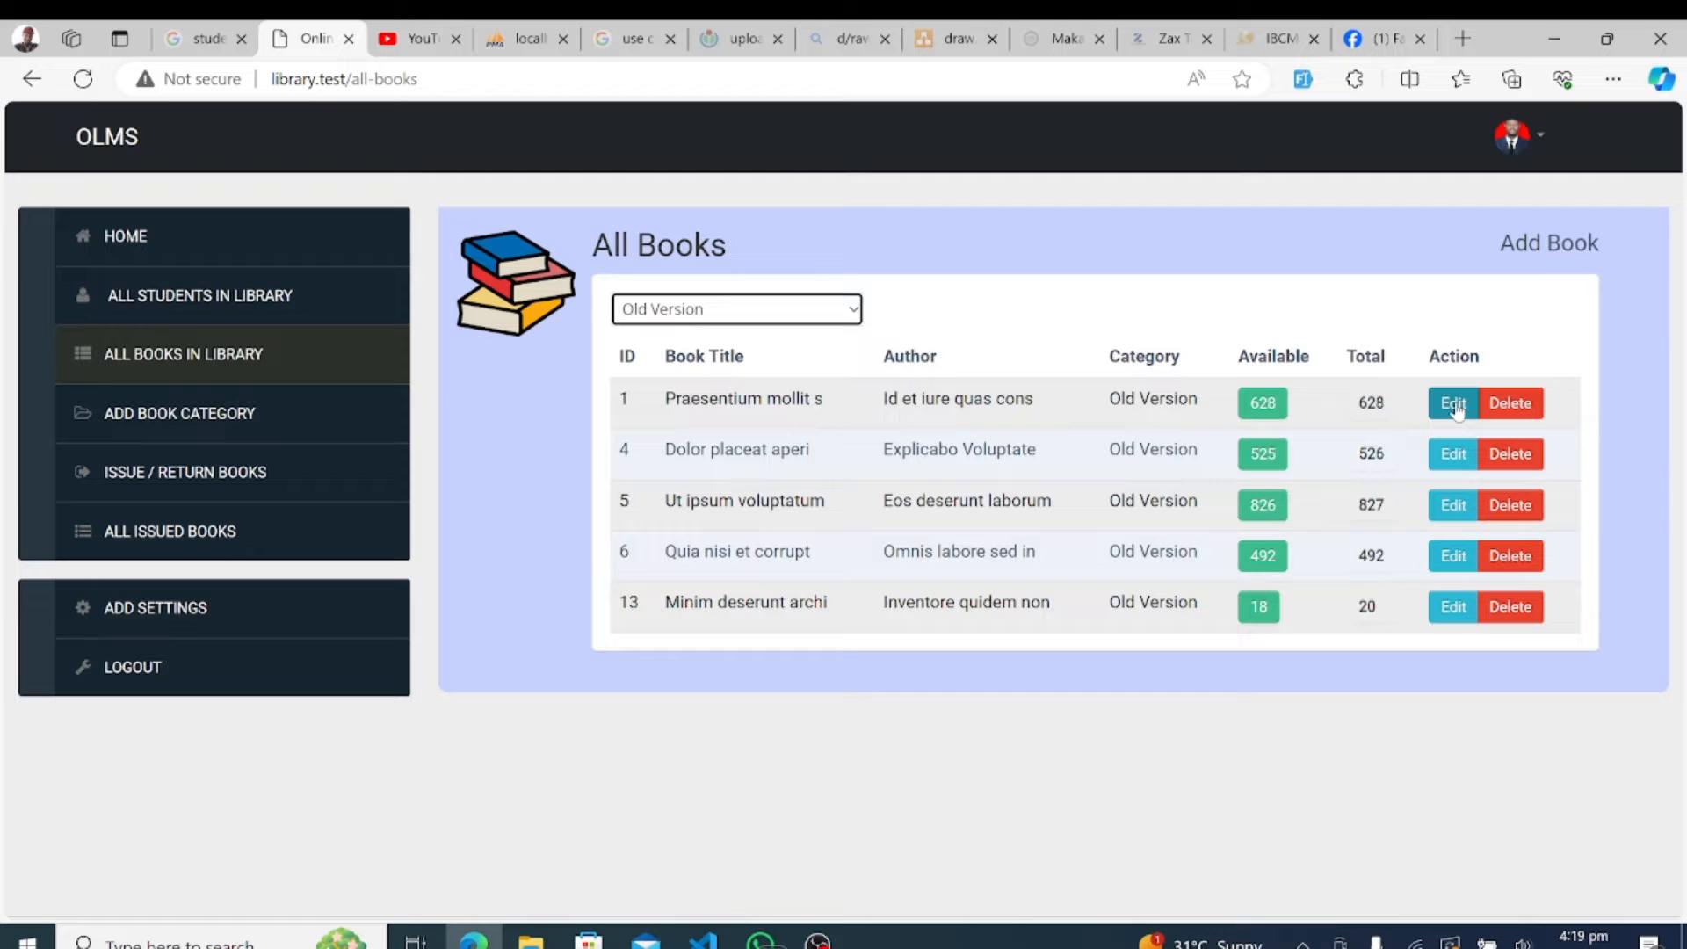
pyautogui.click(1452, 402)
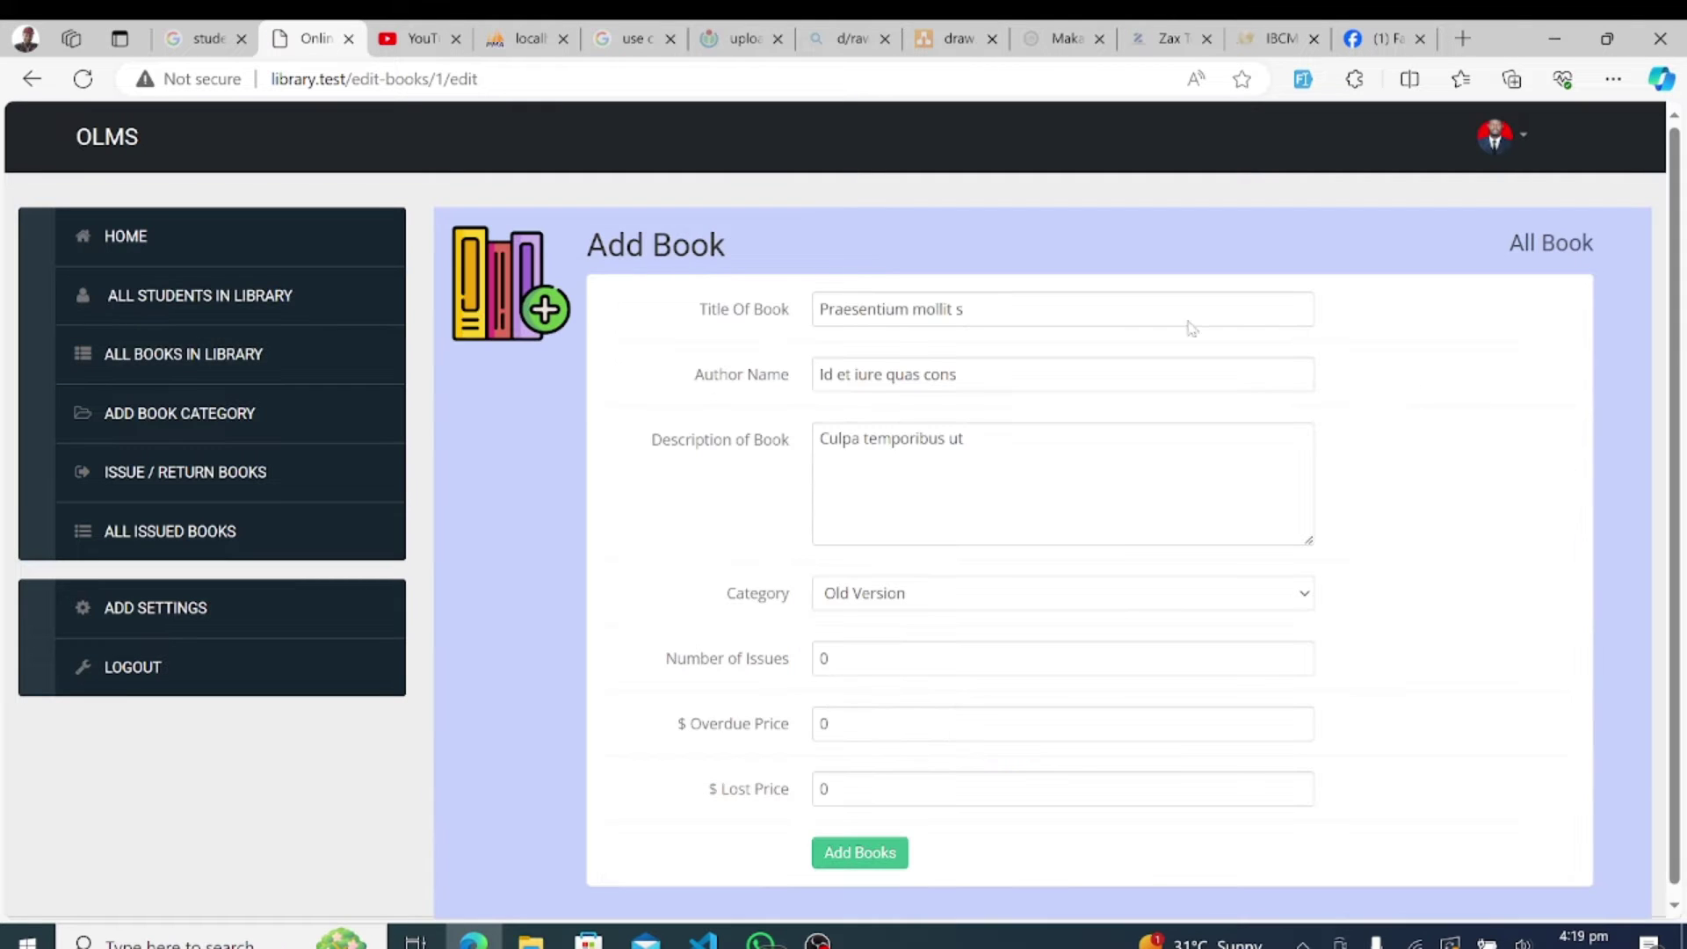
pyautogui.moveTo(801, 555)
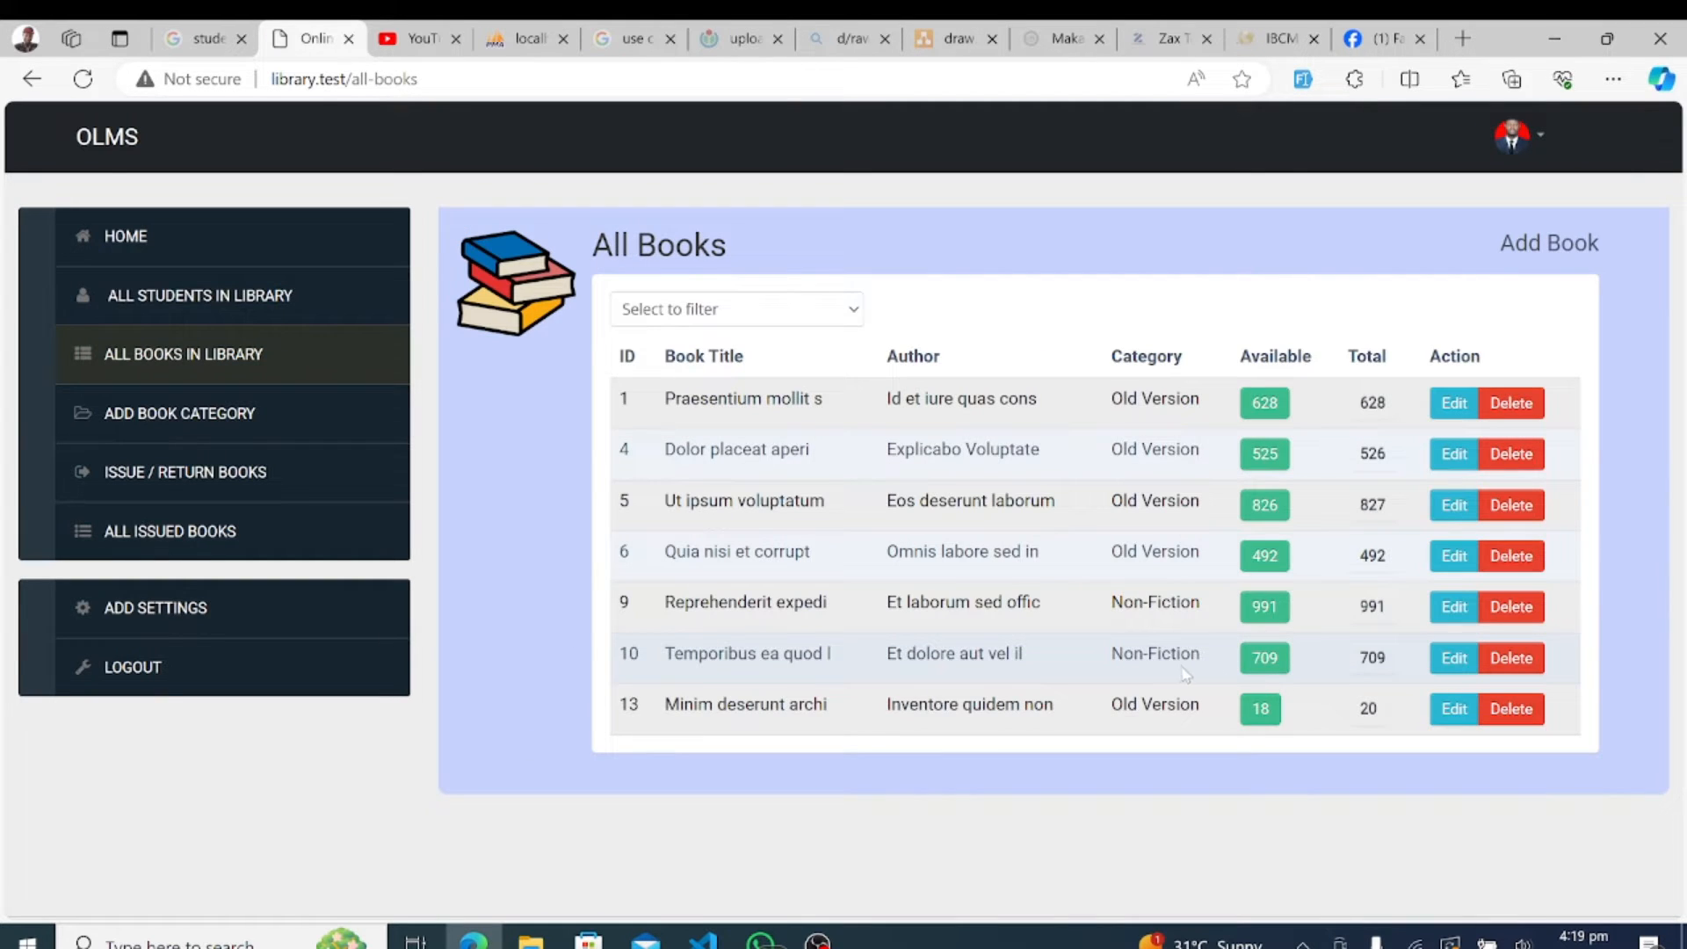
pyautogui.moveTo(1549, 253)
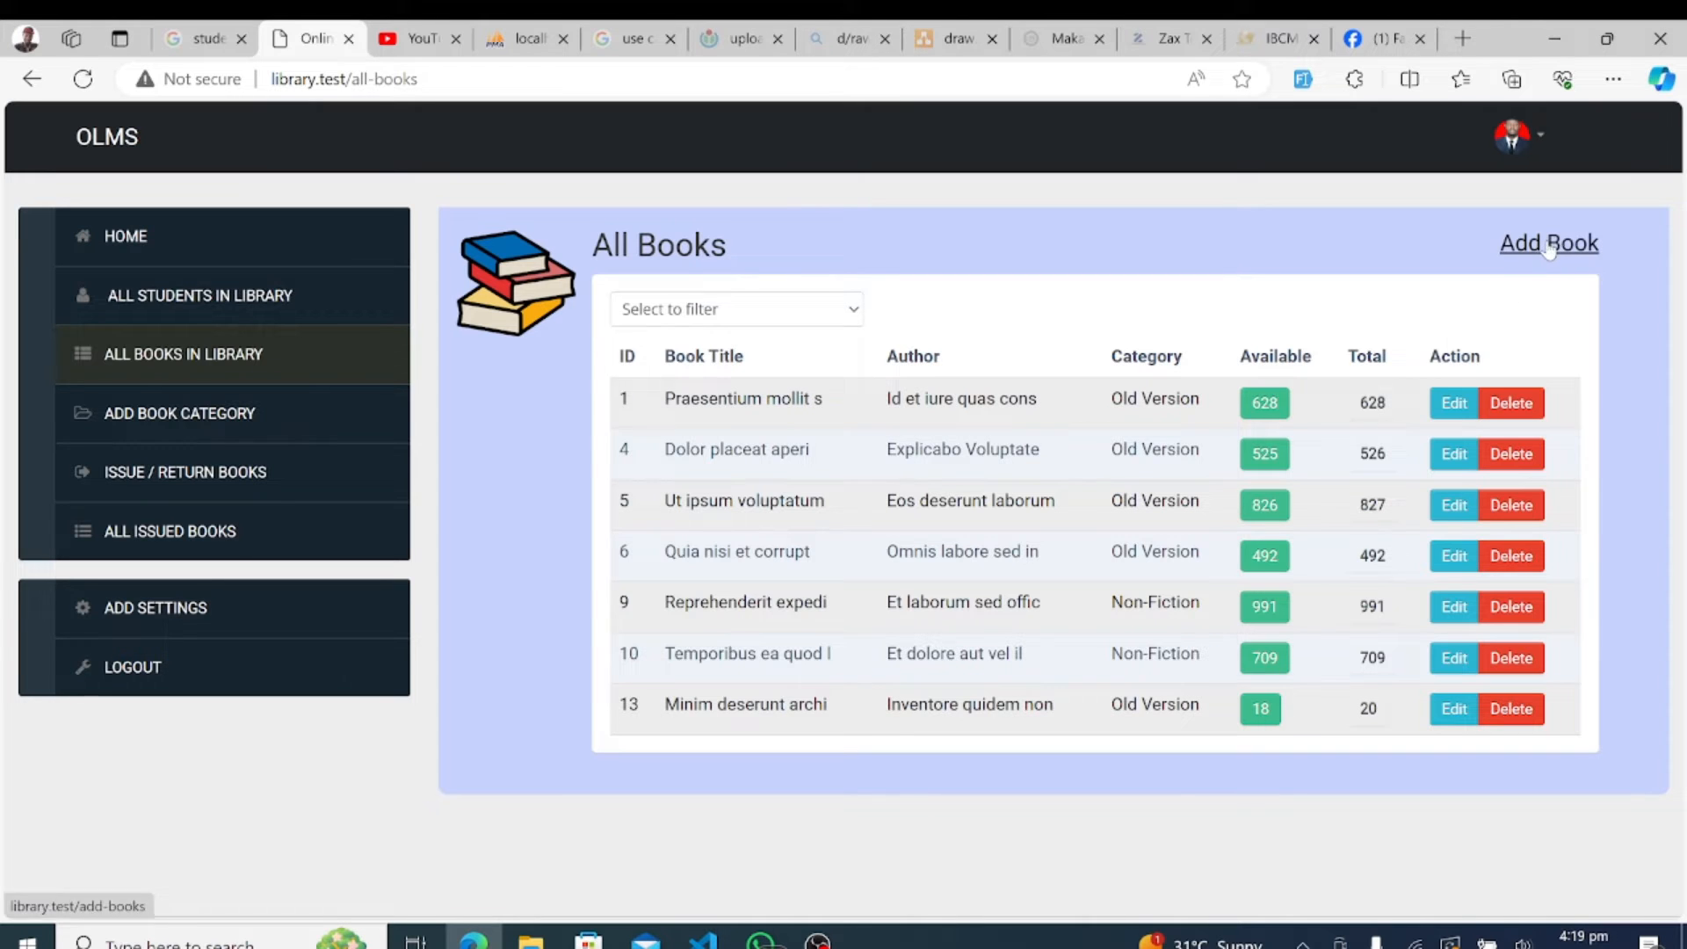
# - Bring up the empty Add Book form from the All Books page
pyautogui.click(1548, 243)
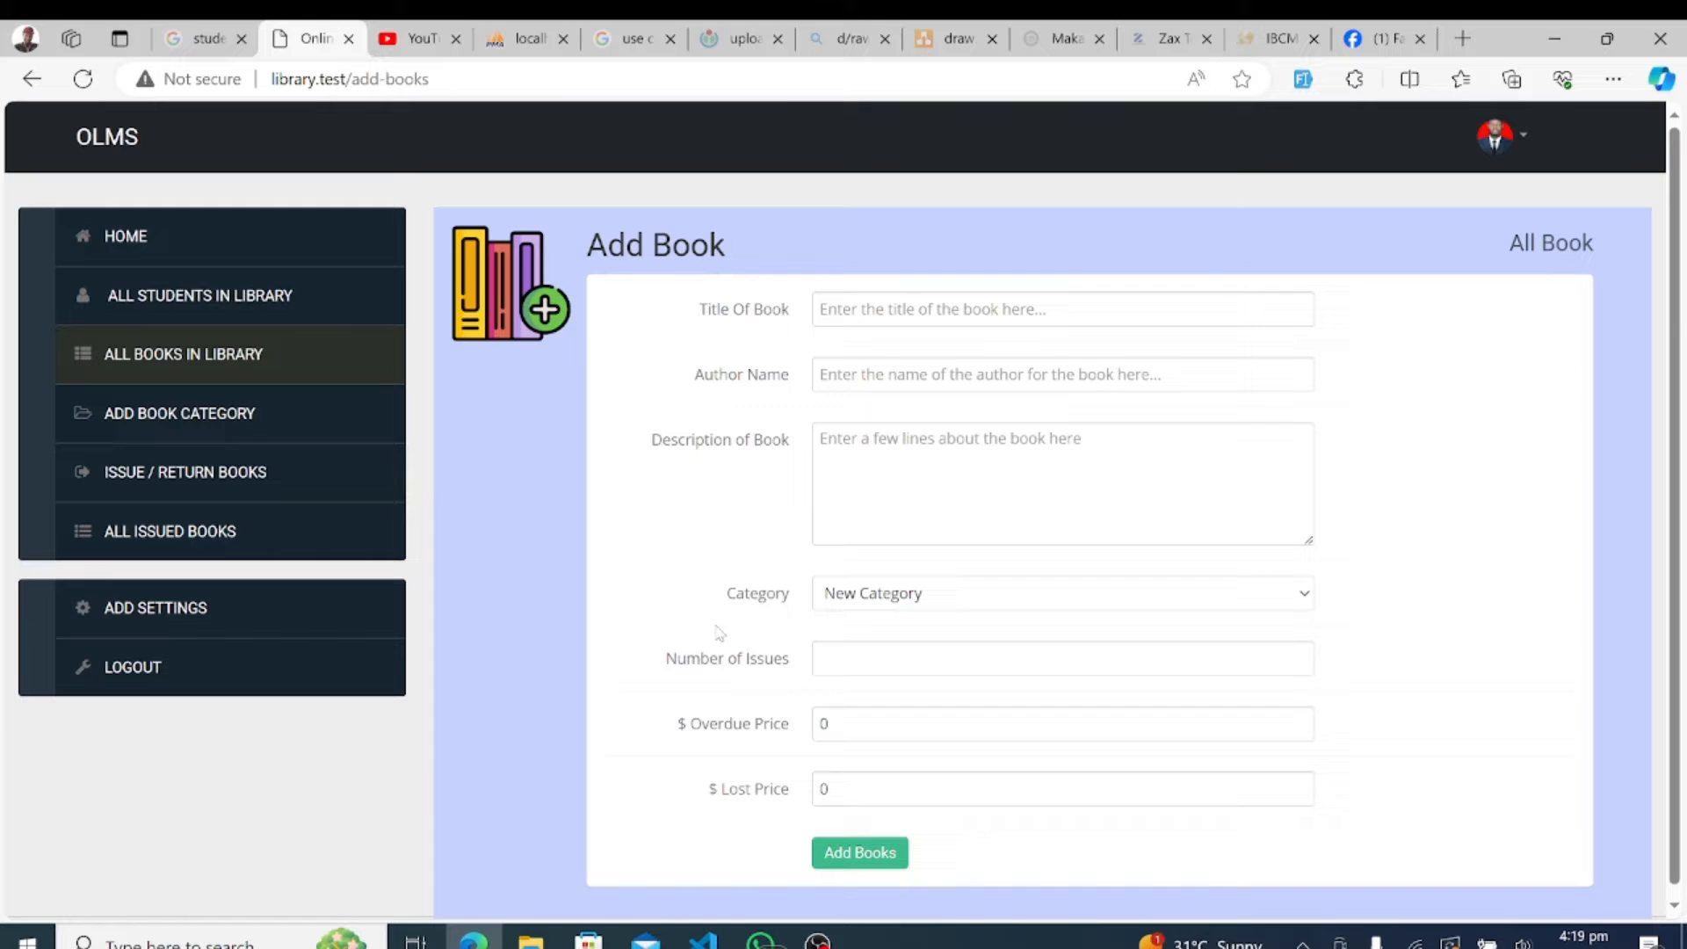
pyautogui.moveTo(184, 425)
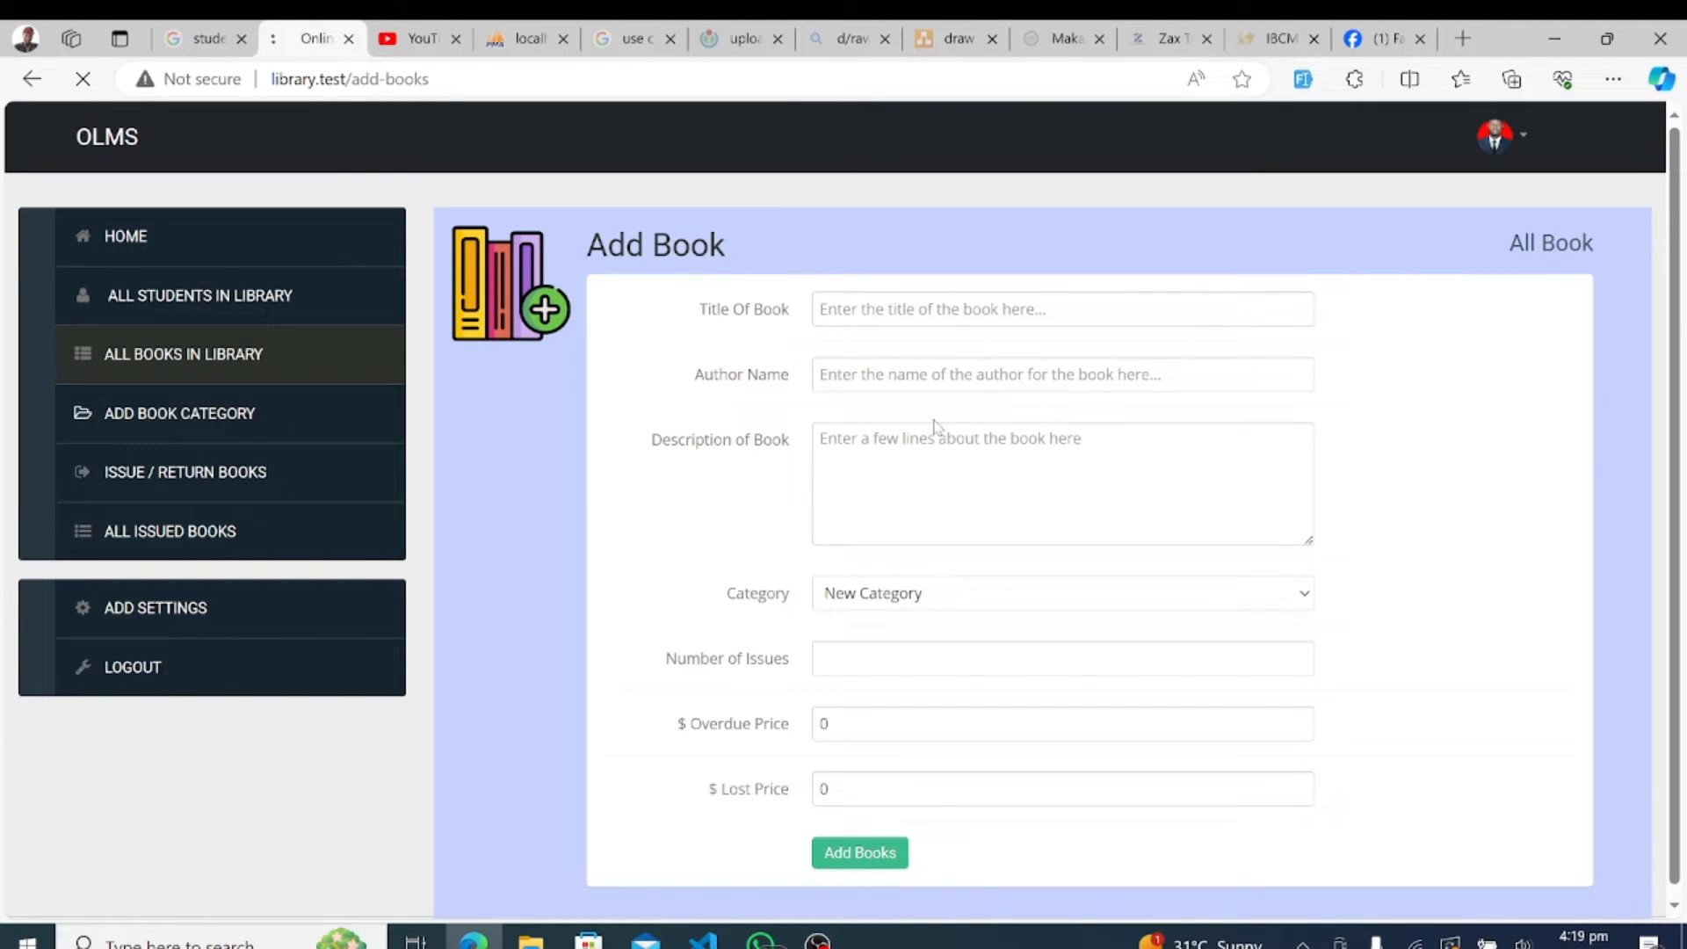
# - Add a book category named 'Title' after the empty-submit warning, now listed as ID 8
pyautogui.click(178, 413)
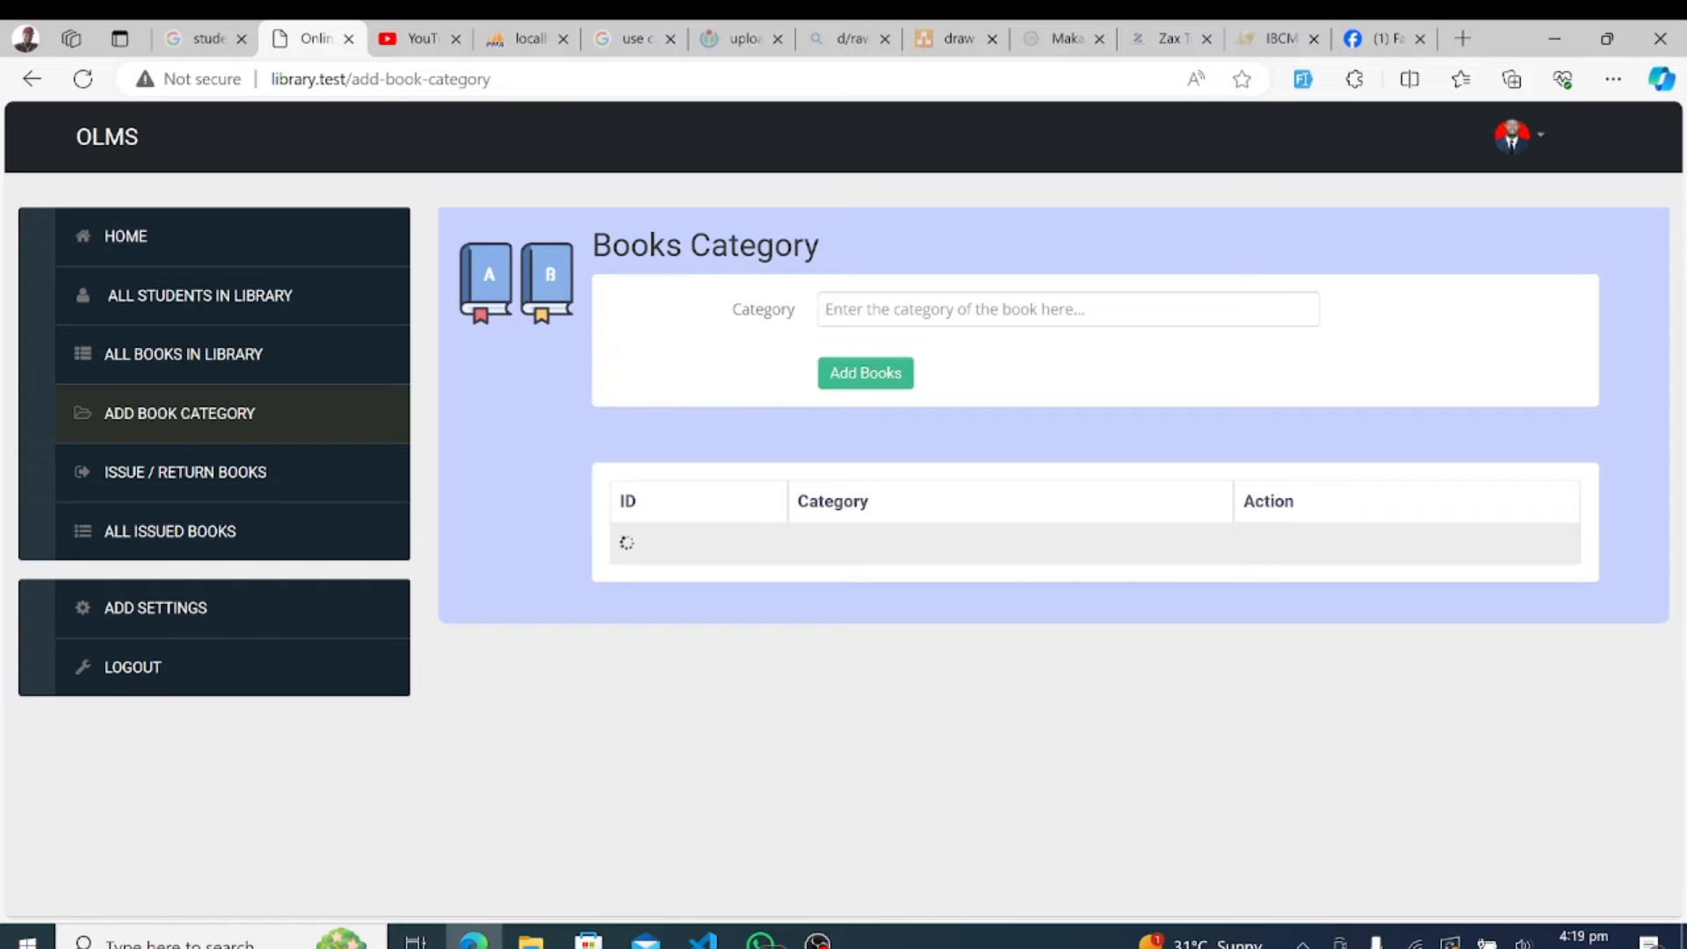
pyautogui.moveTo(910, 699)
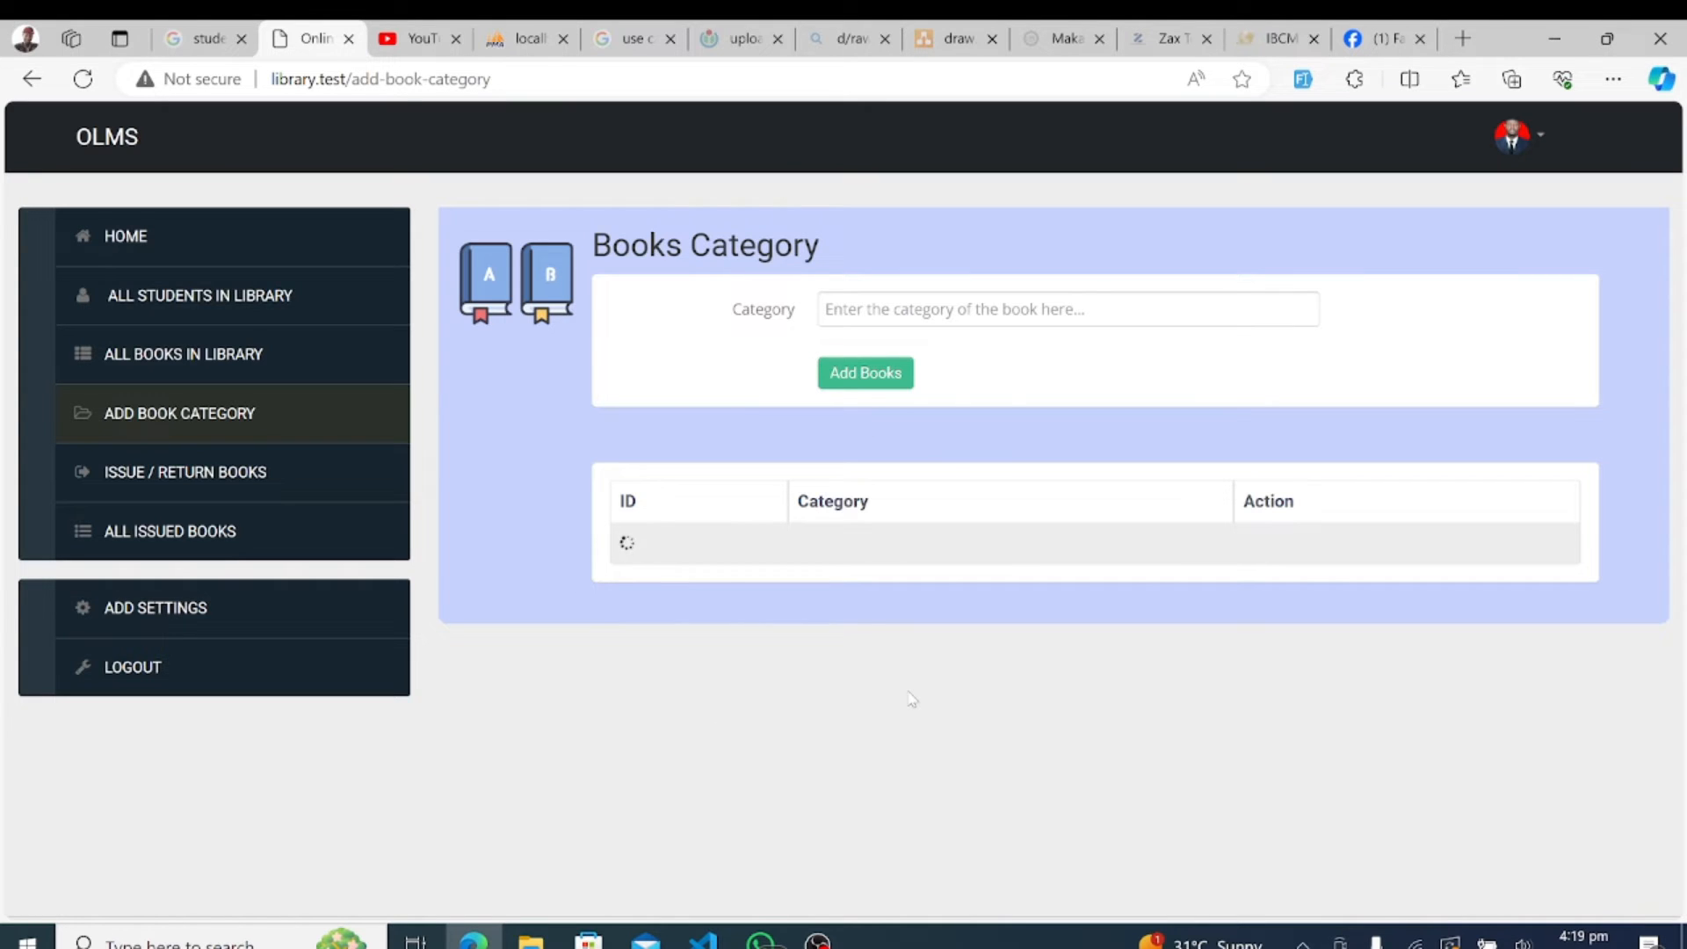
pyautogui.moveTo(615, 601)
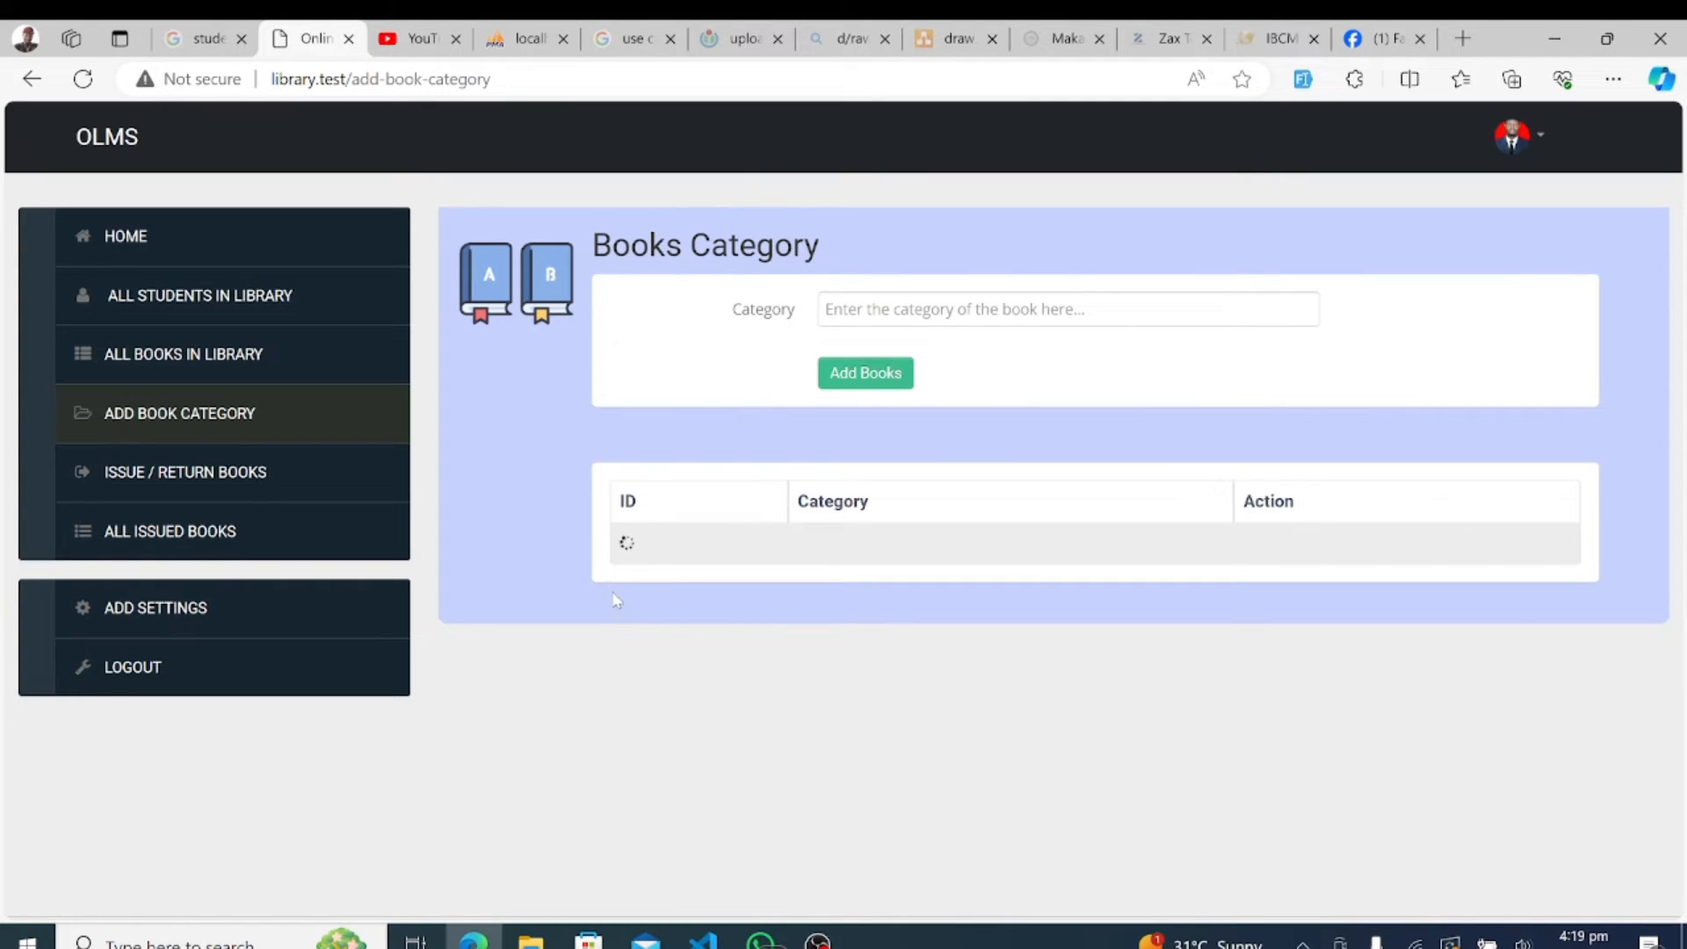
pyautogui.click(864, 372)
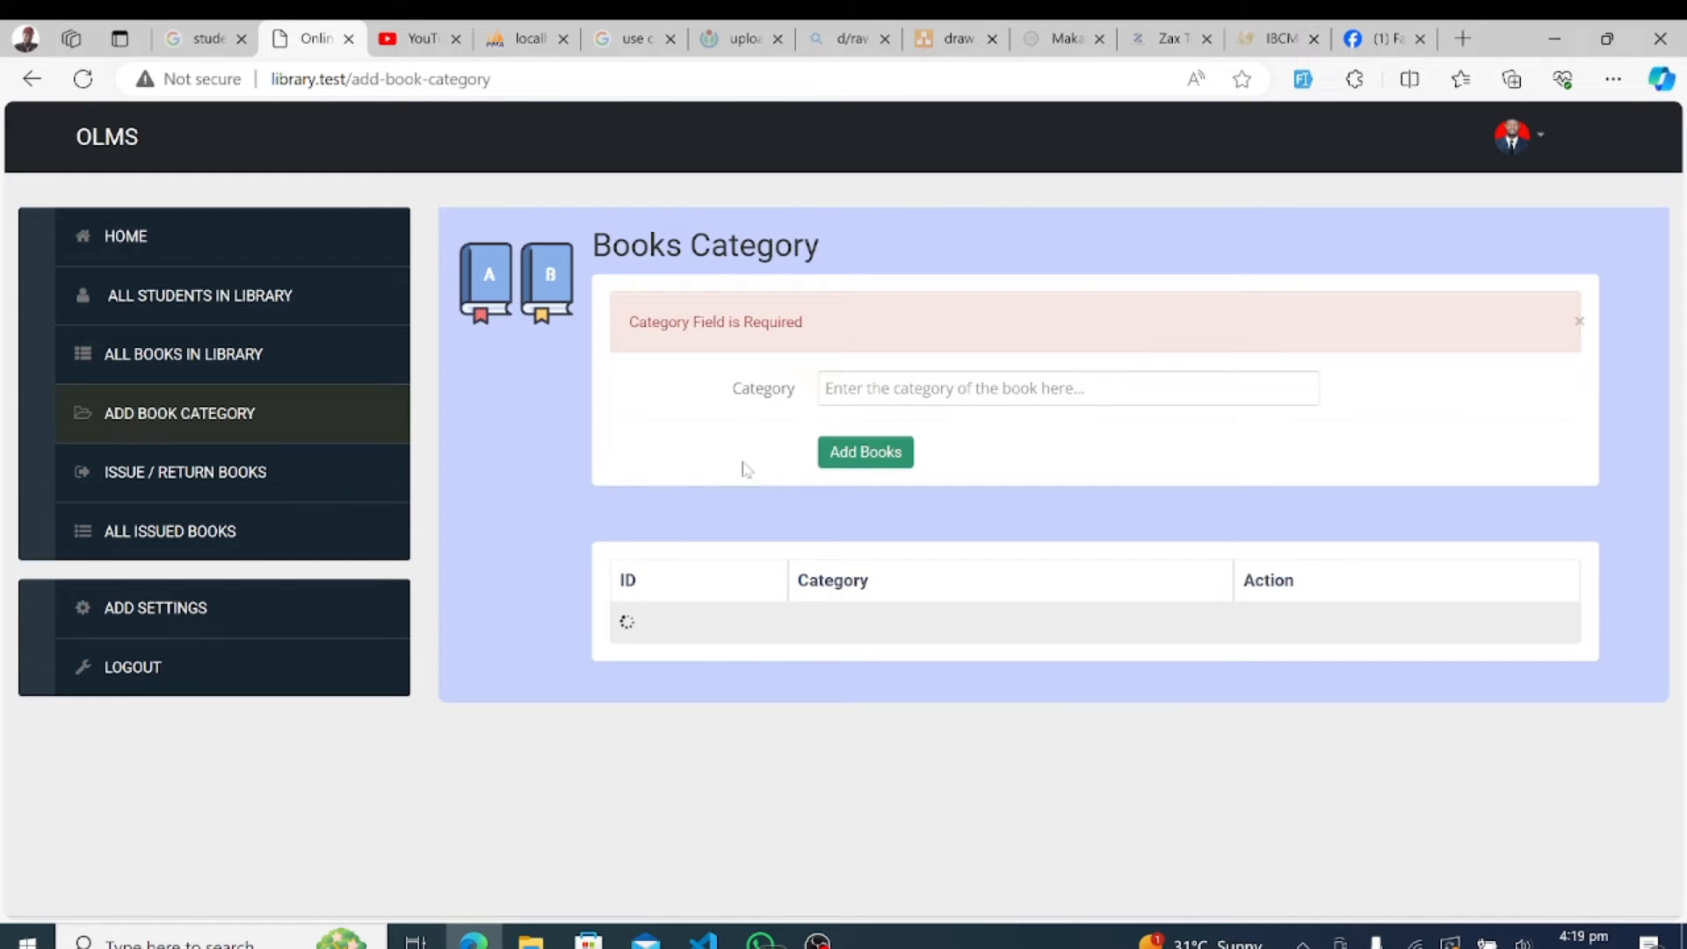
pyautogui.click(1068, 389)
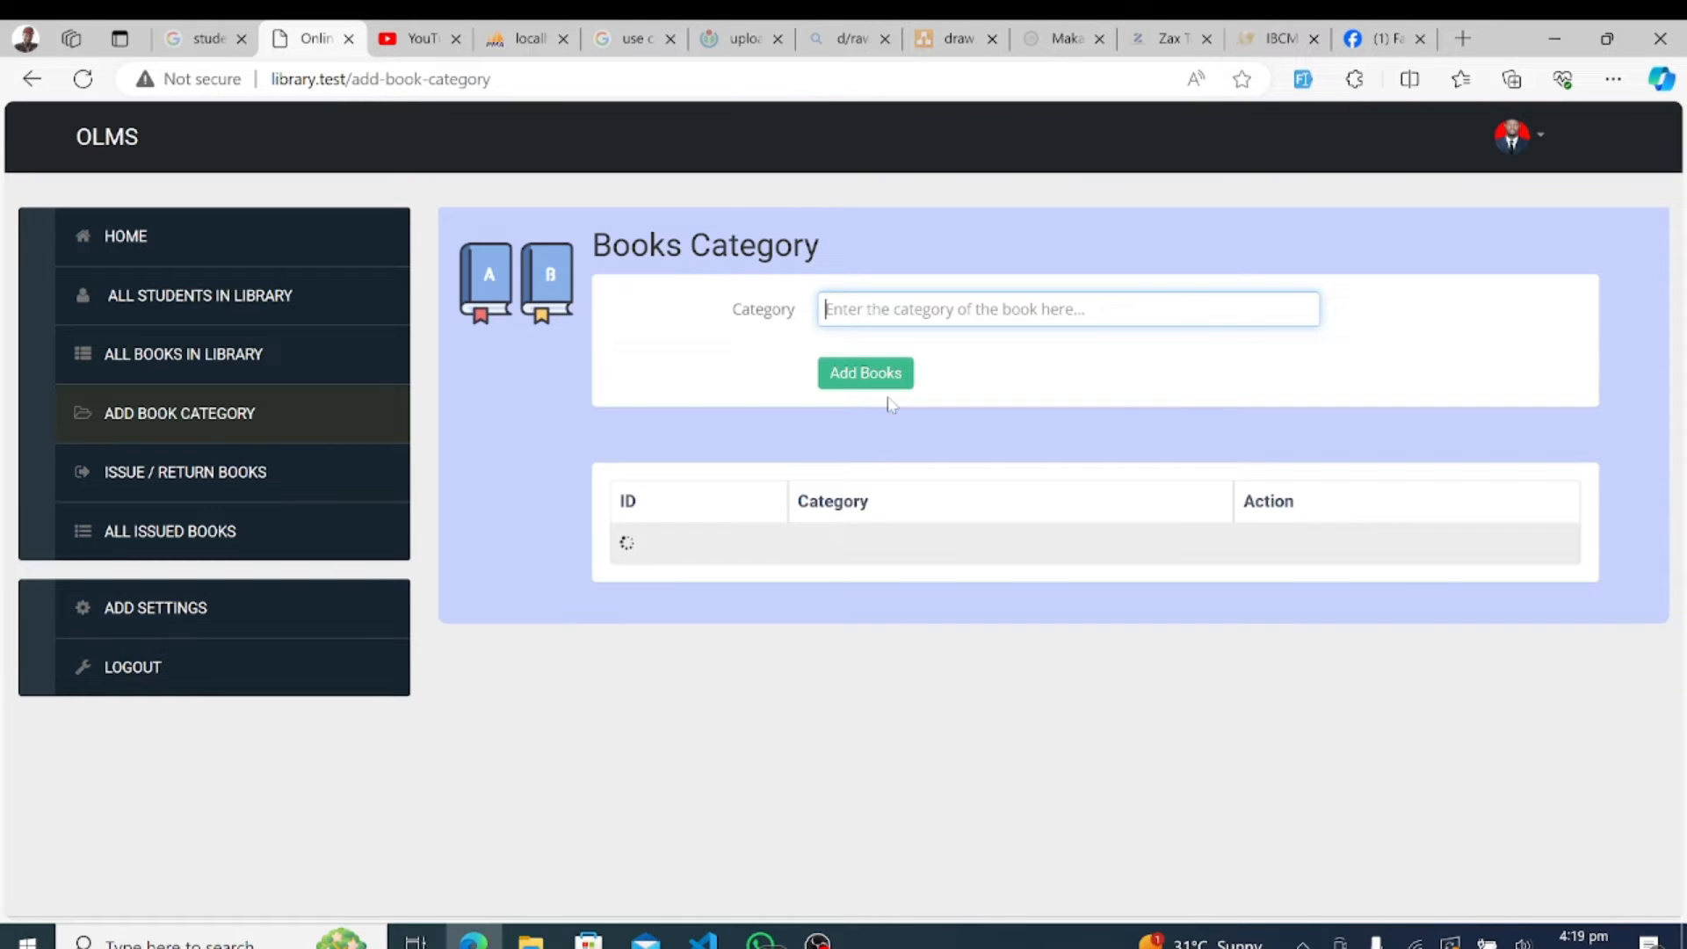
pyautogui.write('Tit')
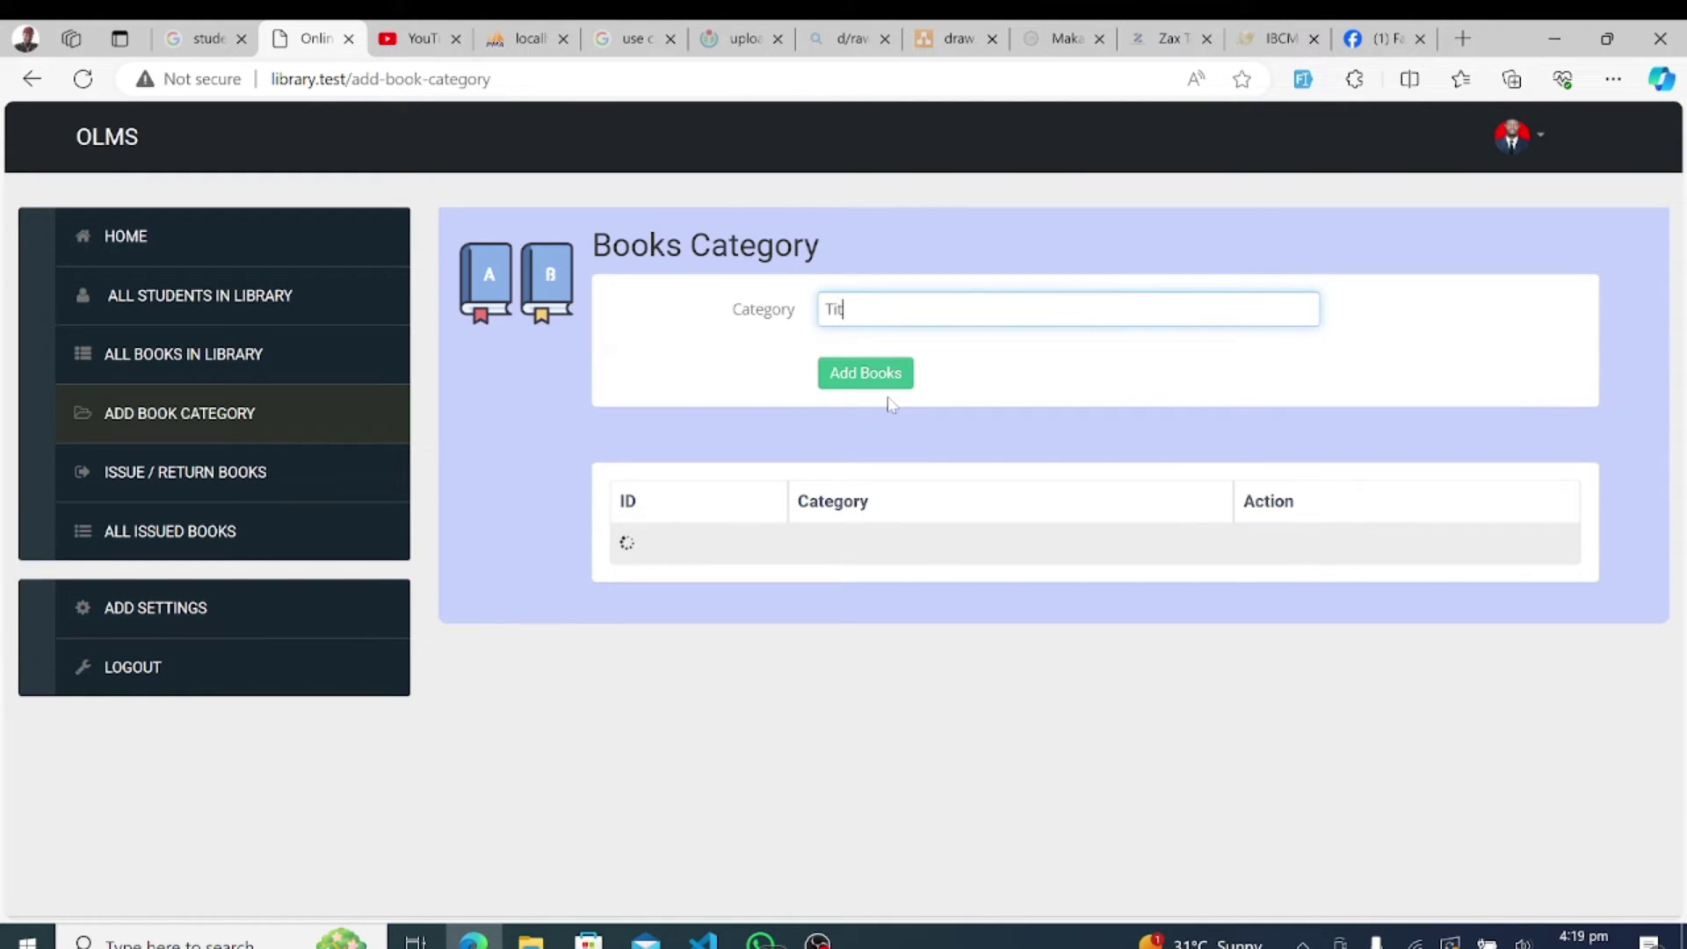
pyautogui.click(865, 372)
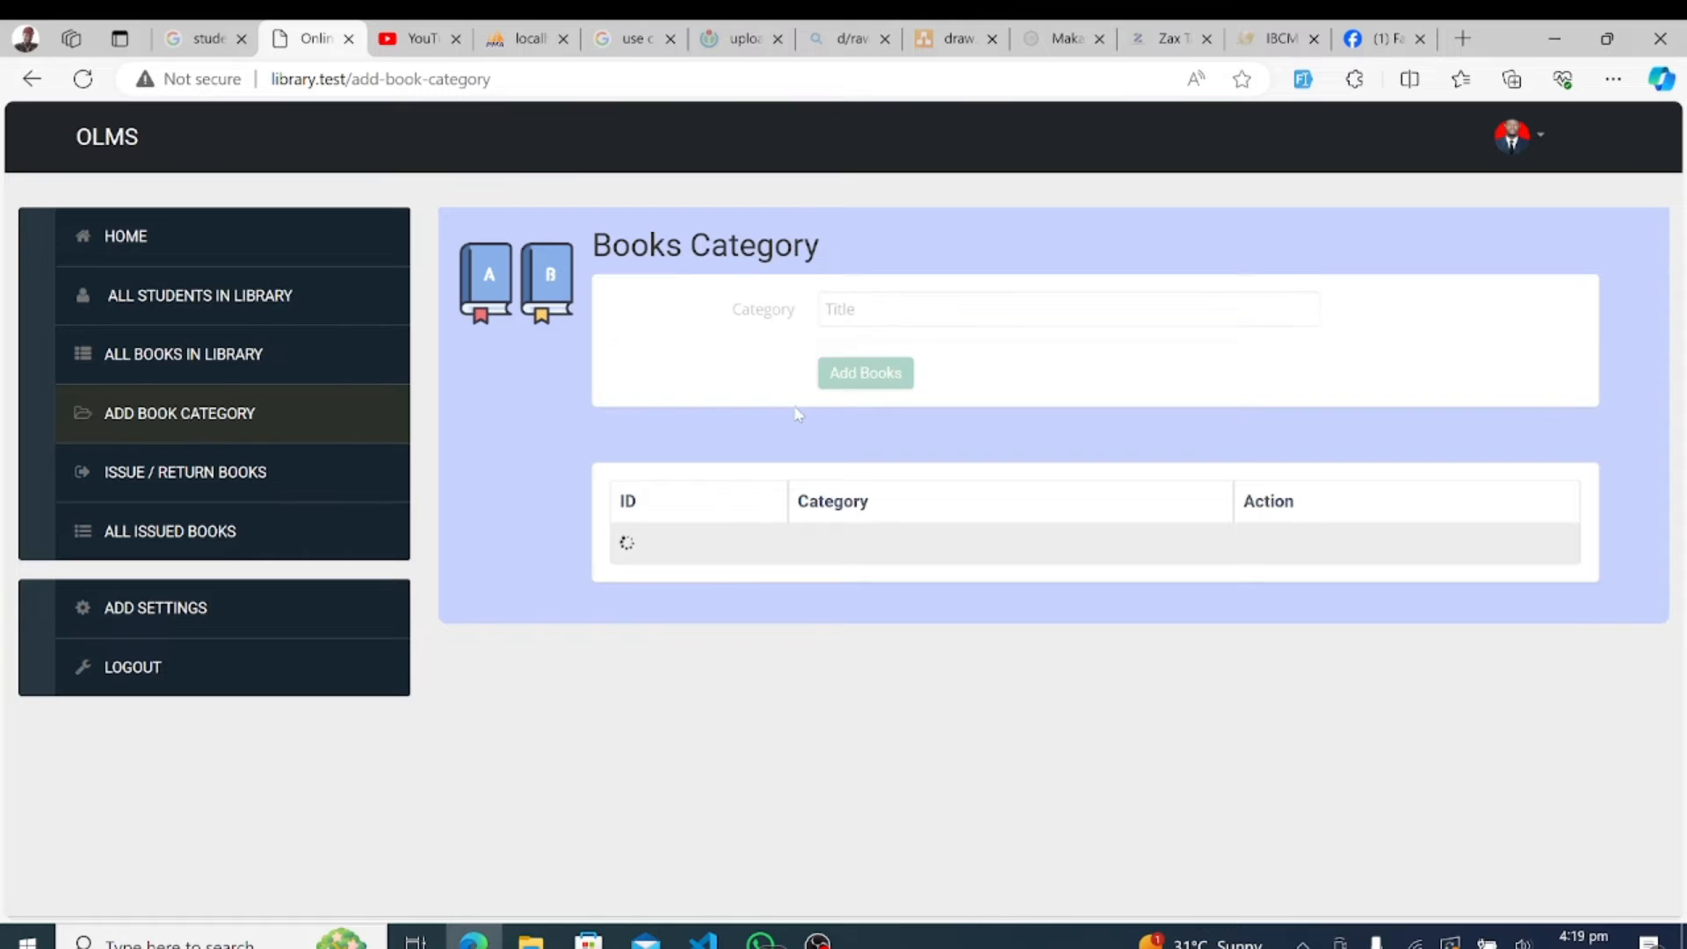
pyautogui.click(864, 373)
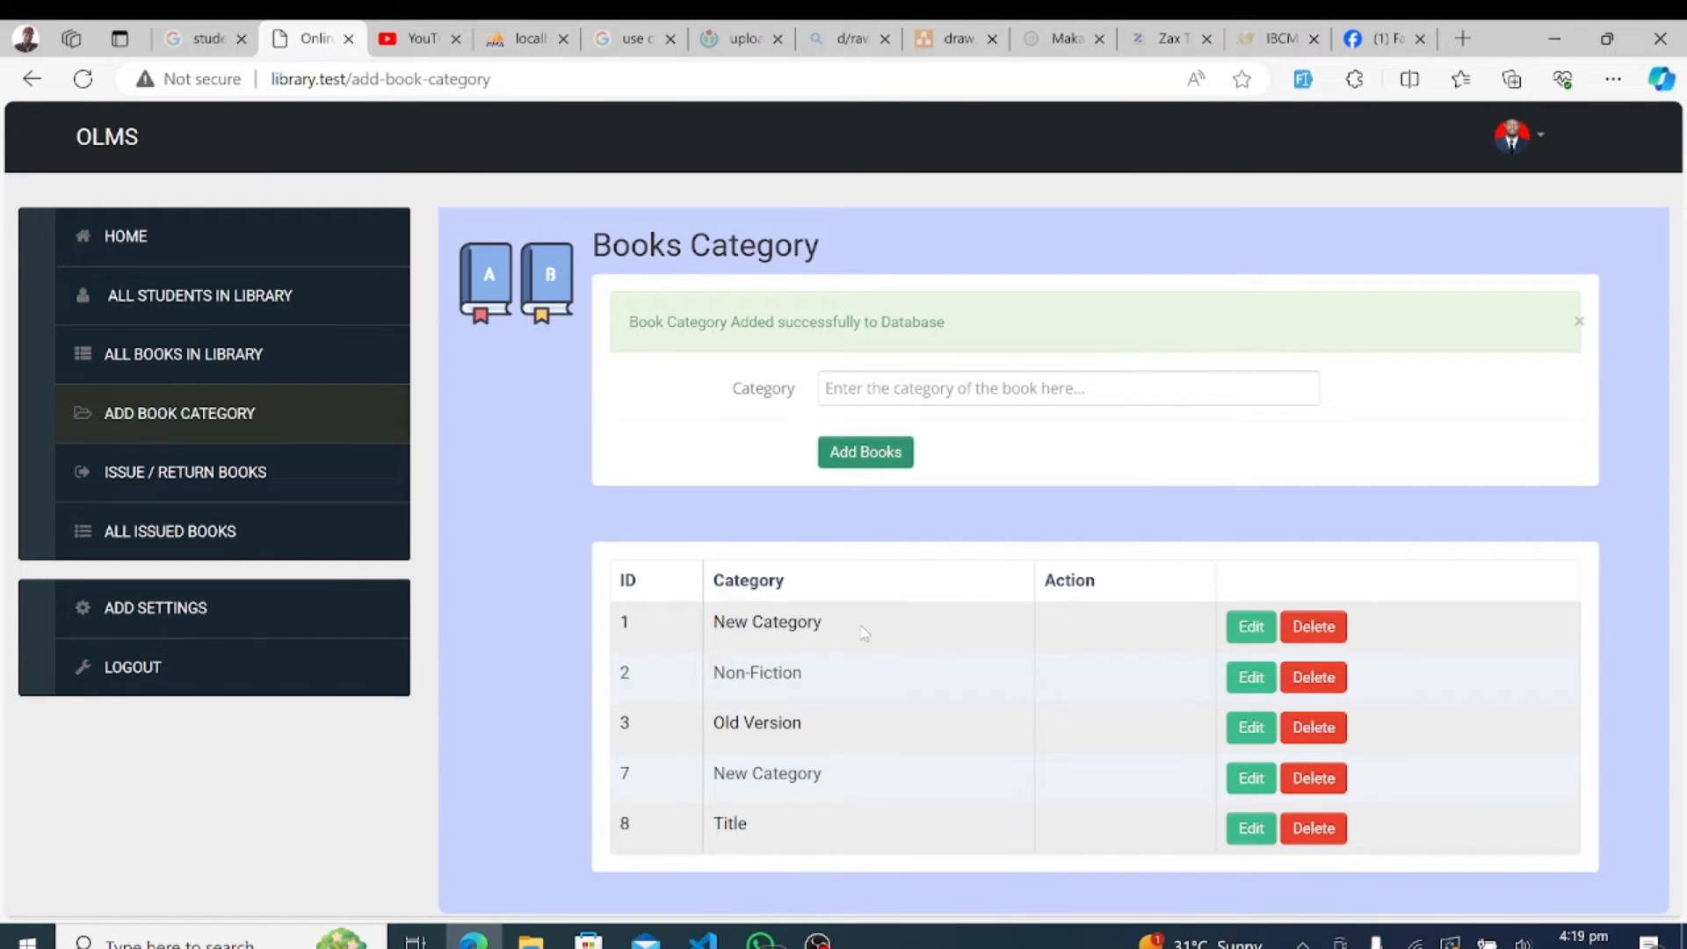
pyautogui.doubleClick(730, 822)
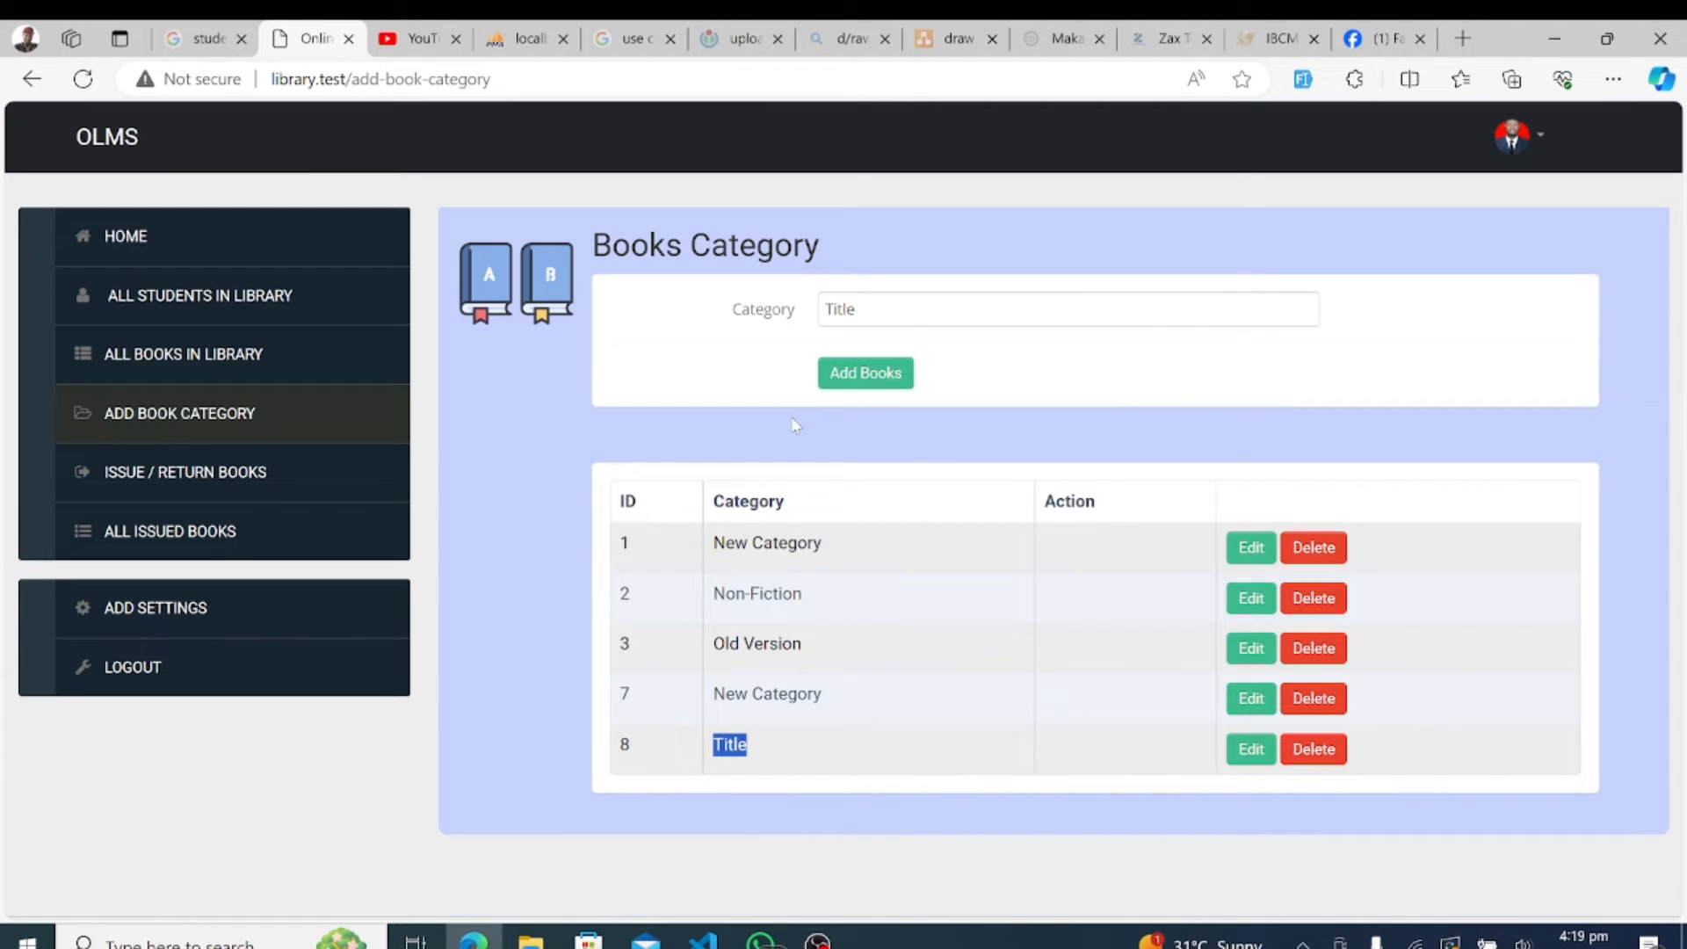
pyautogui.moveTo(161, 499)
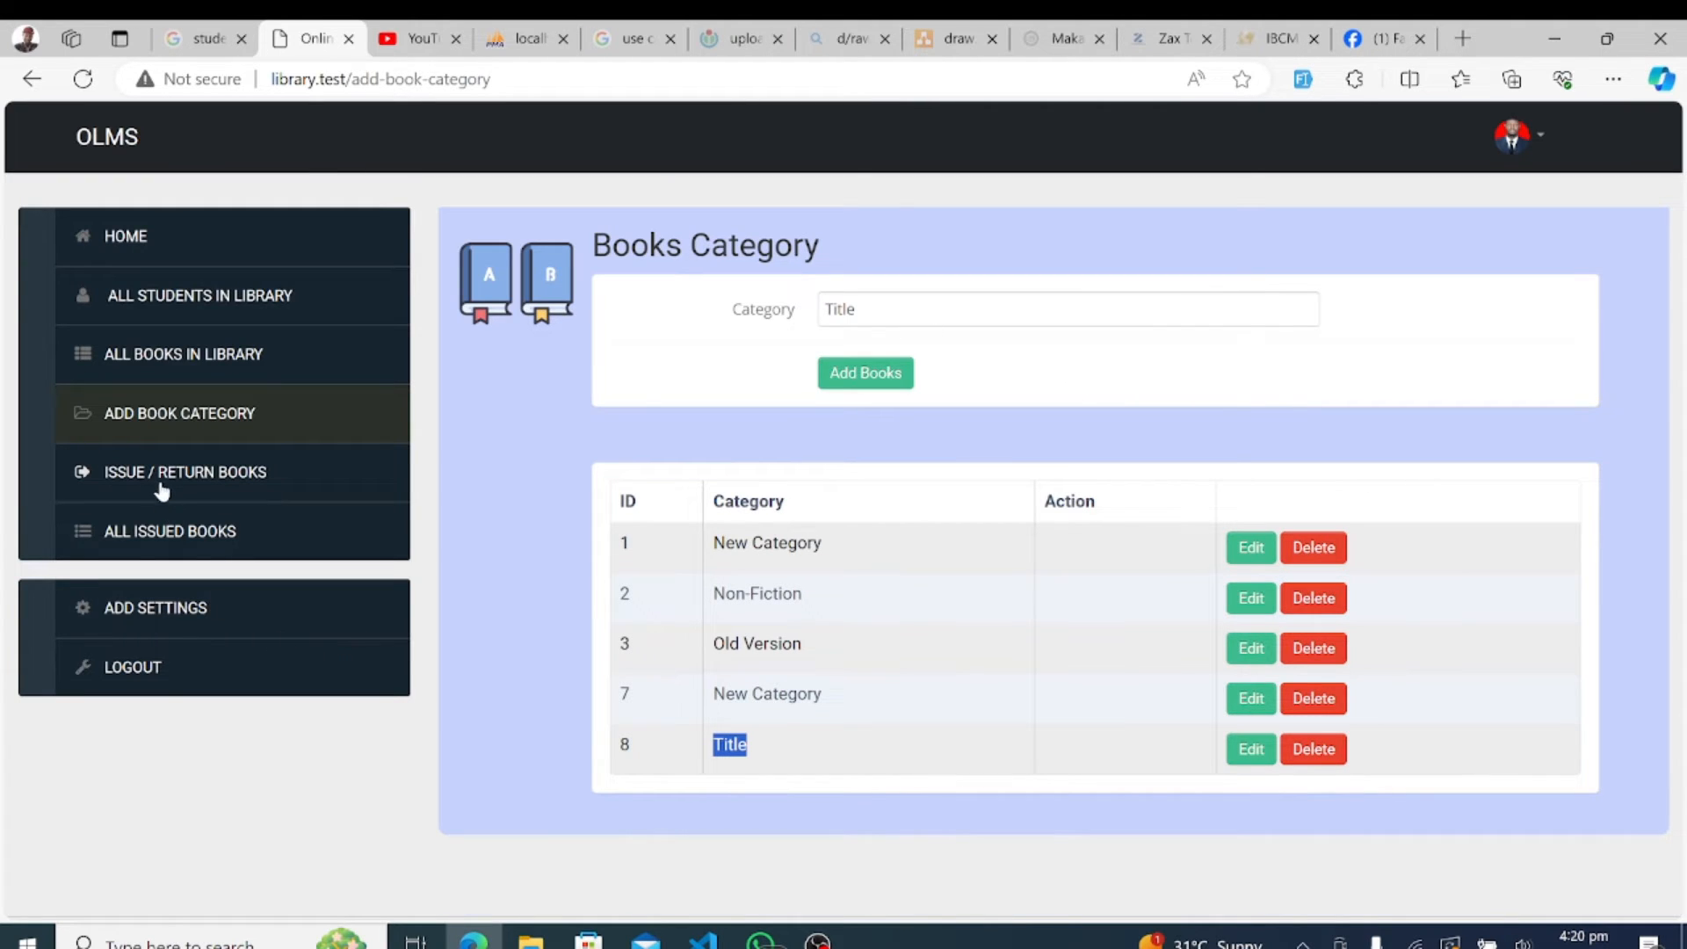
# - Enter Student ID 2, Book ID 4 and return date 13/05/2024 for the new loan
pyautogui.click(184, 471)
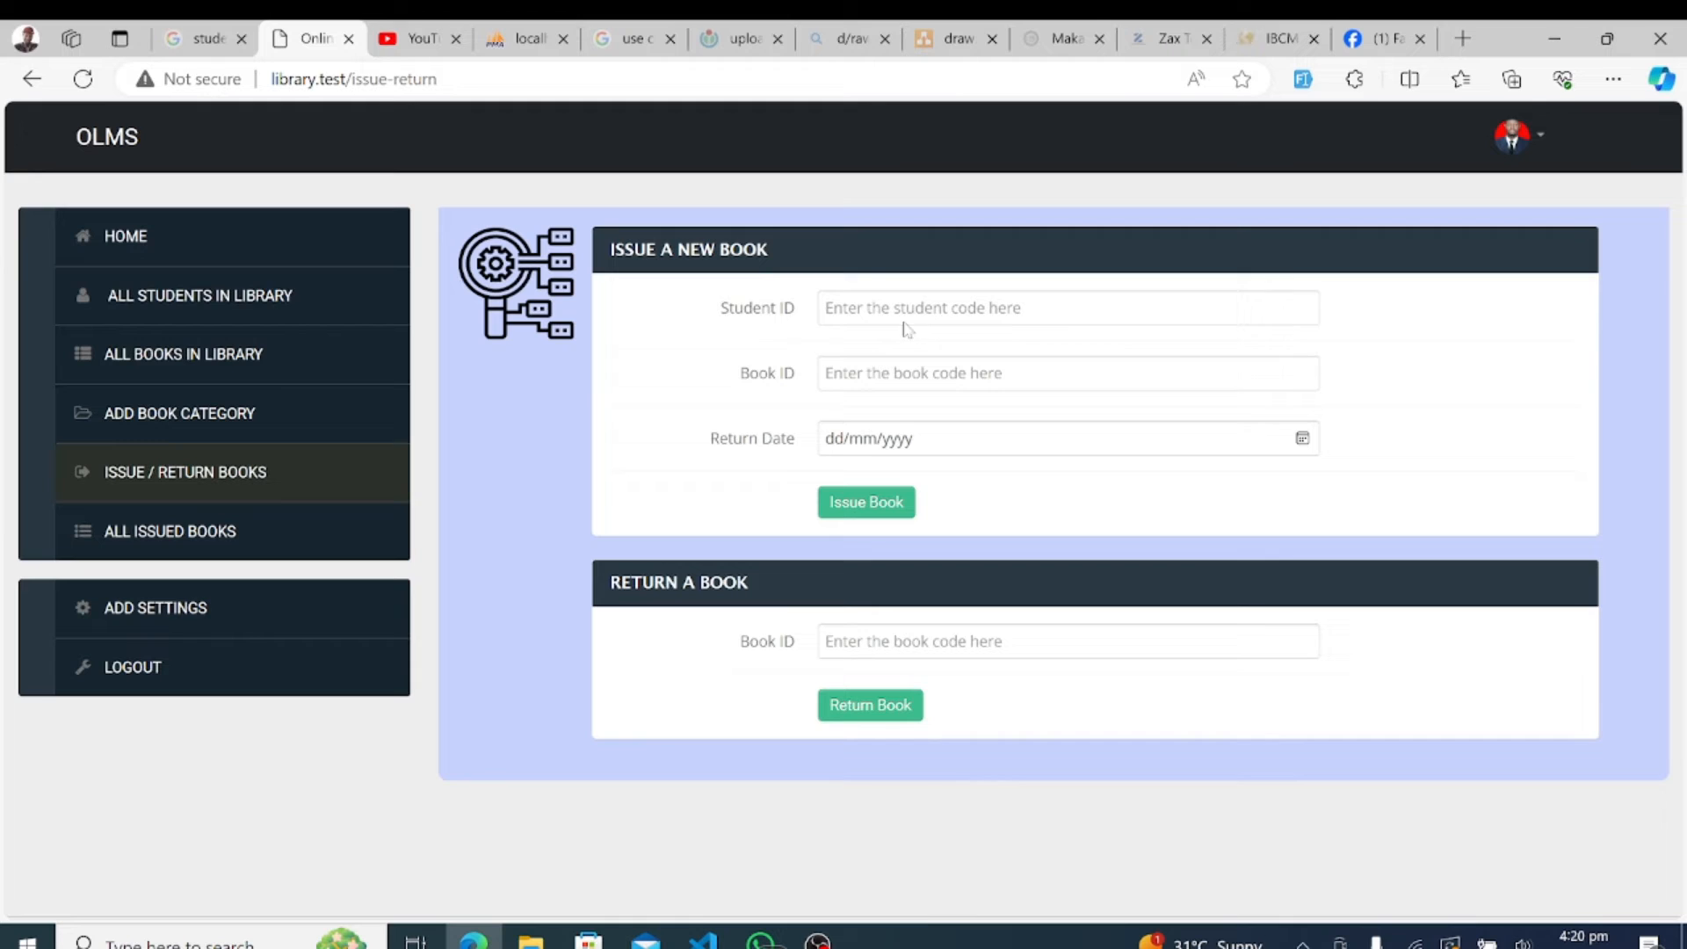
pyautogui.write('2')
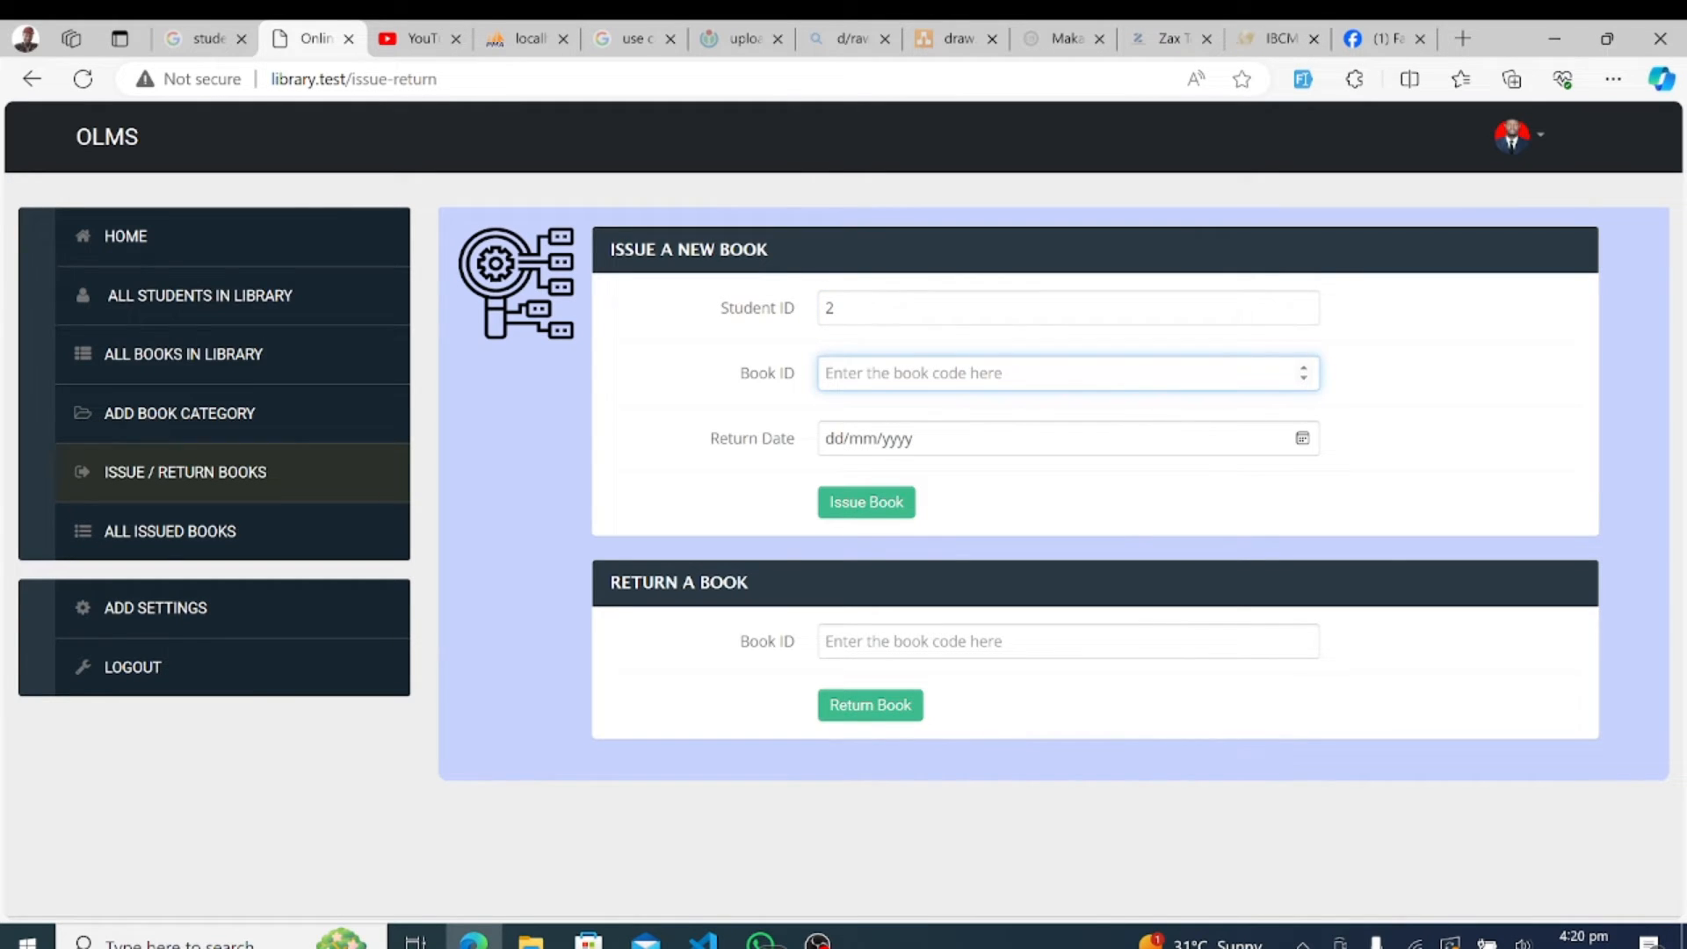
pyautogui.click(1069, 440)
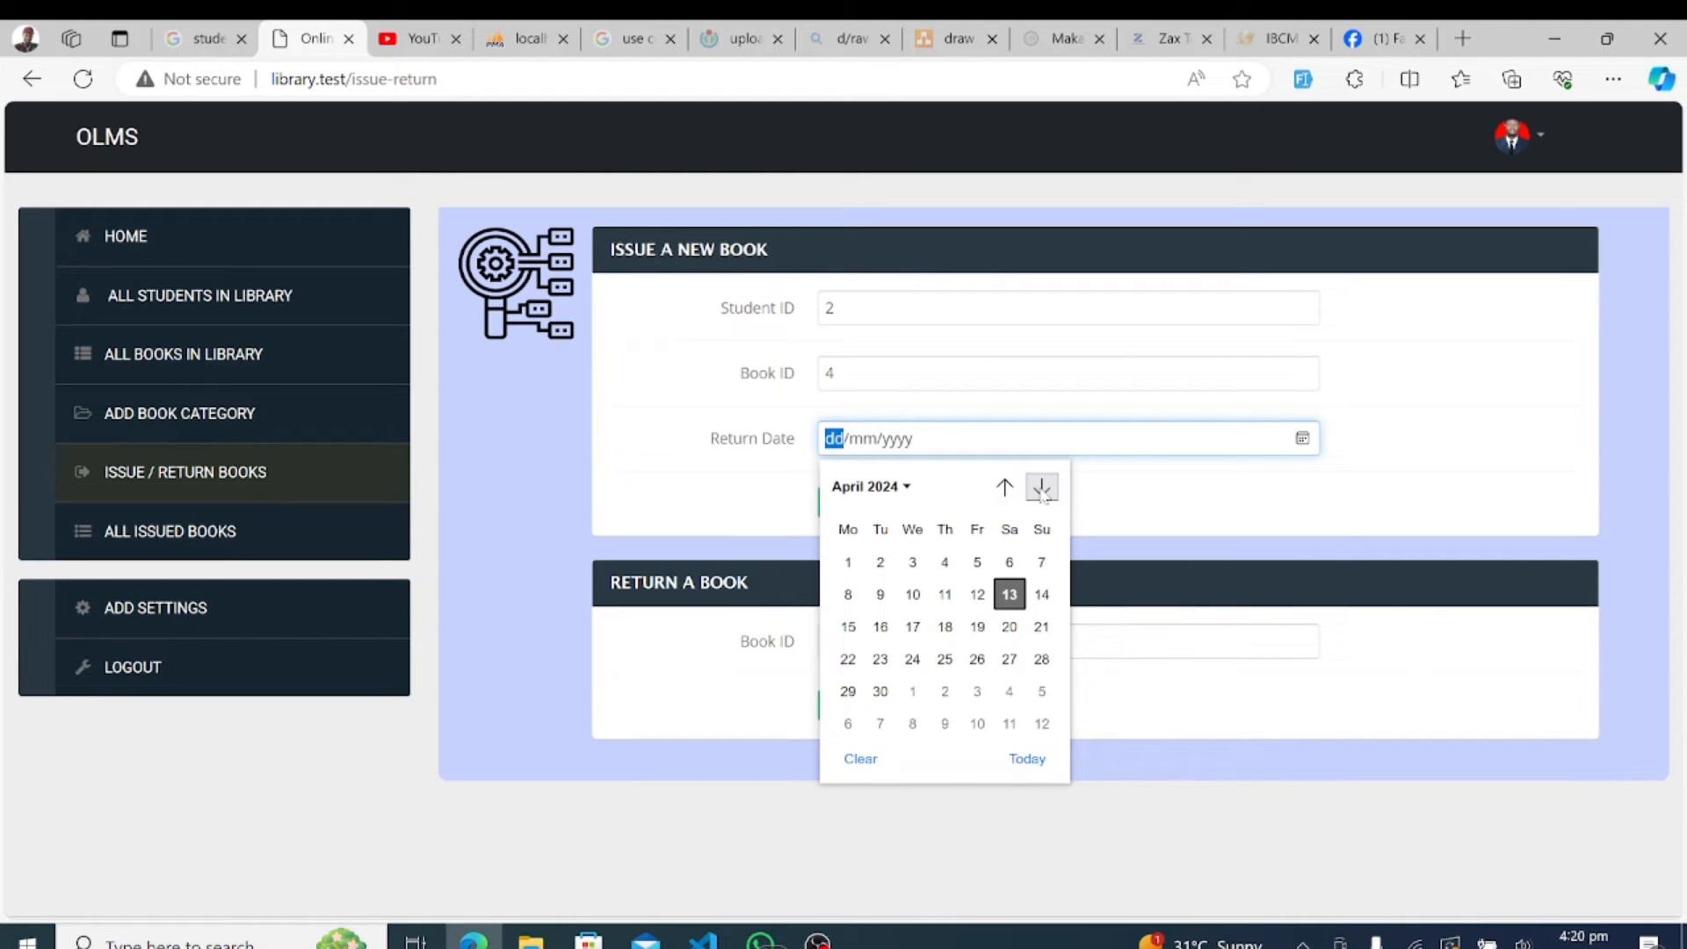
pyautogui.click(1040, 487)
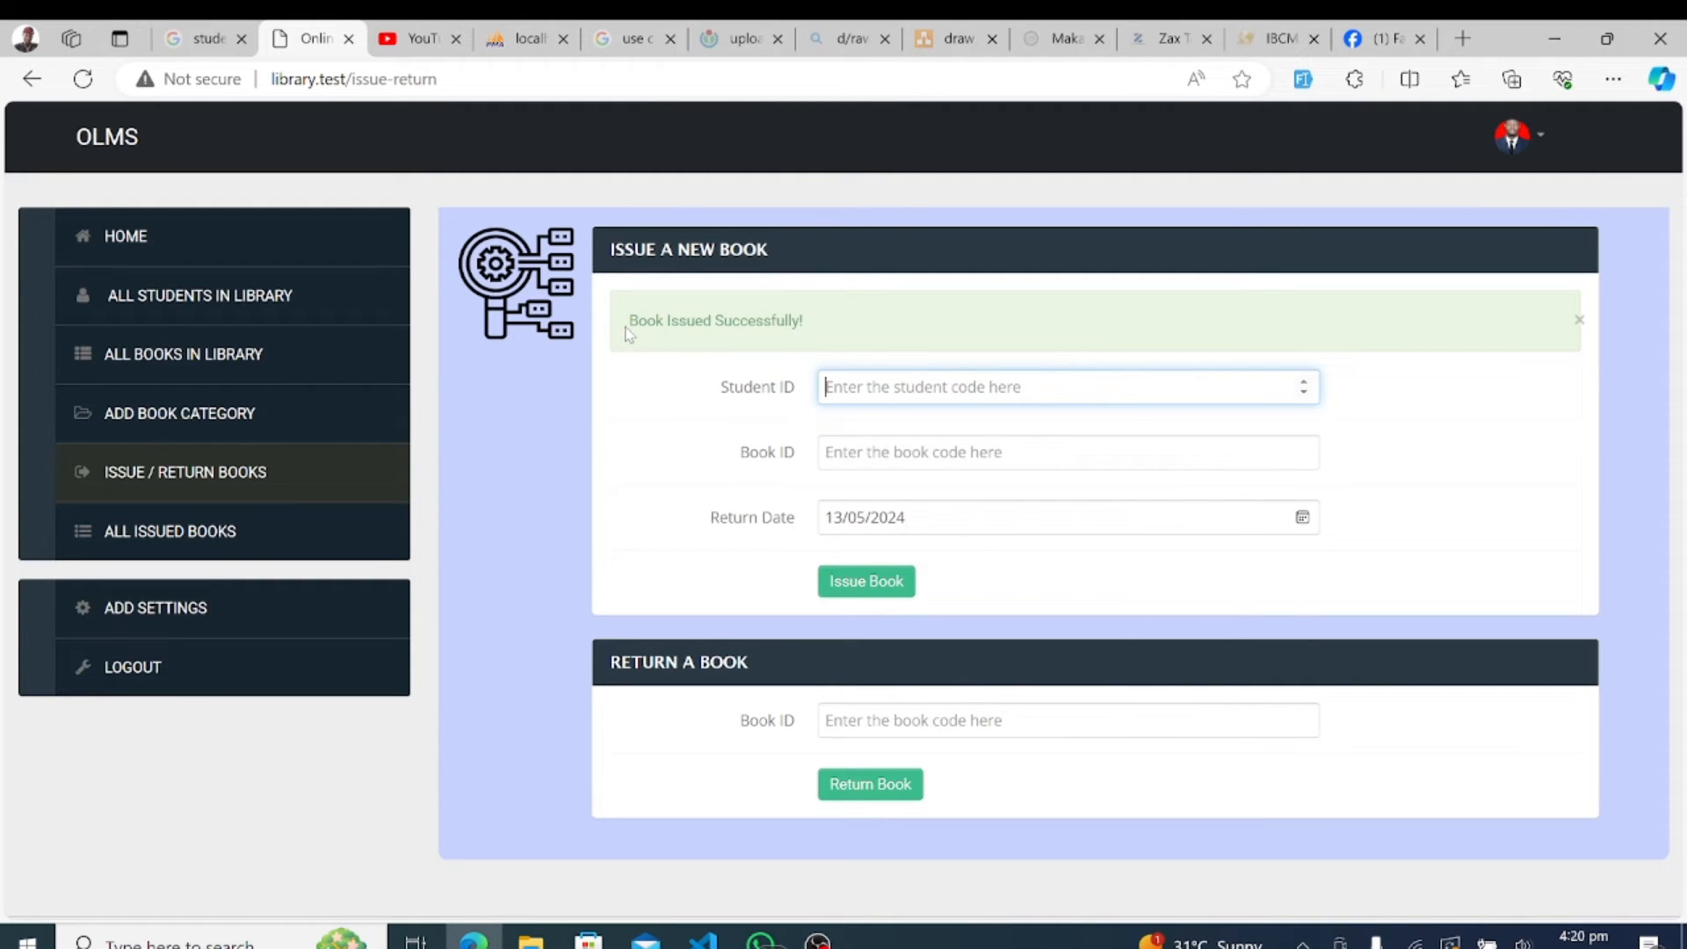
pyautogui.moveTo(726, 594)
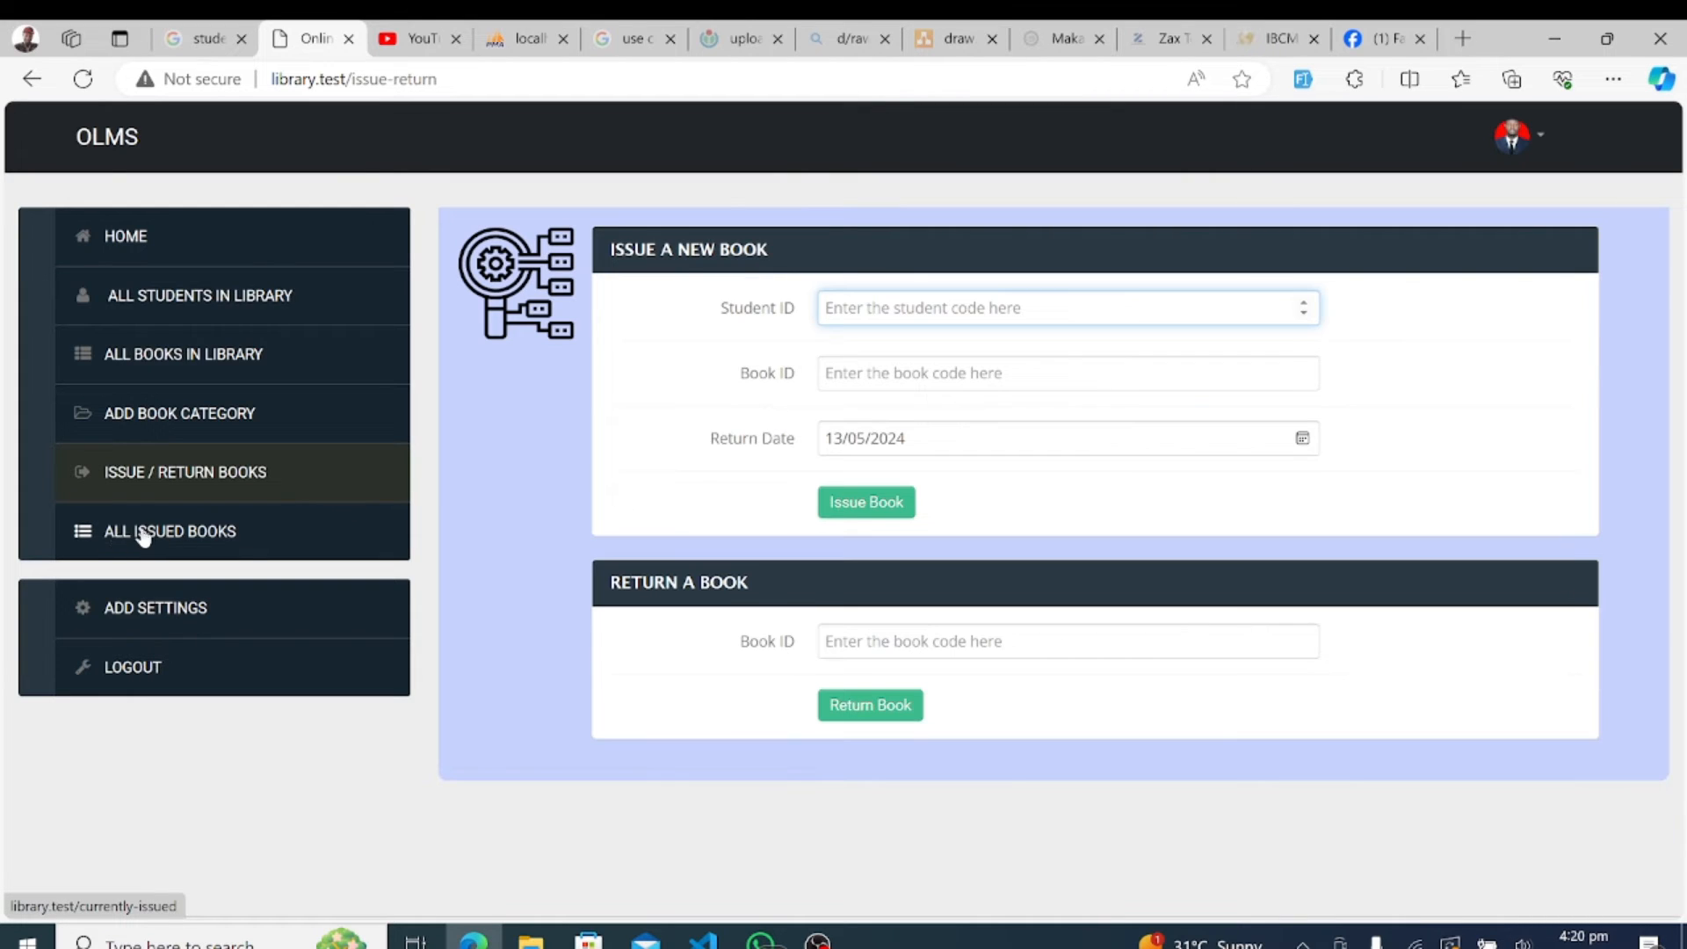
pyautogui.moveTo(123, 551)
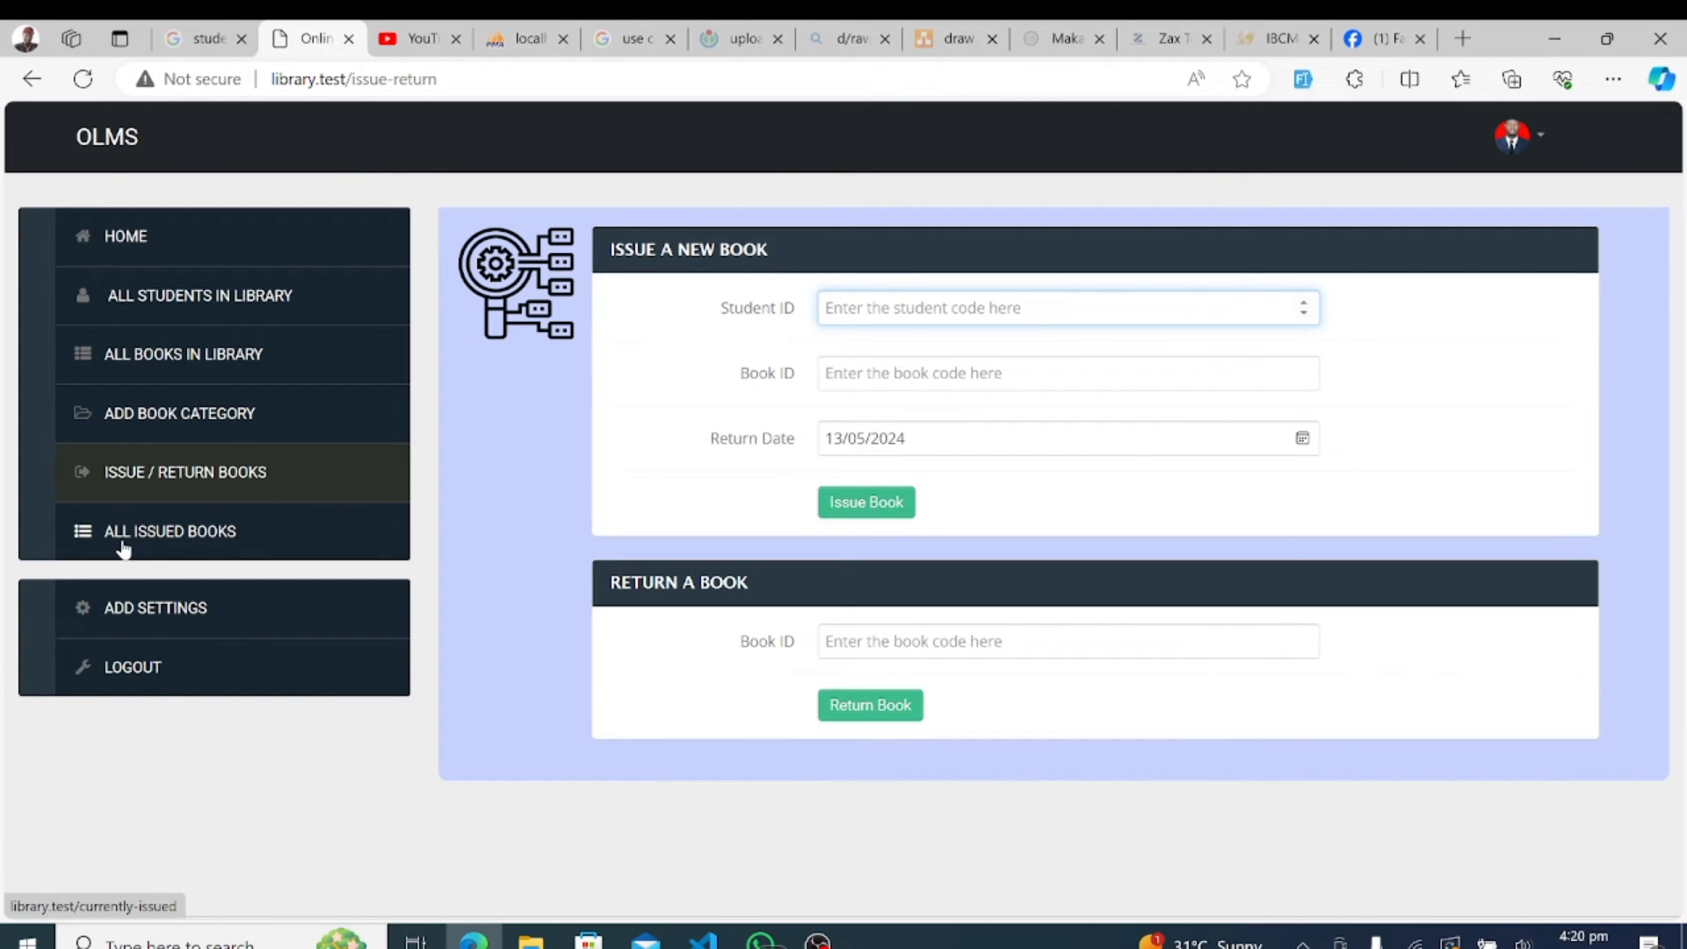
# - Return the loan in log 12 from the issued books list, leaving three remaining loans
pyautogui.click(169, 531)
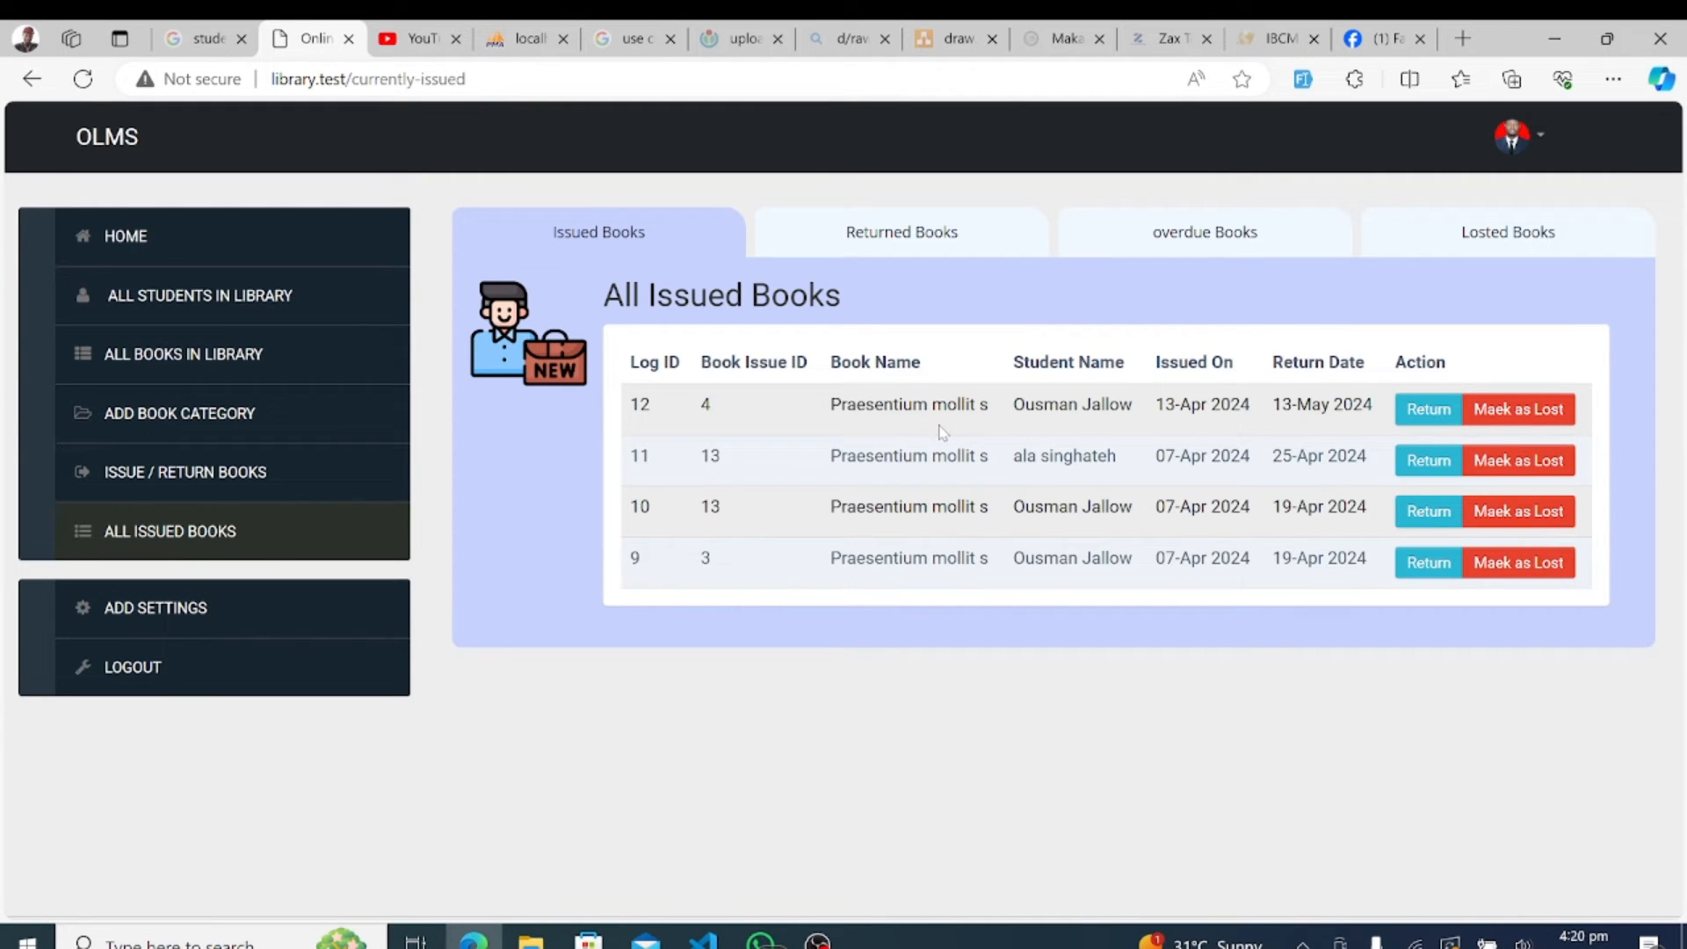
pyautogui.moveTo(764, 608)
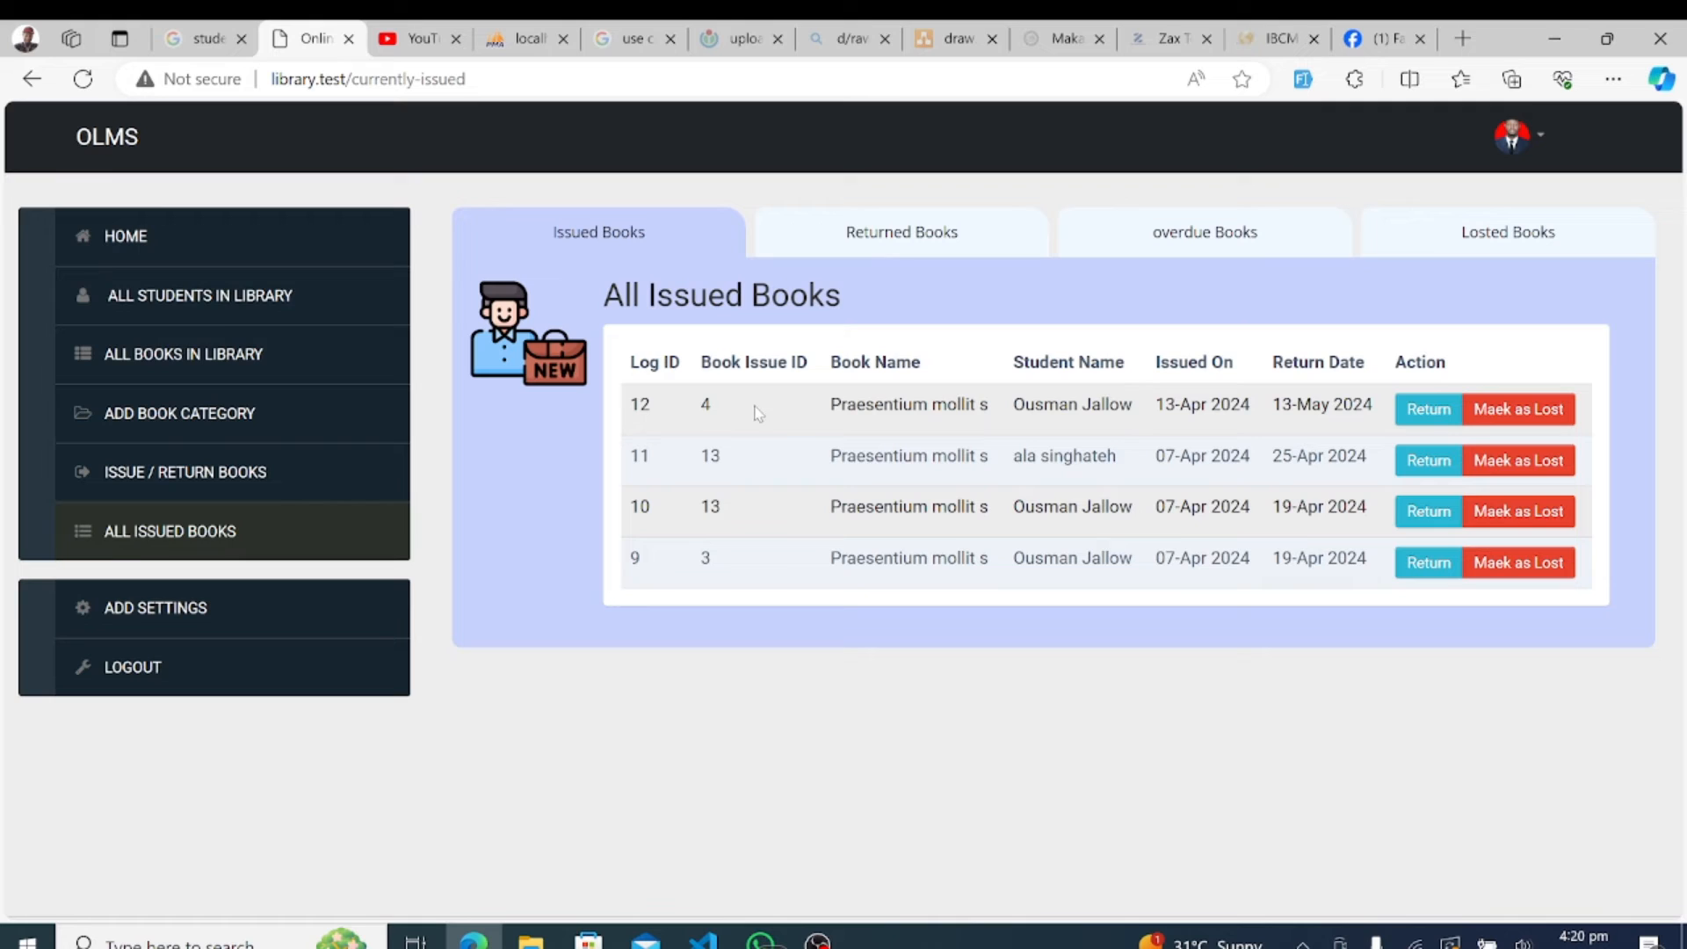
pyautogui.moveTo(634, 404); pyautogui.dragTo(1286, 404)
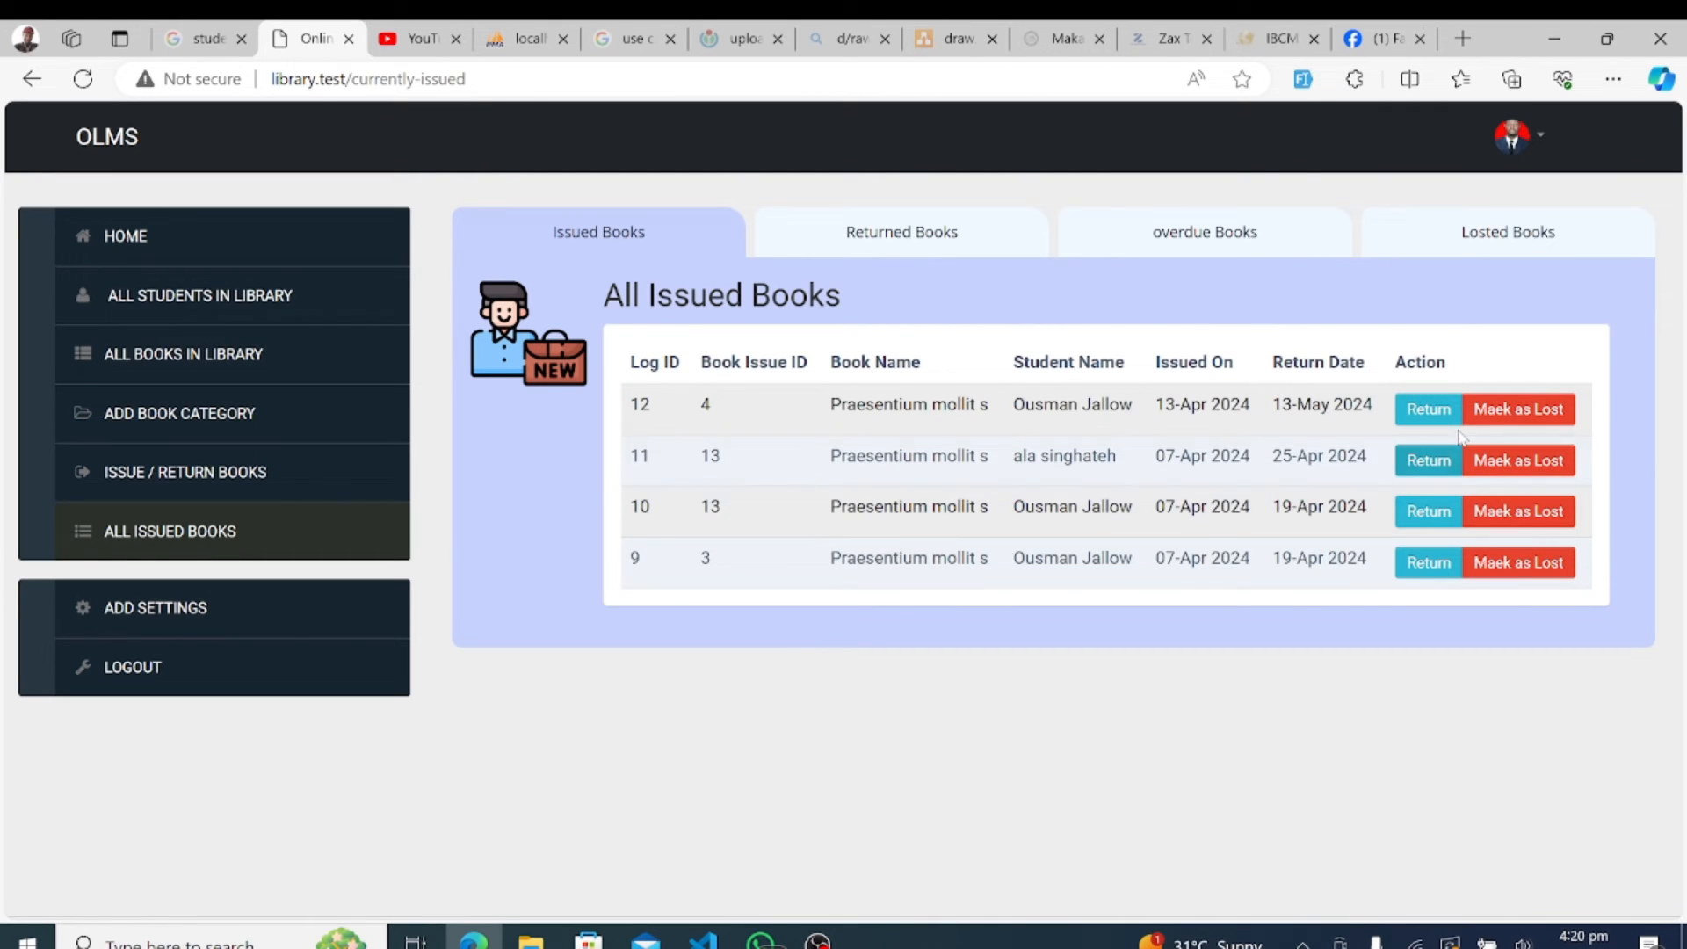
pyautogui.moveTo(1441, 418)
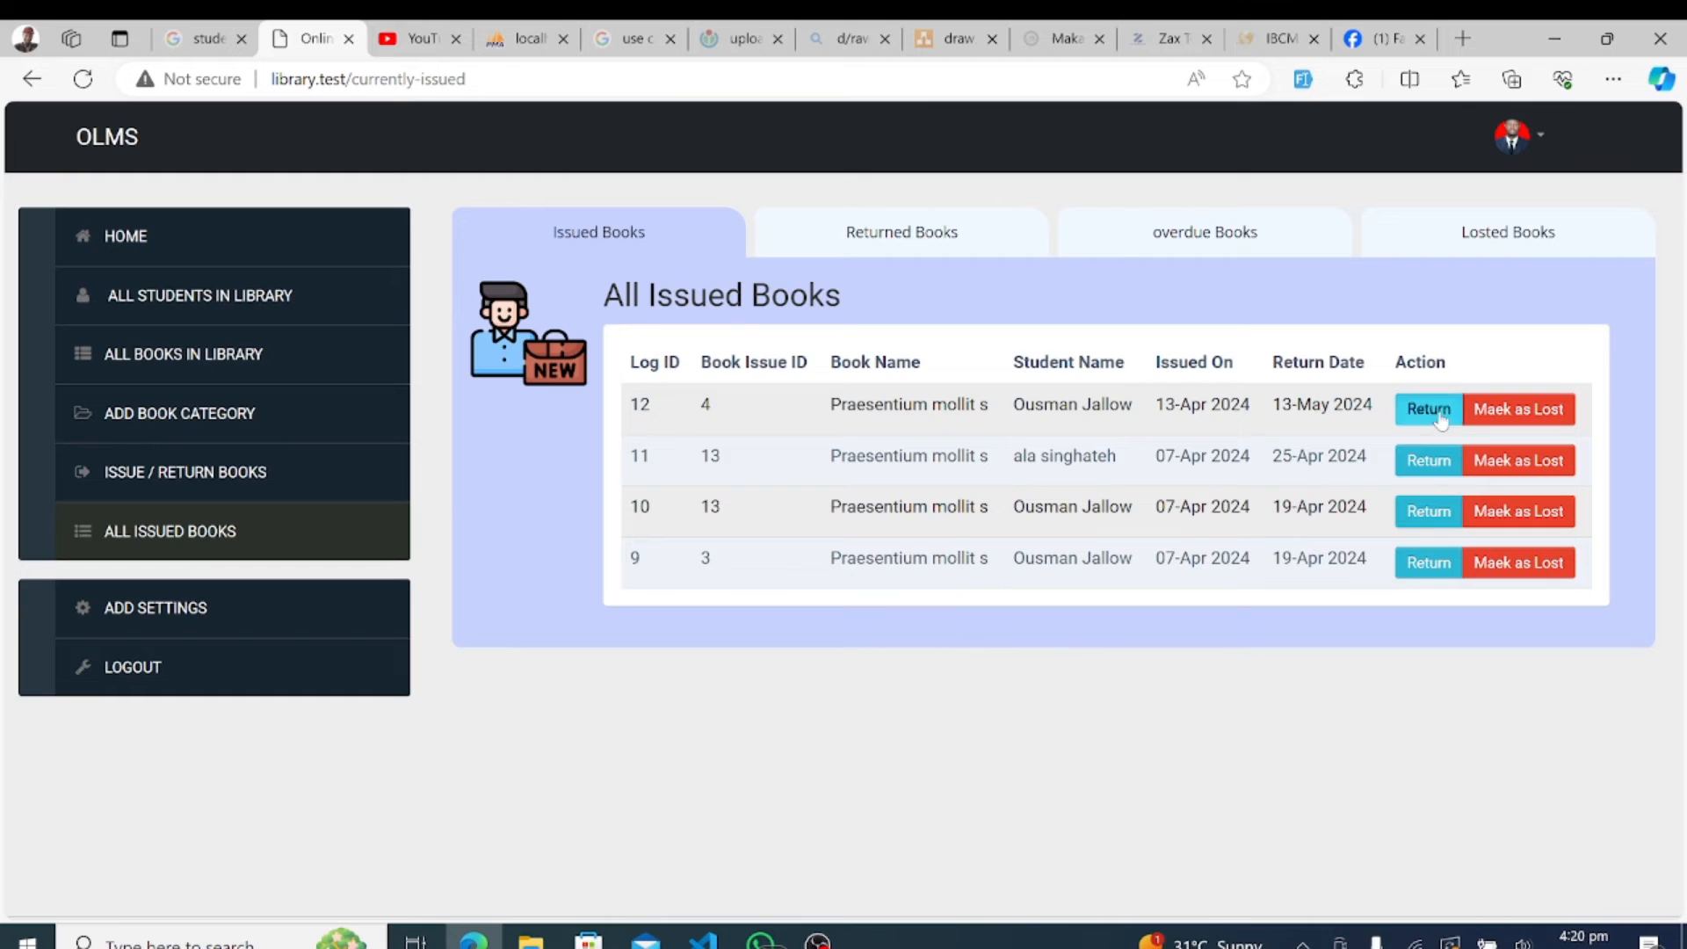
pyautogui.click(1426, 408)
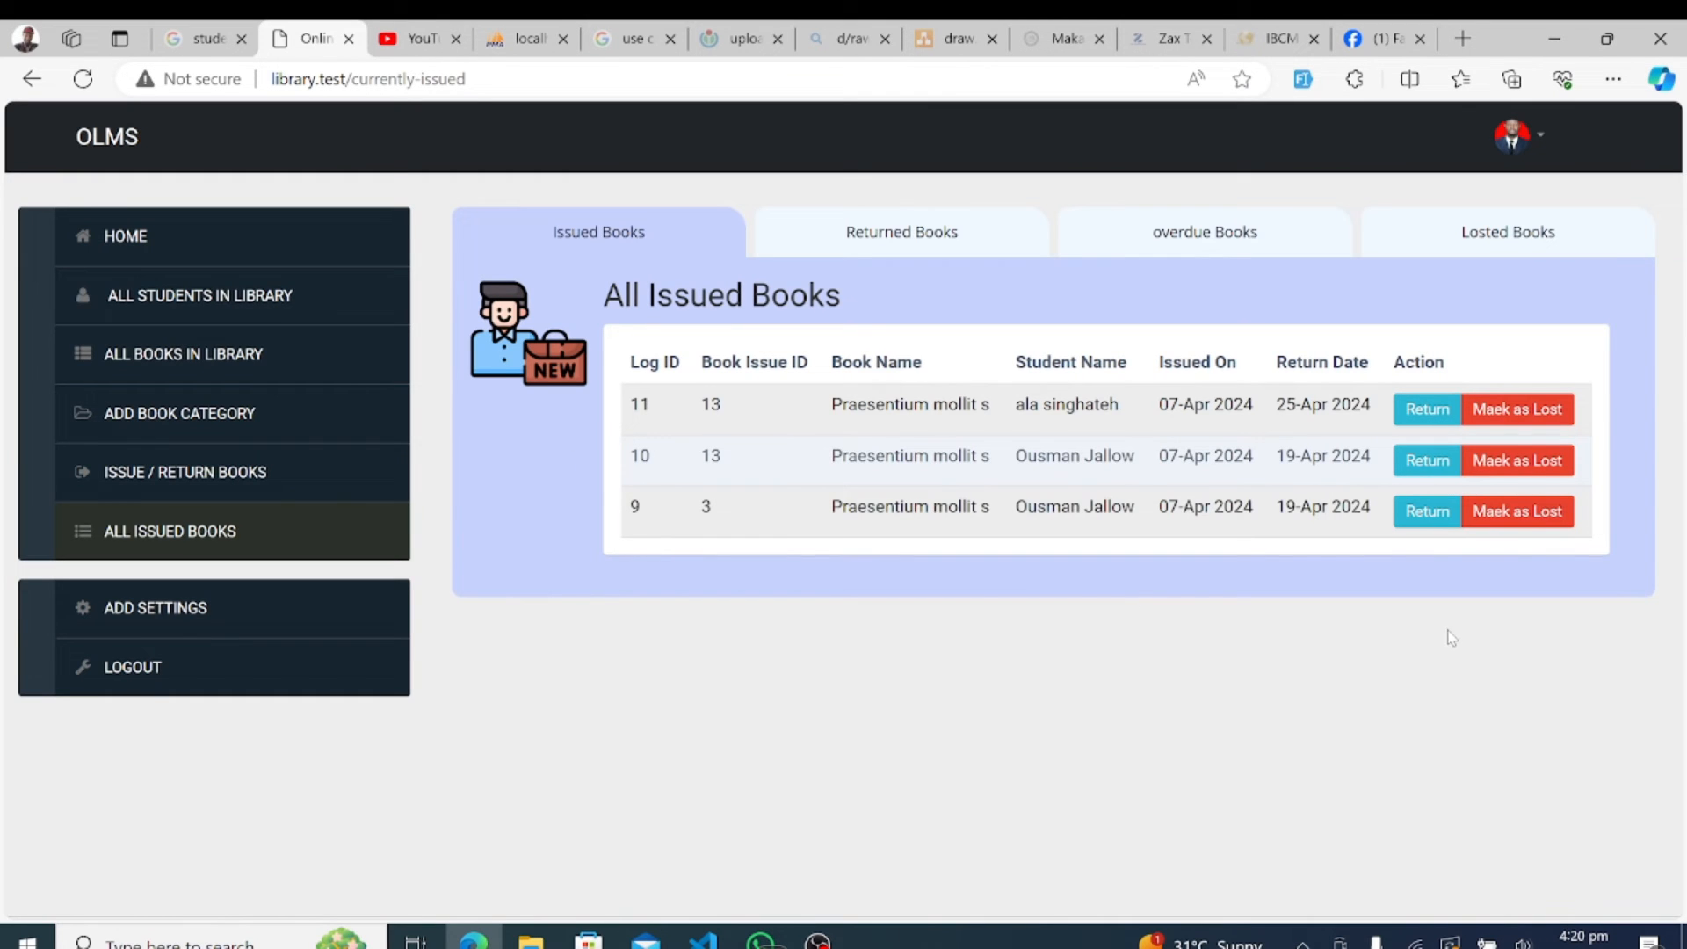
pyautogui.click(901, 232)
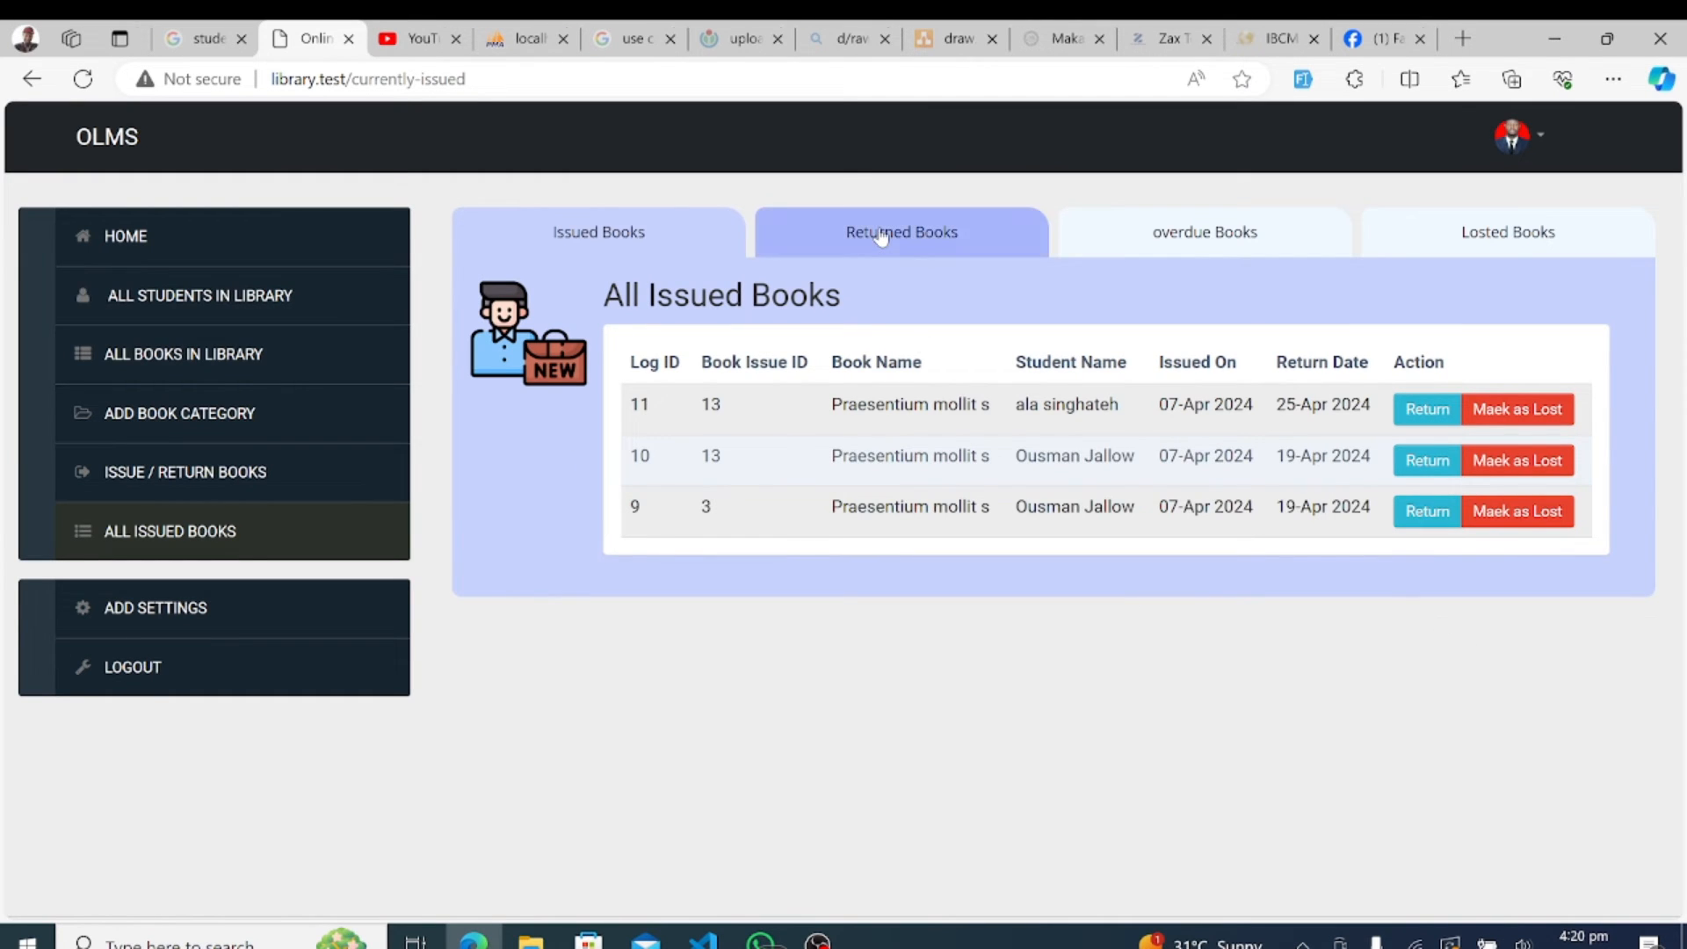
# - Review the Returned Books, Overdue Books and Losted Books record lists
pyautogui.click(901, 231)
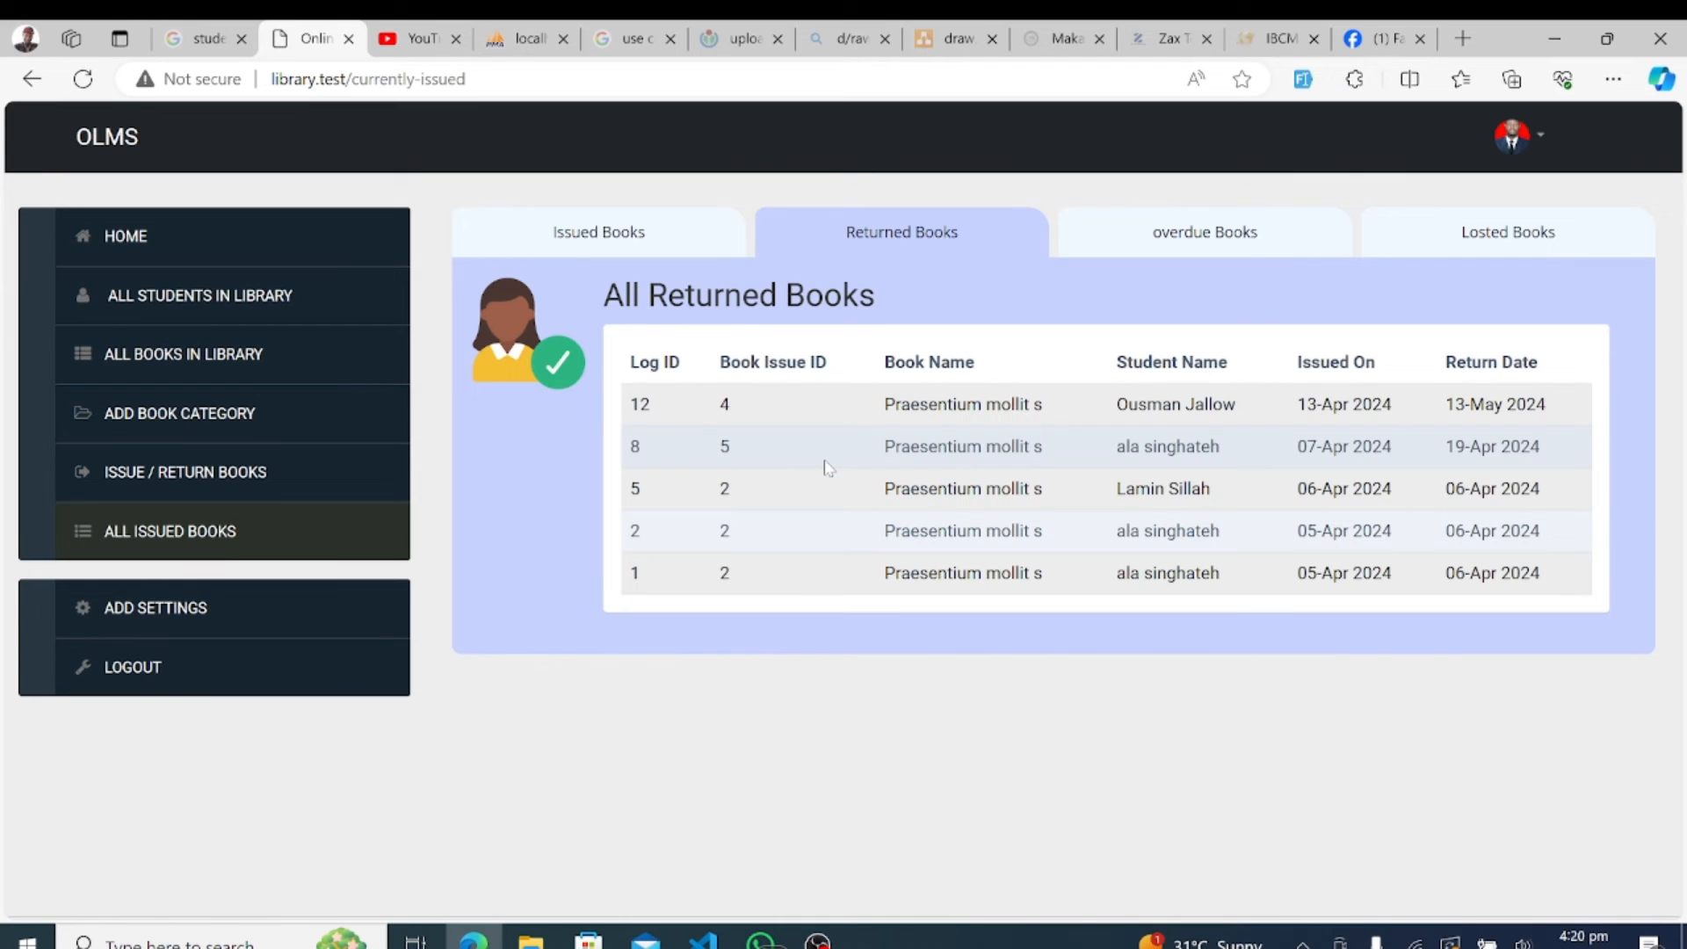
pyautogui.moveTo(696, 413)
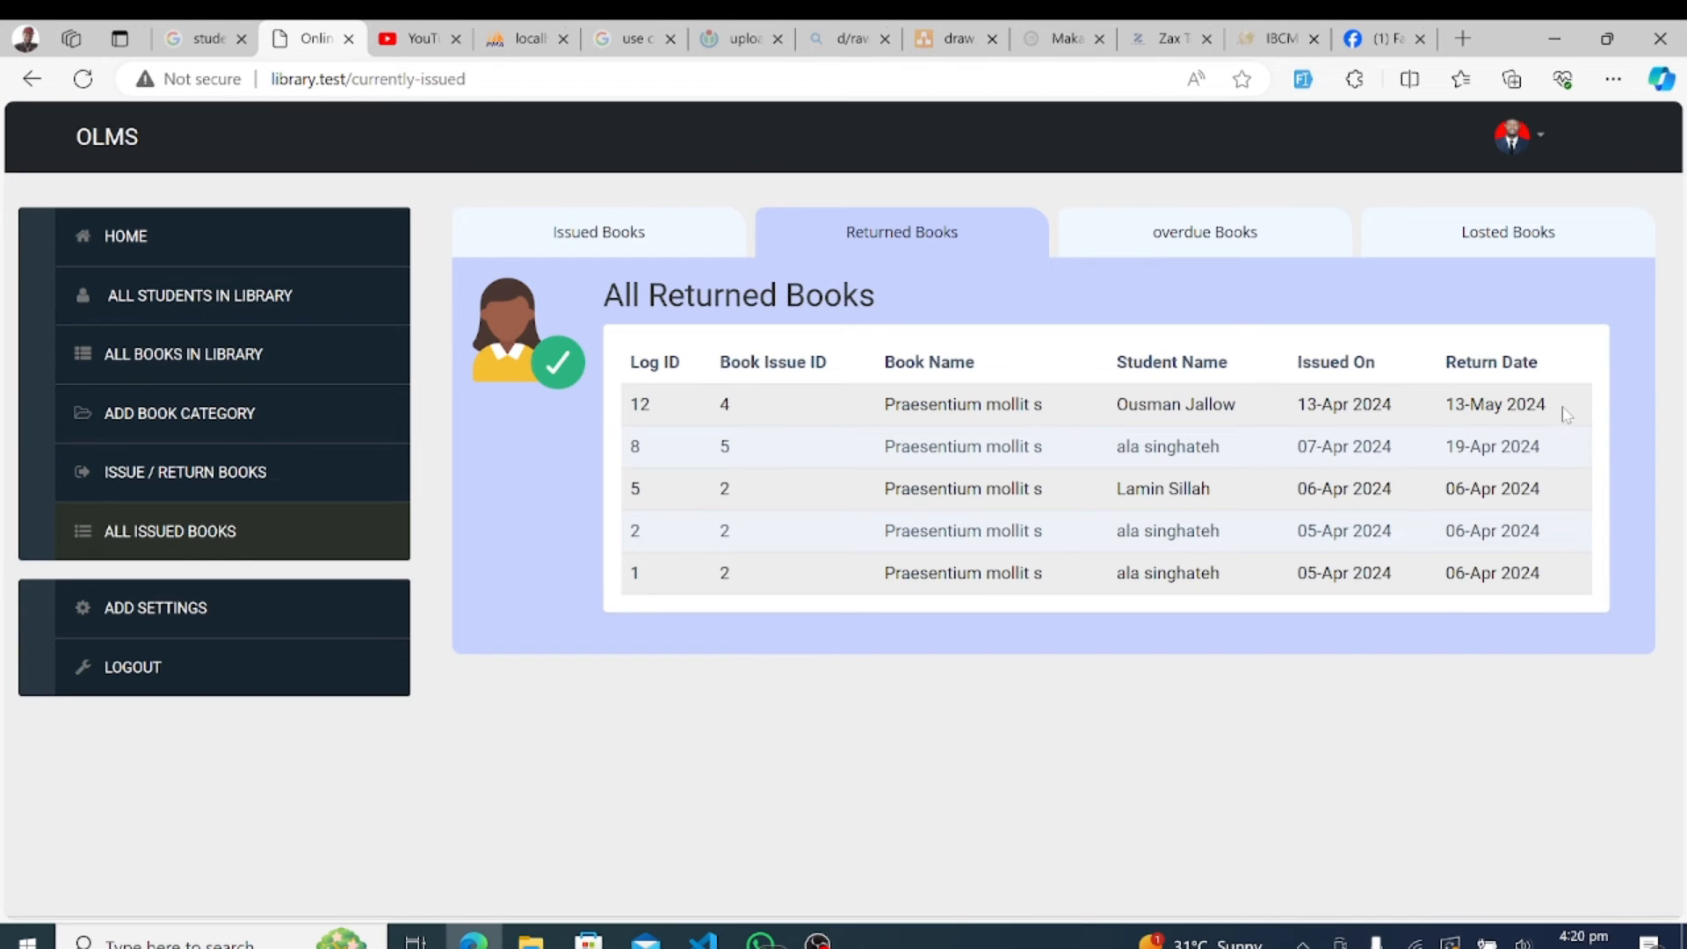
pyautogui.moveTo(1175, 306)
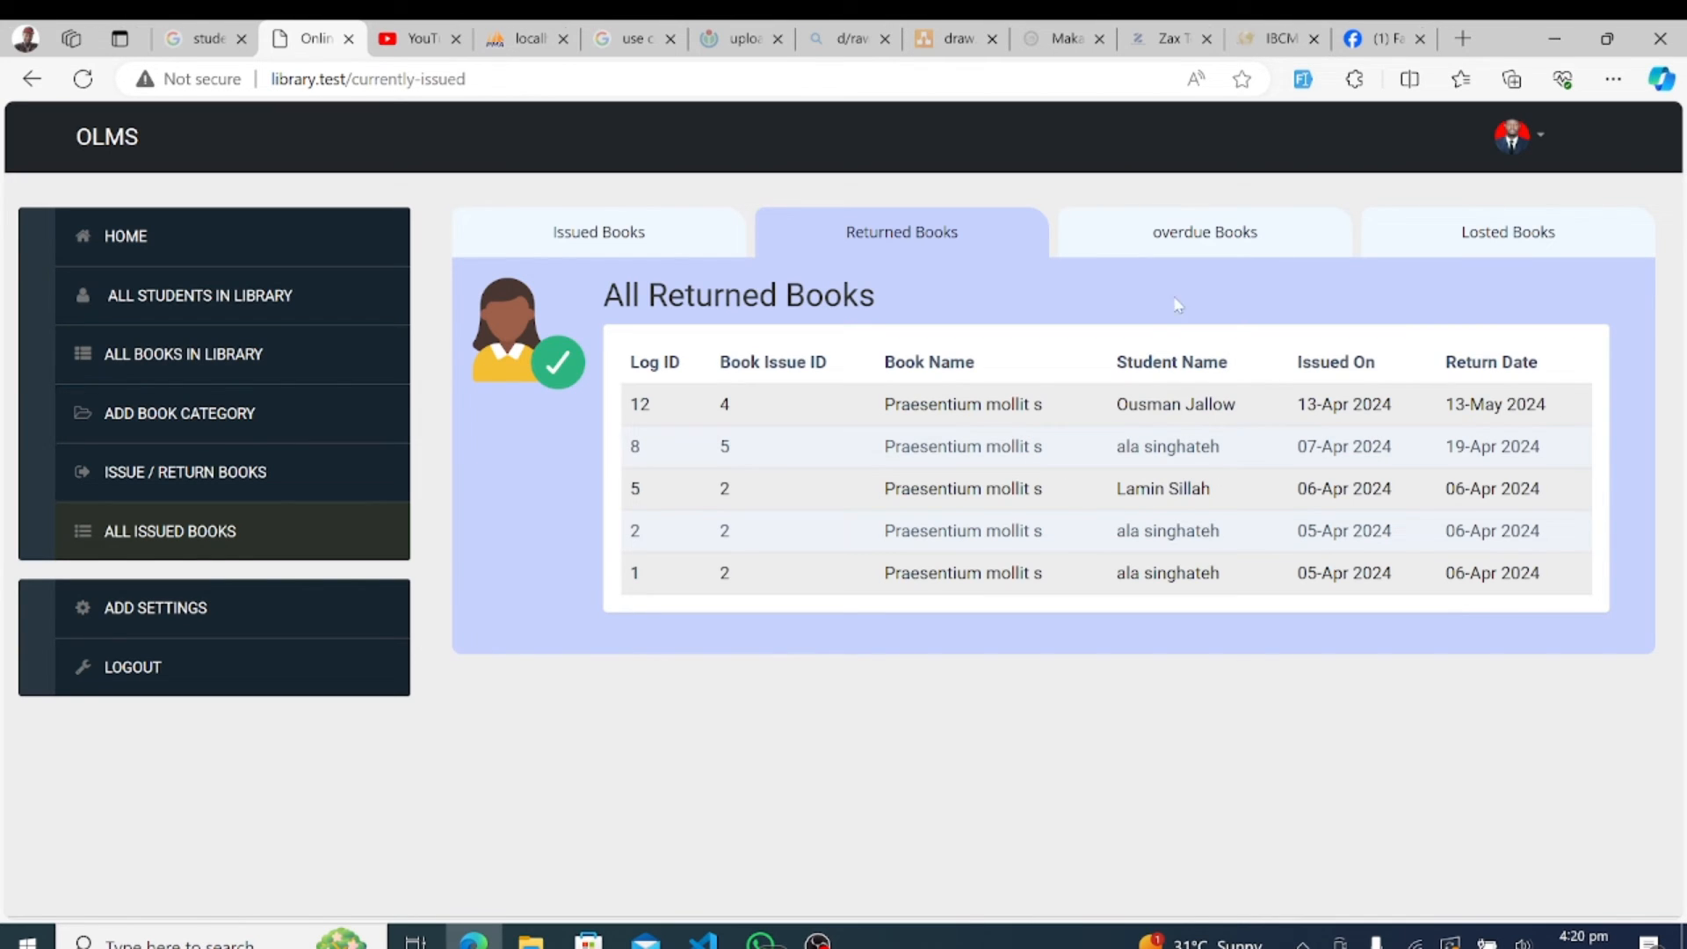
pyautogui.click(1204, 232)
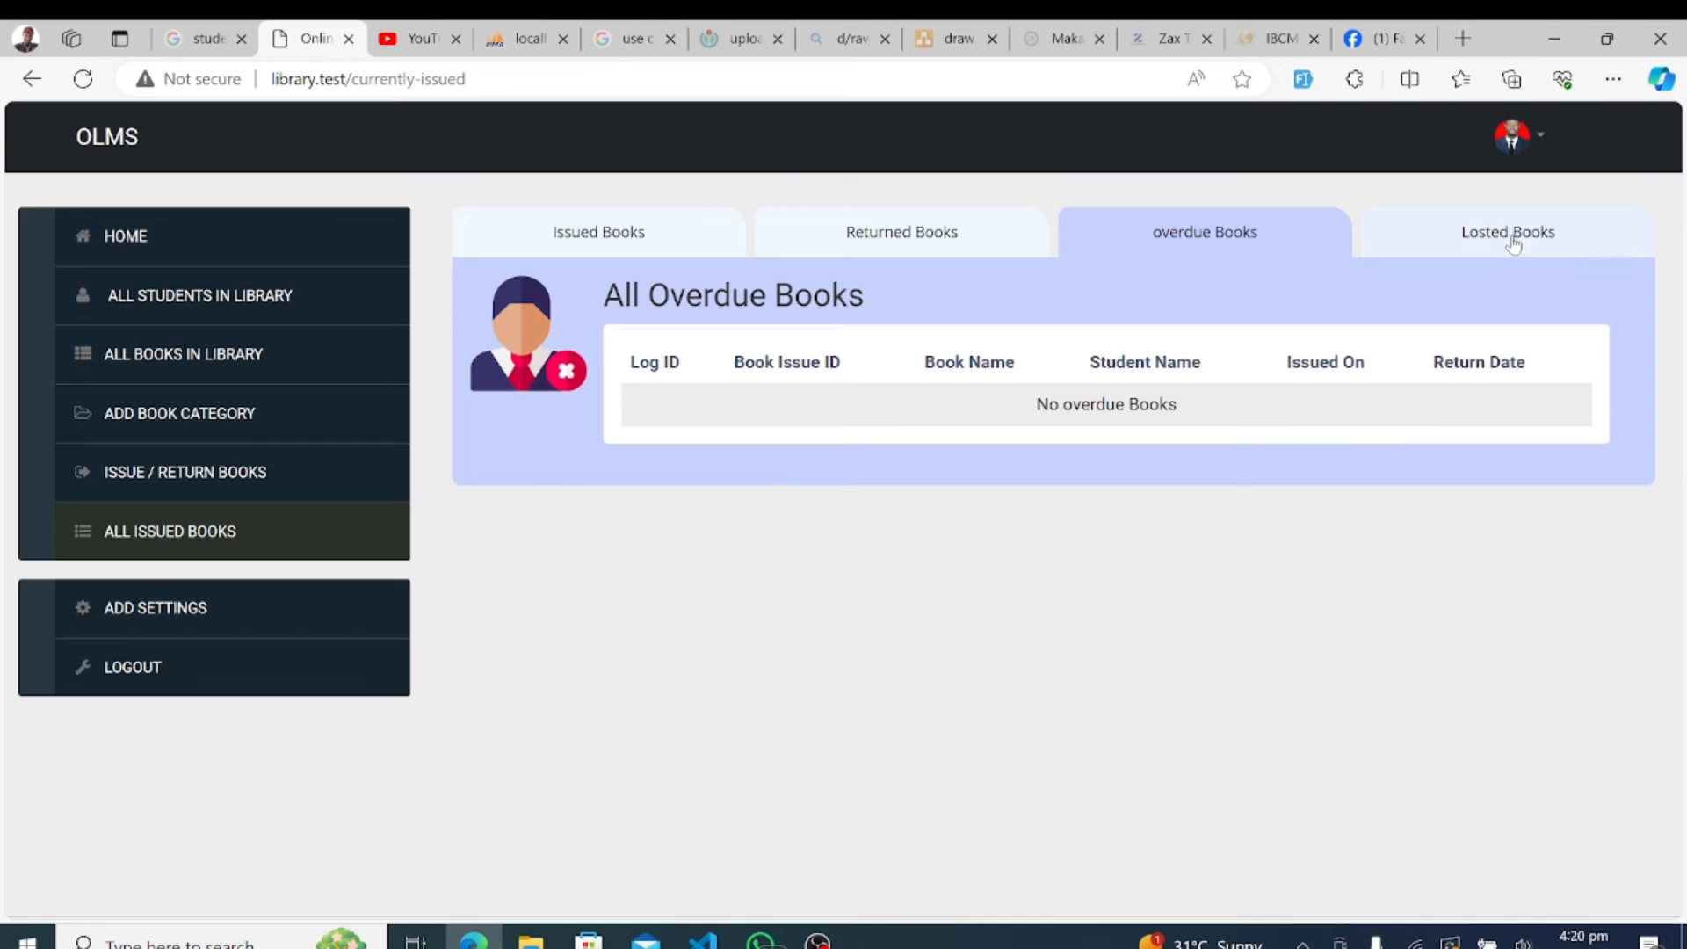
pyautogui.click(1508, 232)
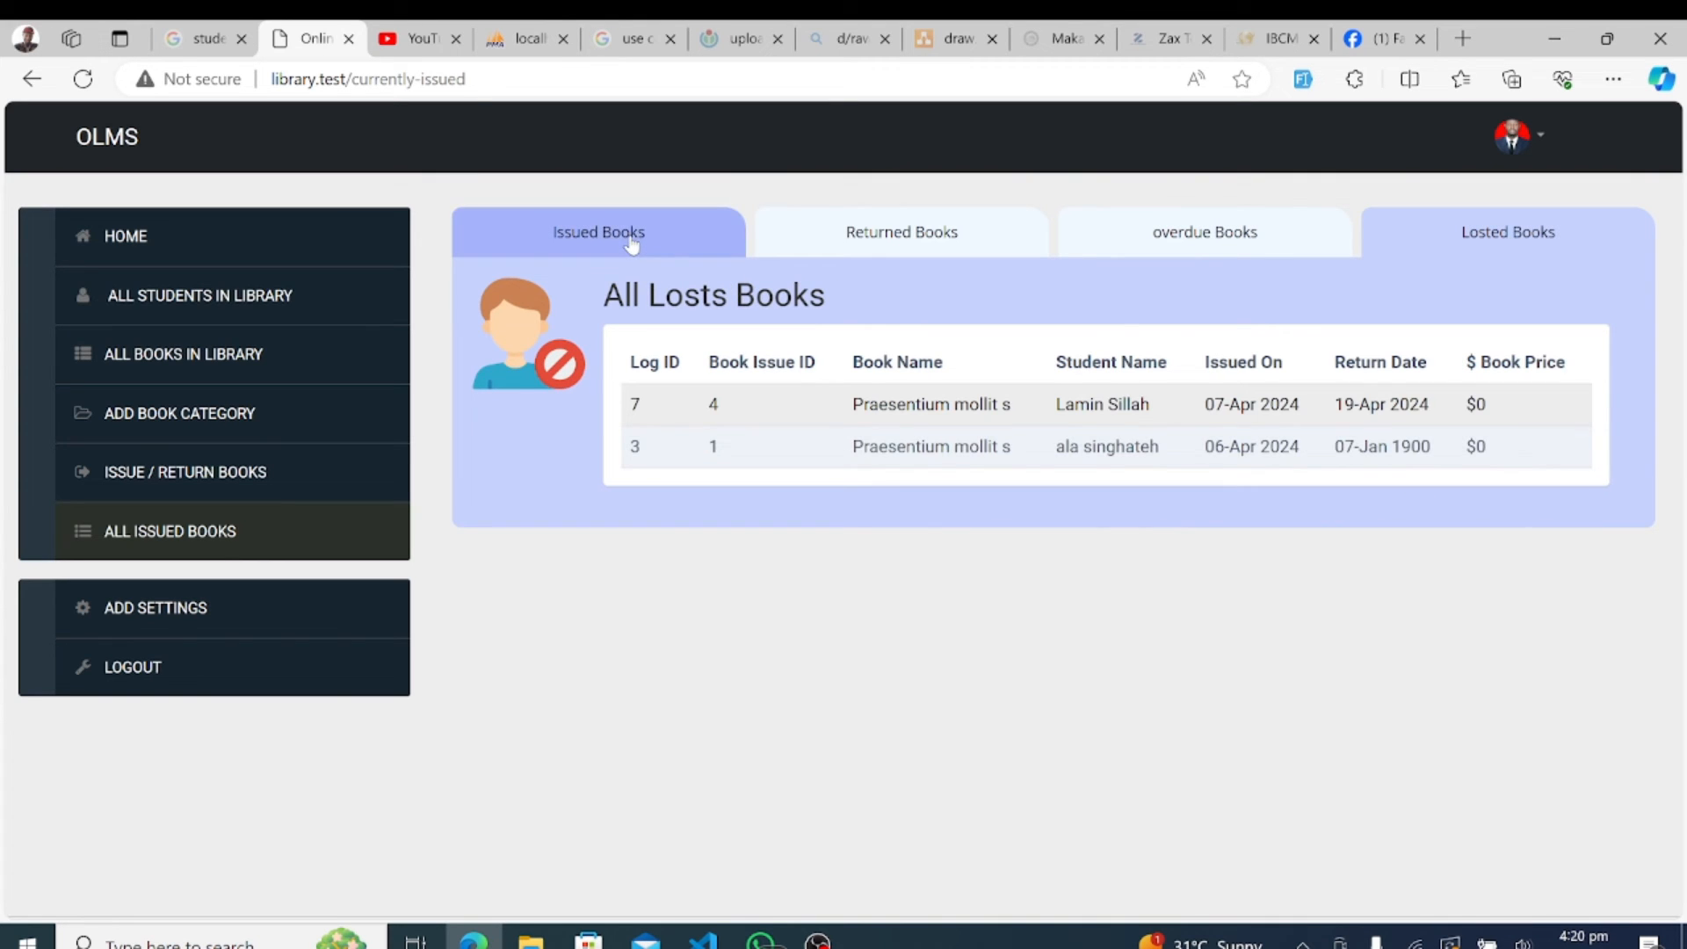
# - From Issued Books, mark the log 11 loan as lost and confirm its $427 entry in Losted Books
pyautogui.click(597, 232)
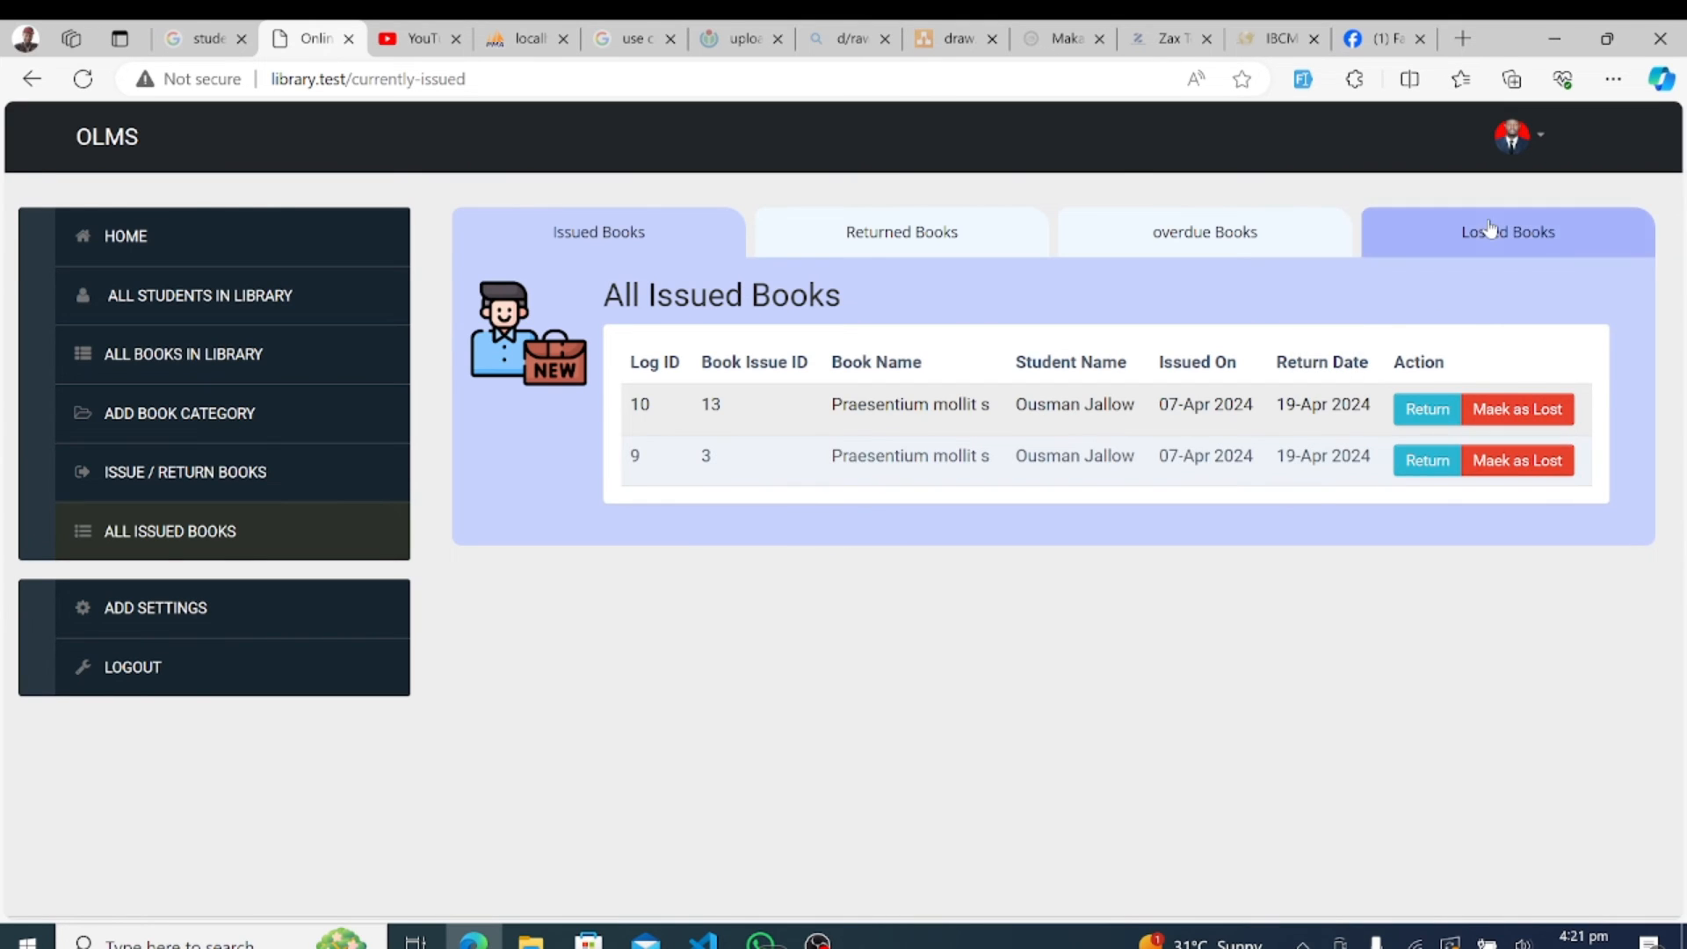
pyautogui.click(1507, 232)
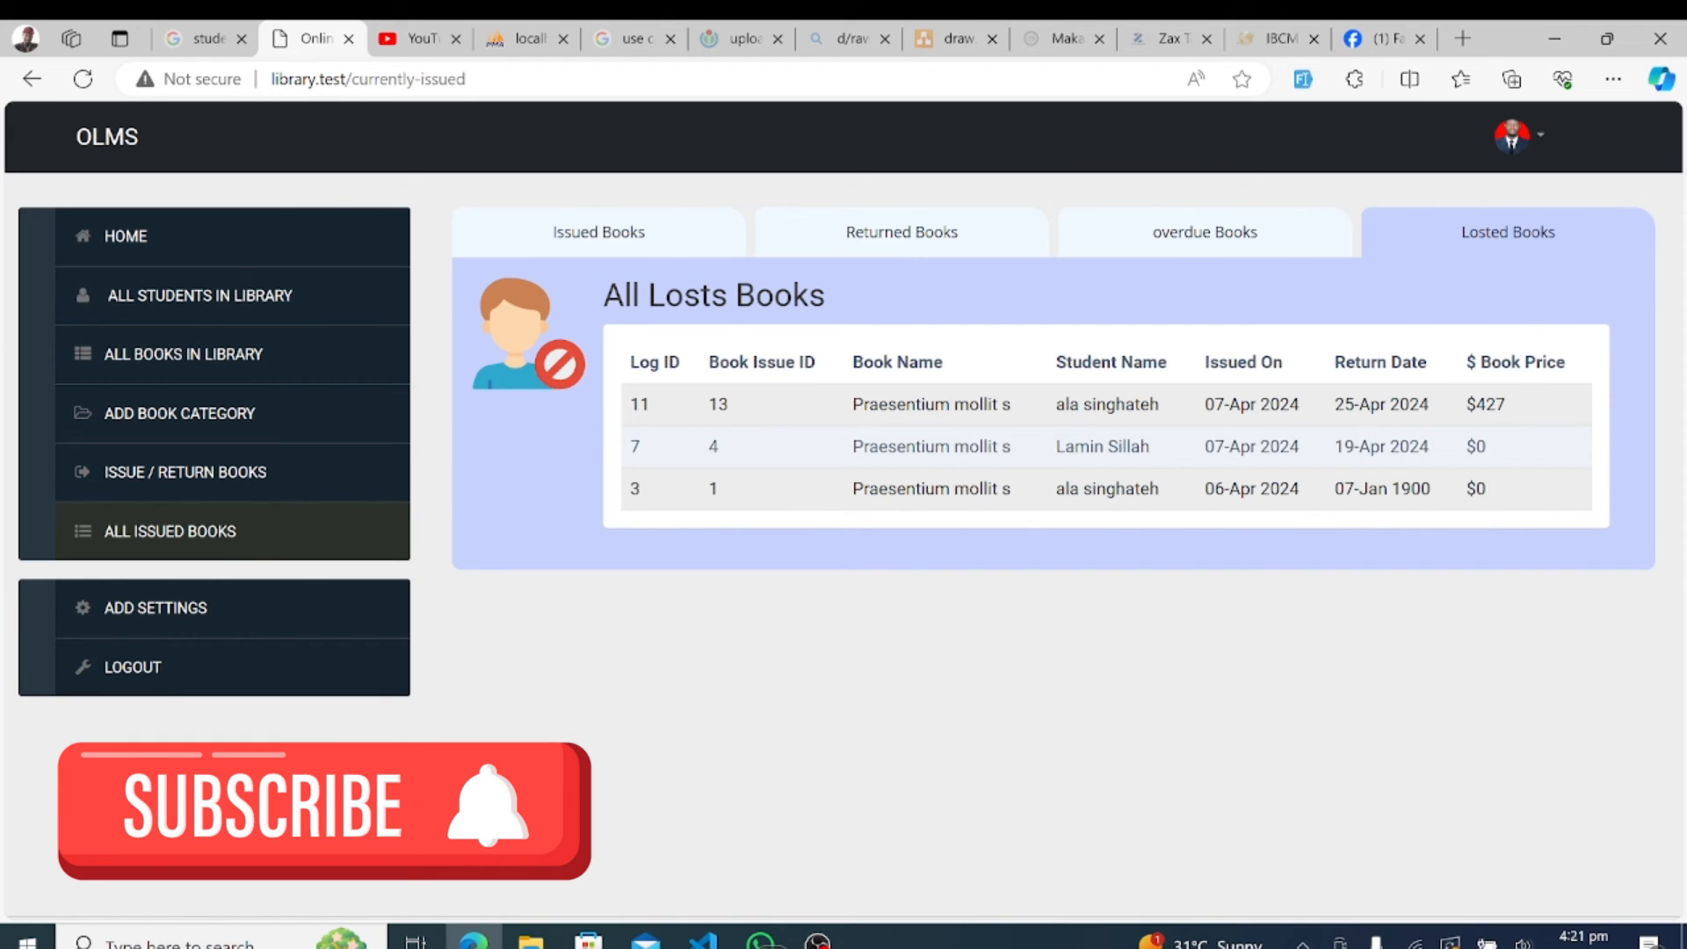
pyautogui.click(175, 608)
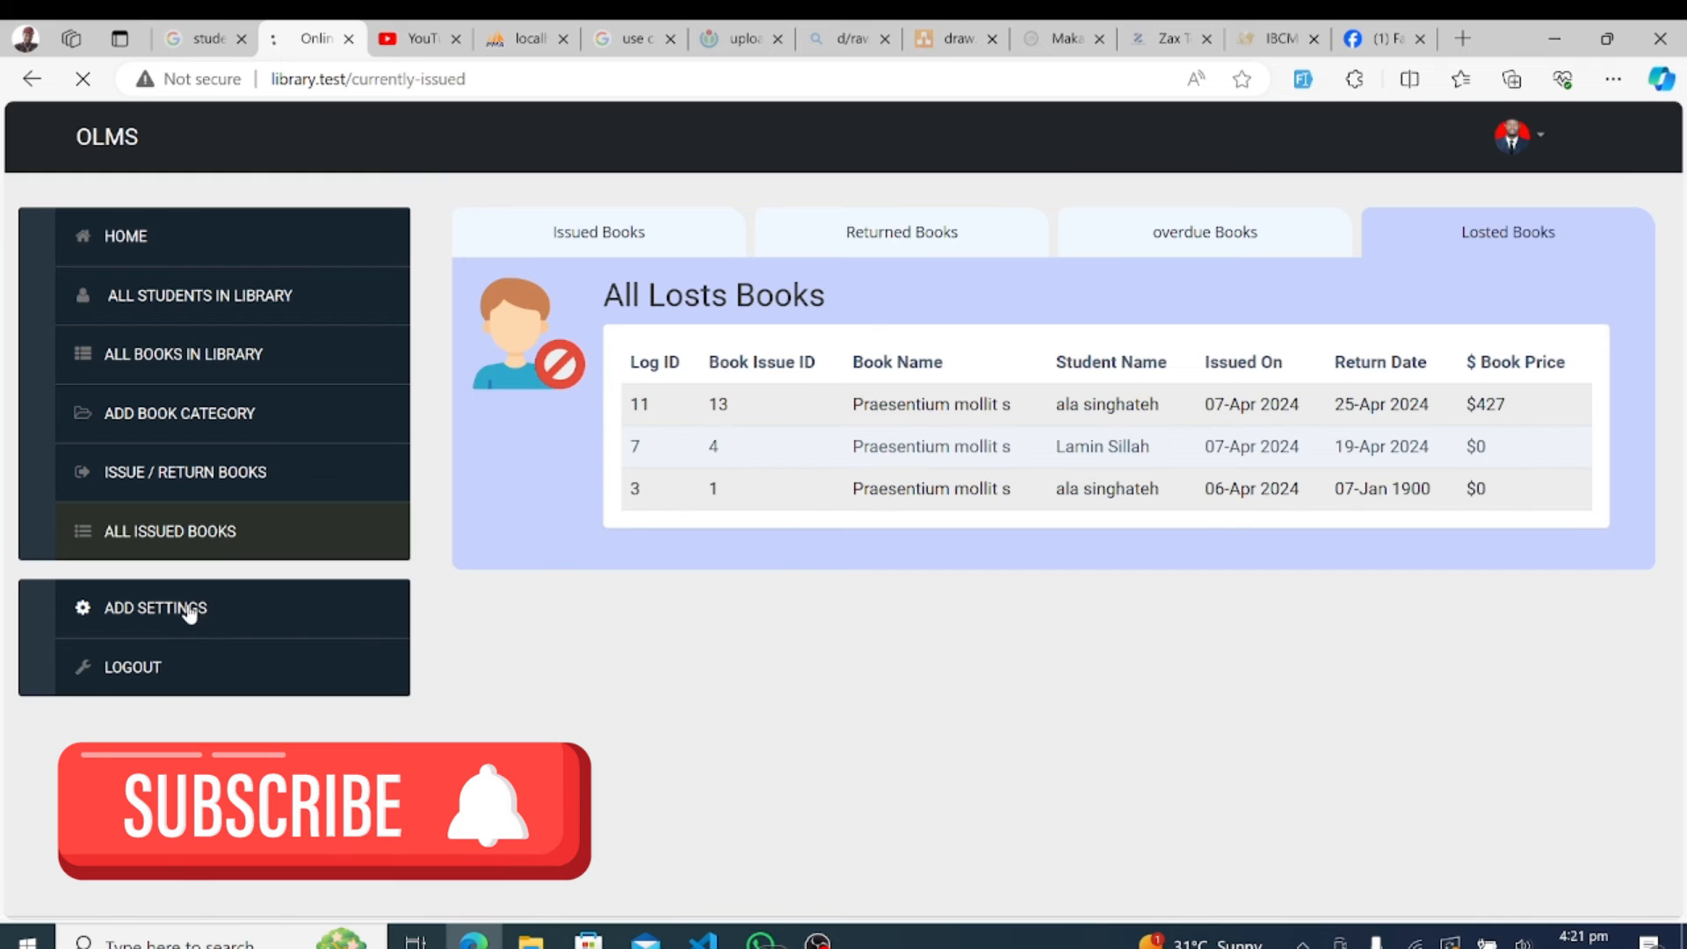
# - Show the Student Category settings listing five categories with their maximum allowed books
pyautogui.click(176, 608)
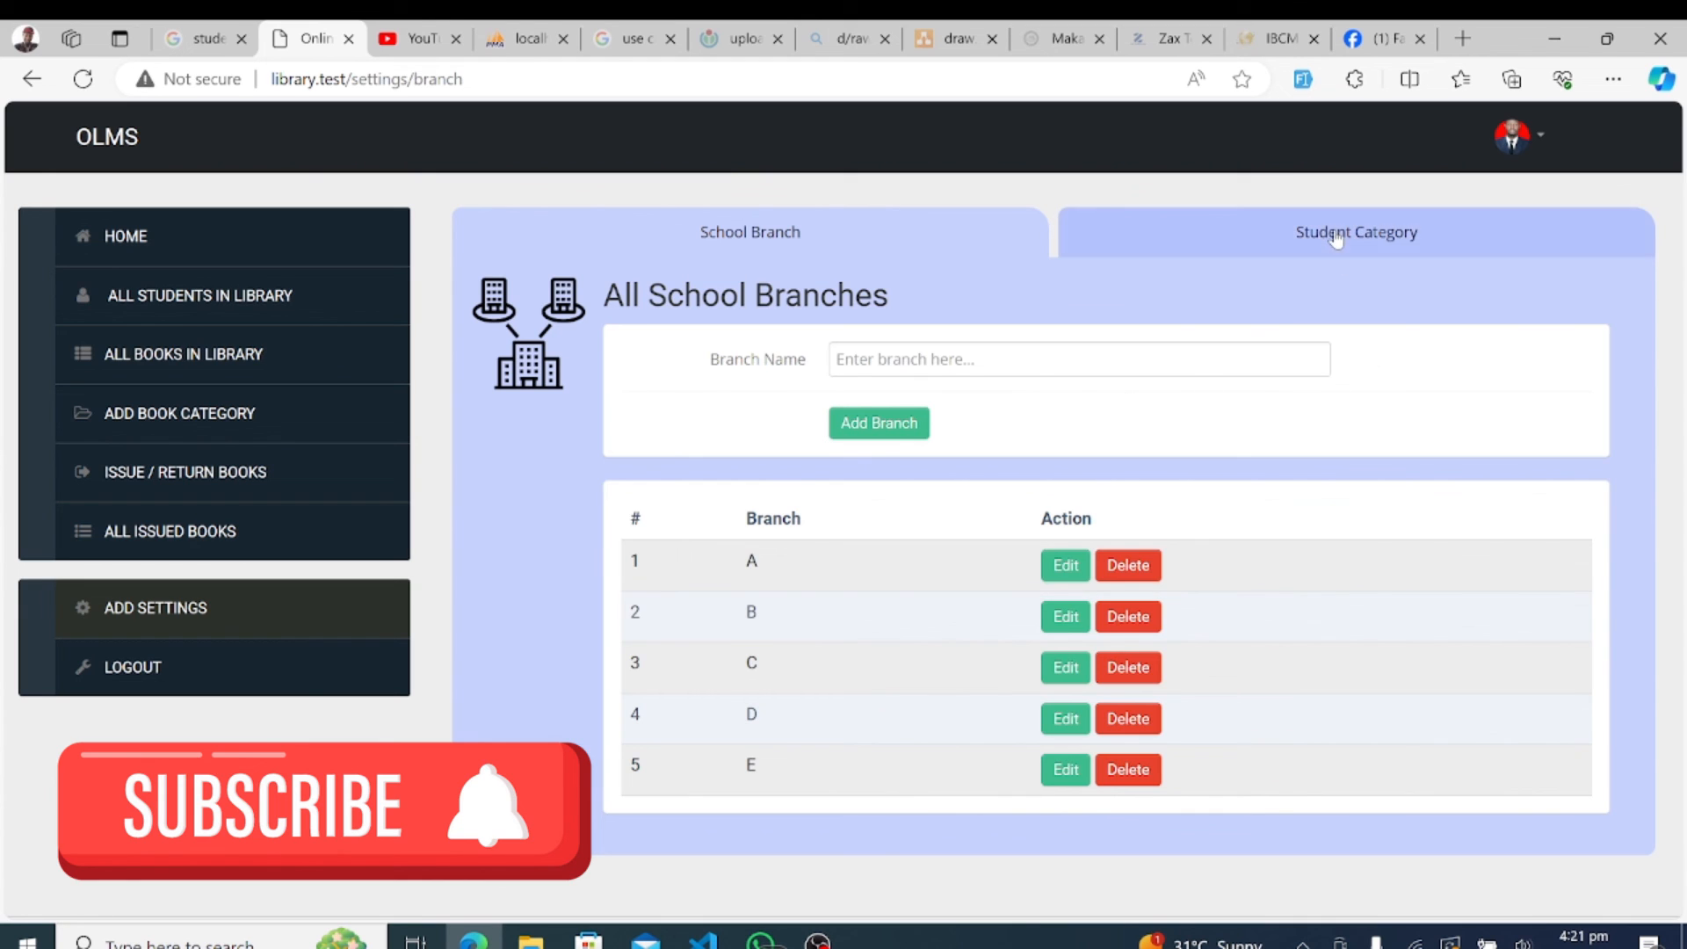
pyautogui.click(1357, 232)
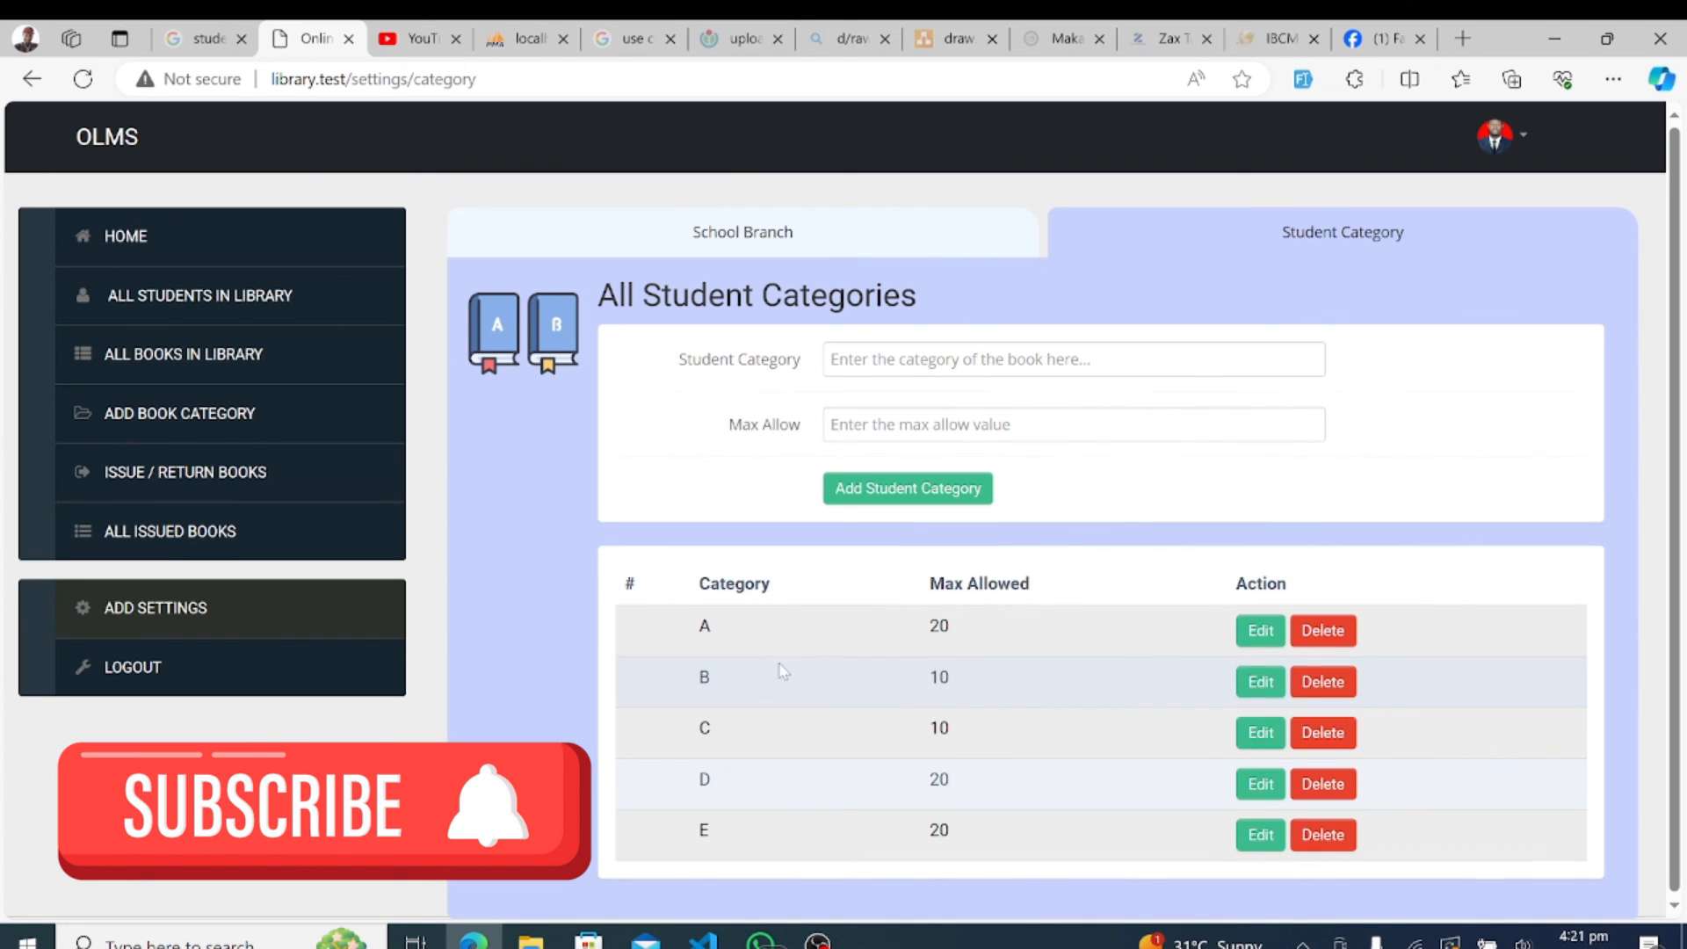
pyautogui.moveTo(1072, 601)
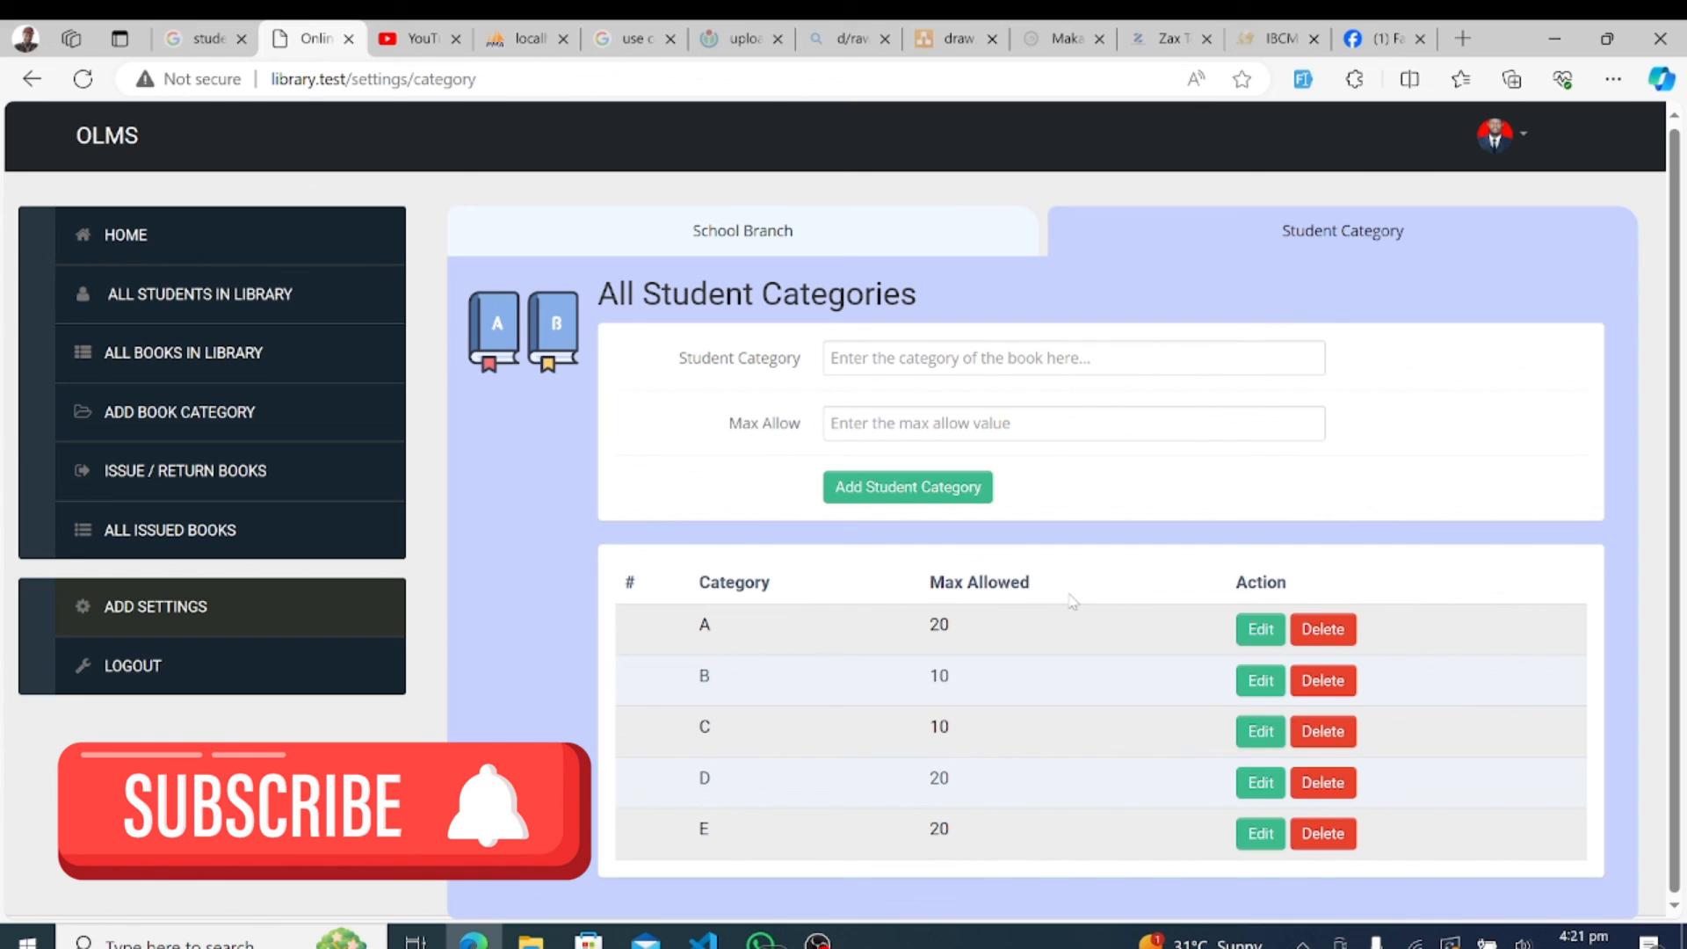
pyautogui.moveTo(1089, 559)
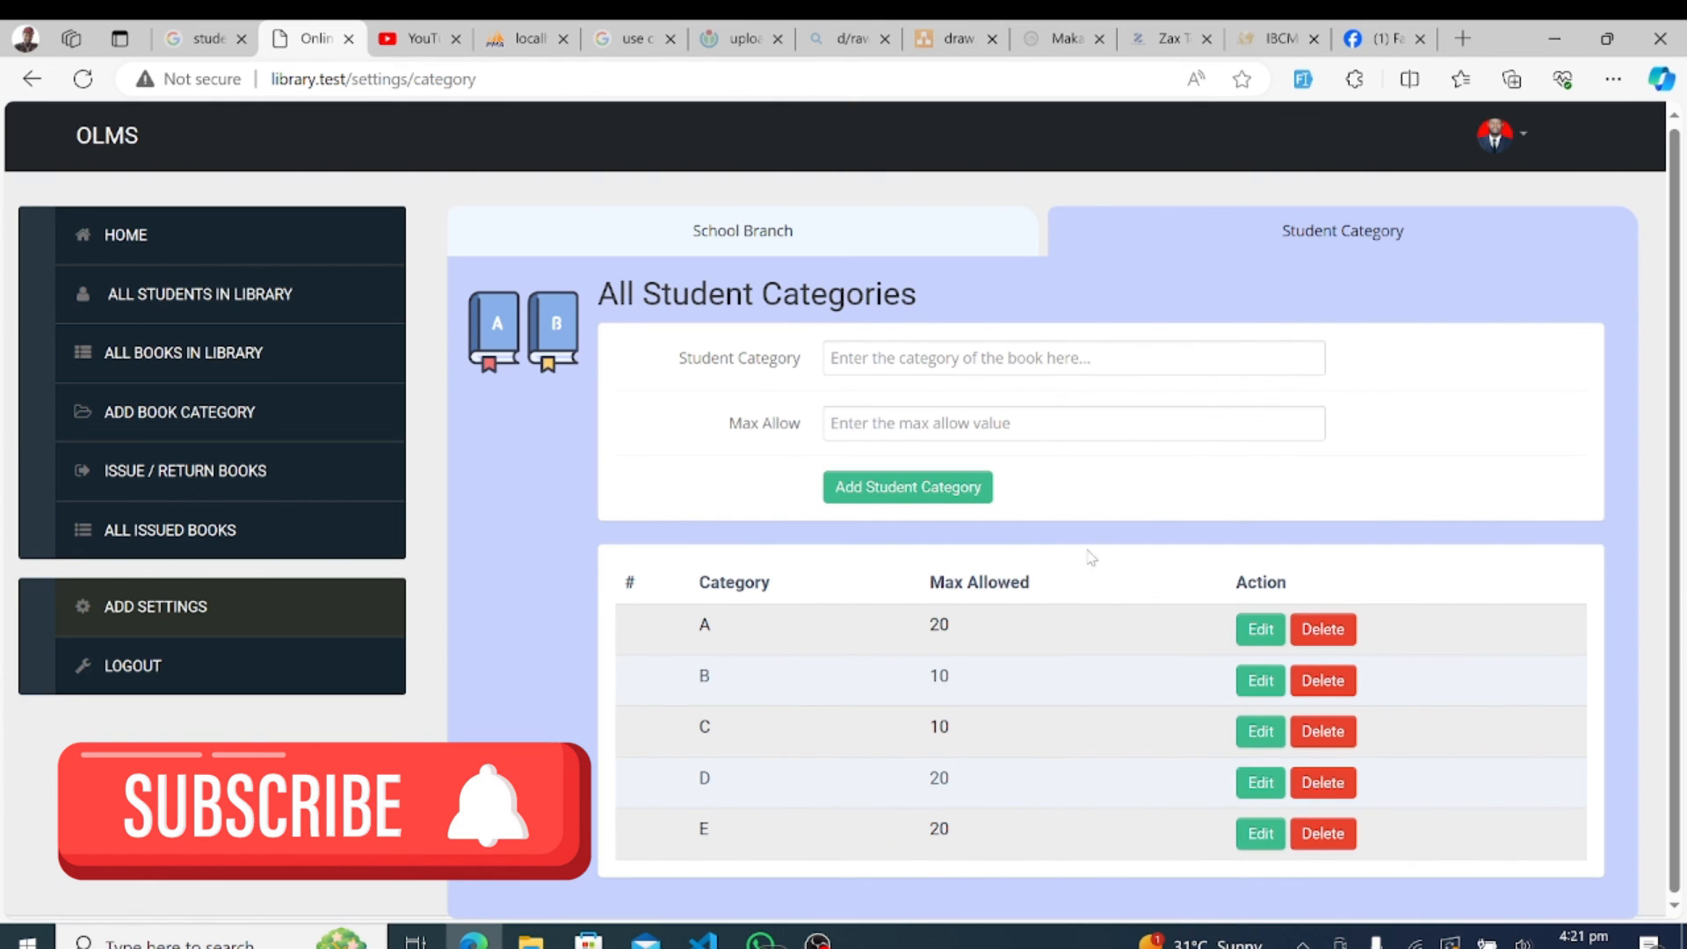